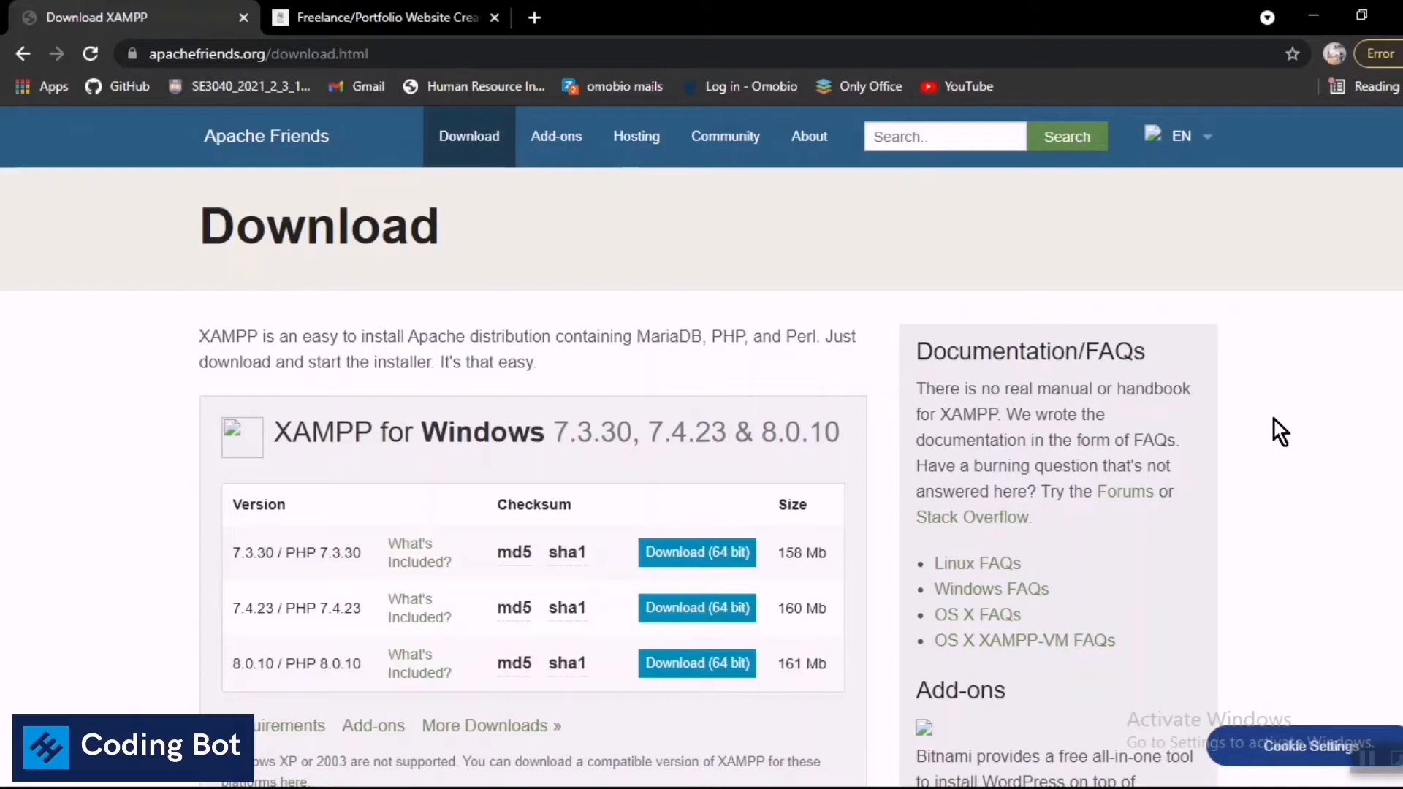
{"action": "mouse_move", "coordinate": [1300, 415]}
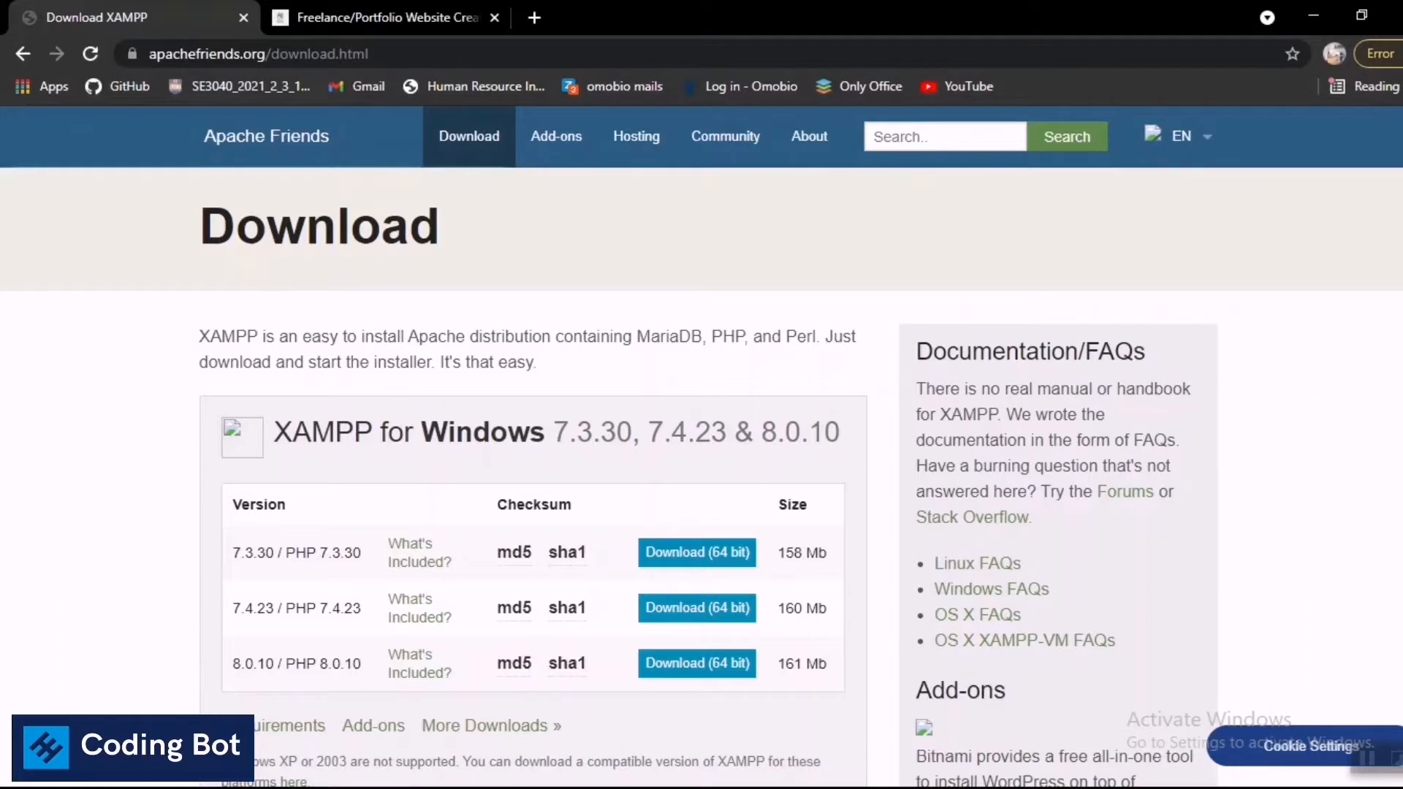
{"action": "mouse_move", "coordinate": [1283, 342]}
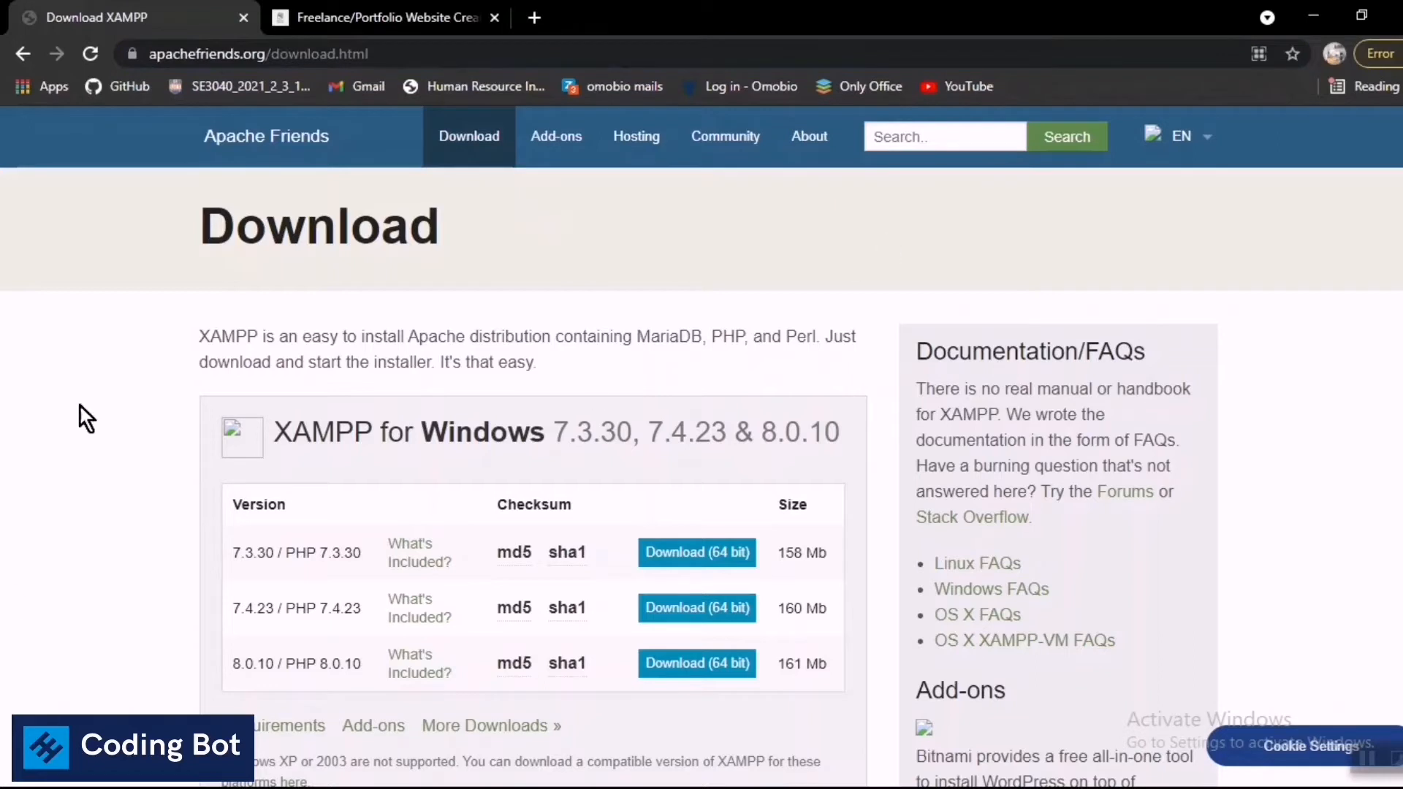
{"action": "mouse_move", "coordinate": [807, 252]}
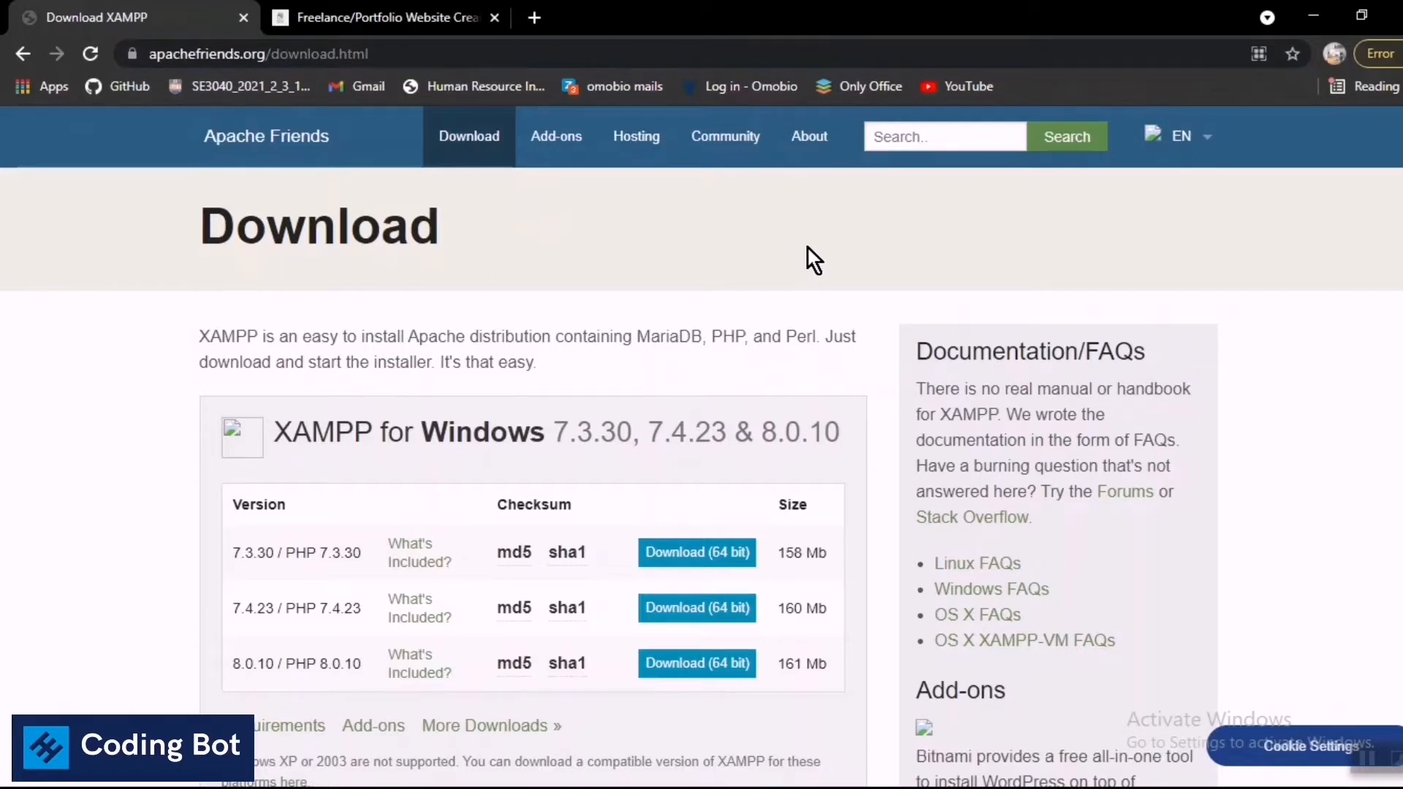
{"action": "mouse_move", "coordinate": [1298, 405]}
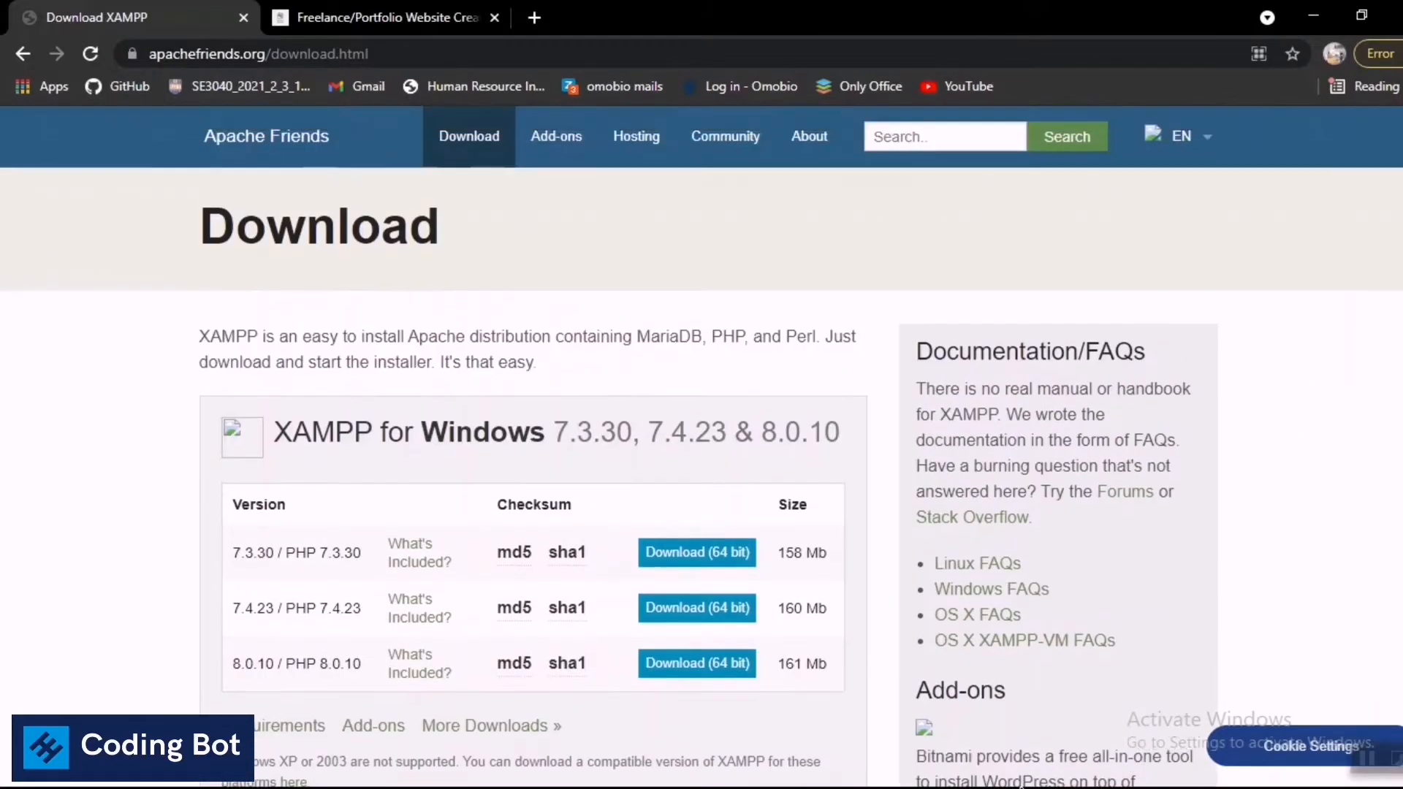
{"action": "mouse_move", "coordinate": [869, 250]}
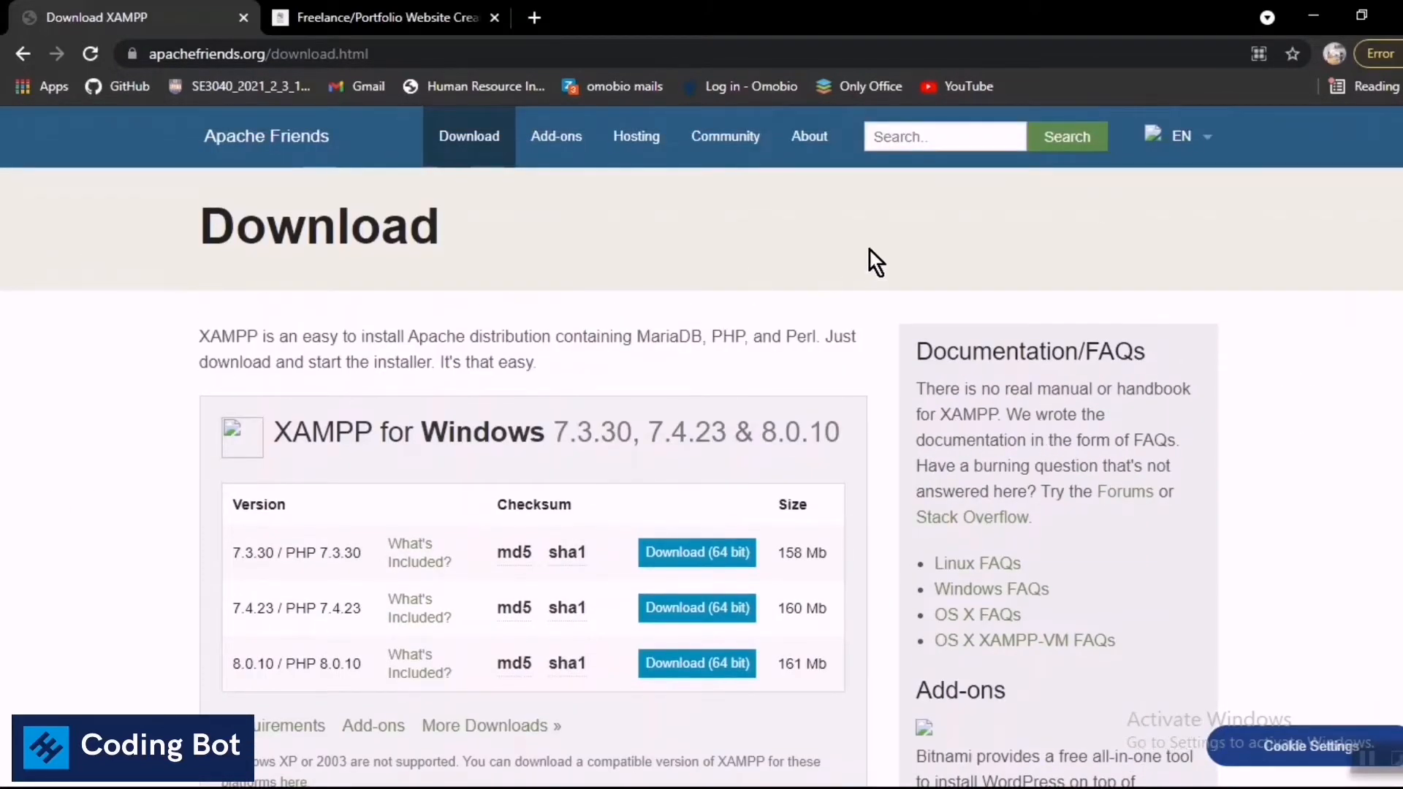
Review the Linux and OS X listings, then start the 64-bit XAMPP 8.0.10 Windows download.
{"action": "left_click", "coordinate": [255, 53]}
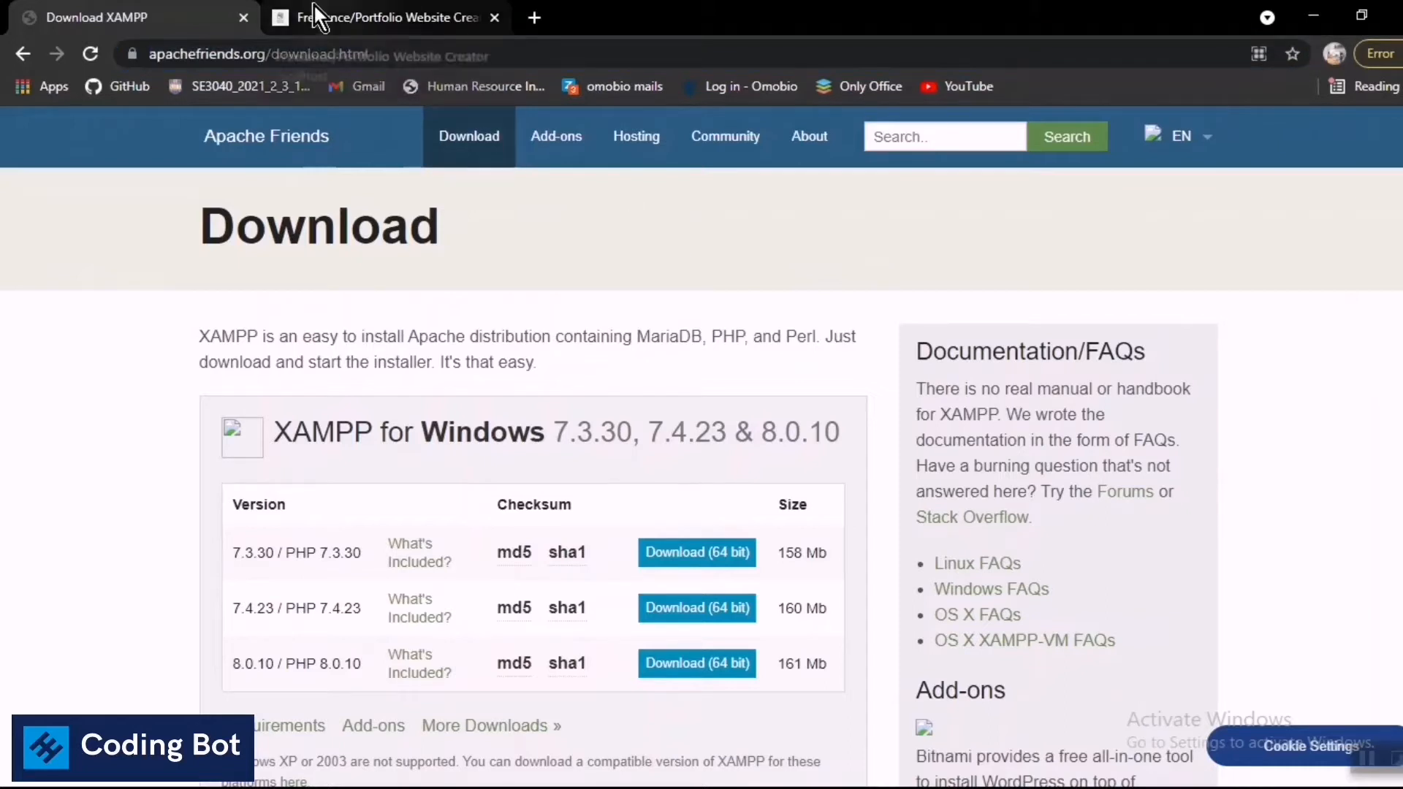
{"action": "mouse_move", "coordinate": [605, 234]}
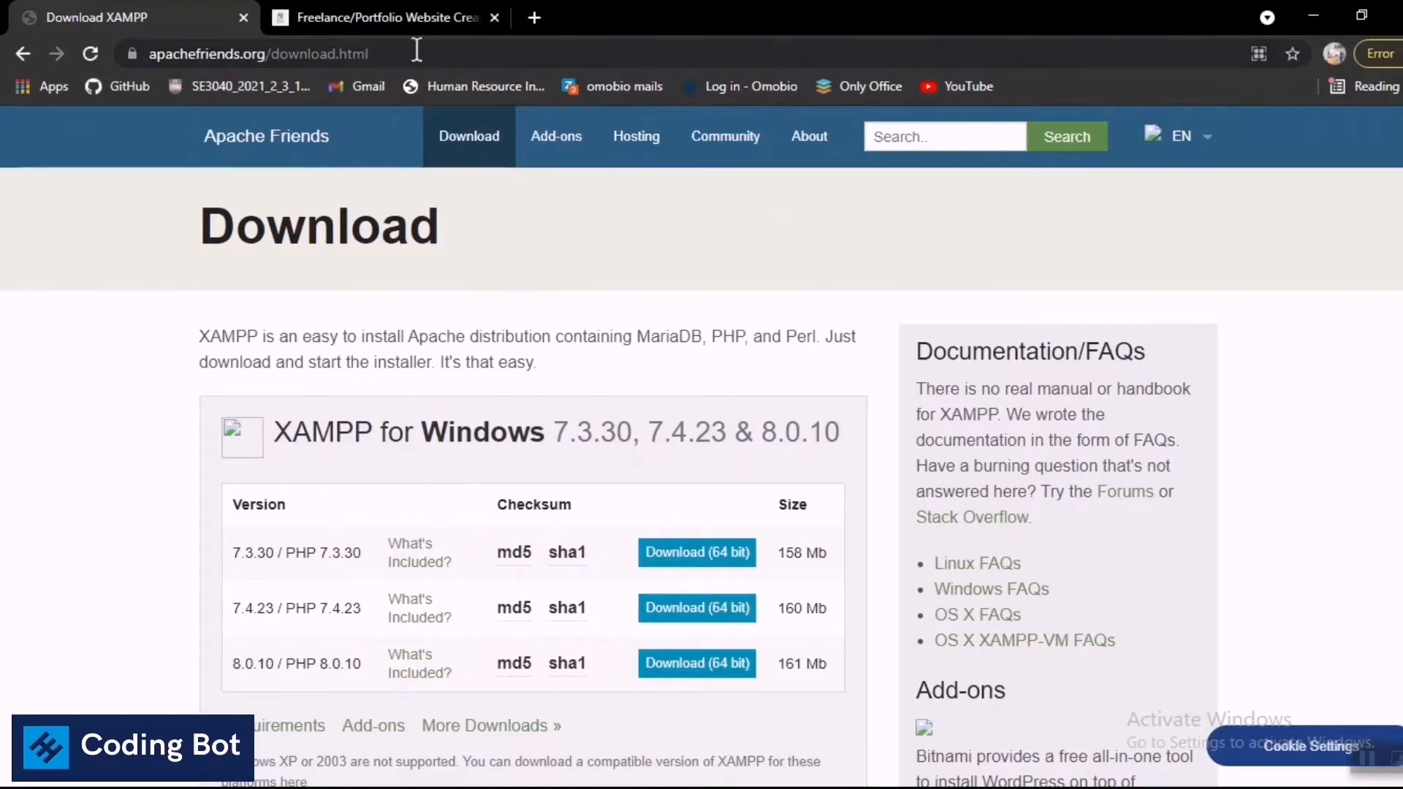
{"action": "scroll", "scroll_direction": "down", "scroll_amount": 3}
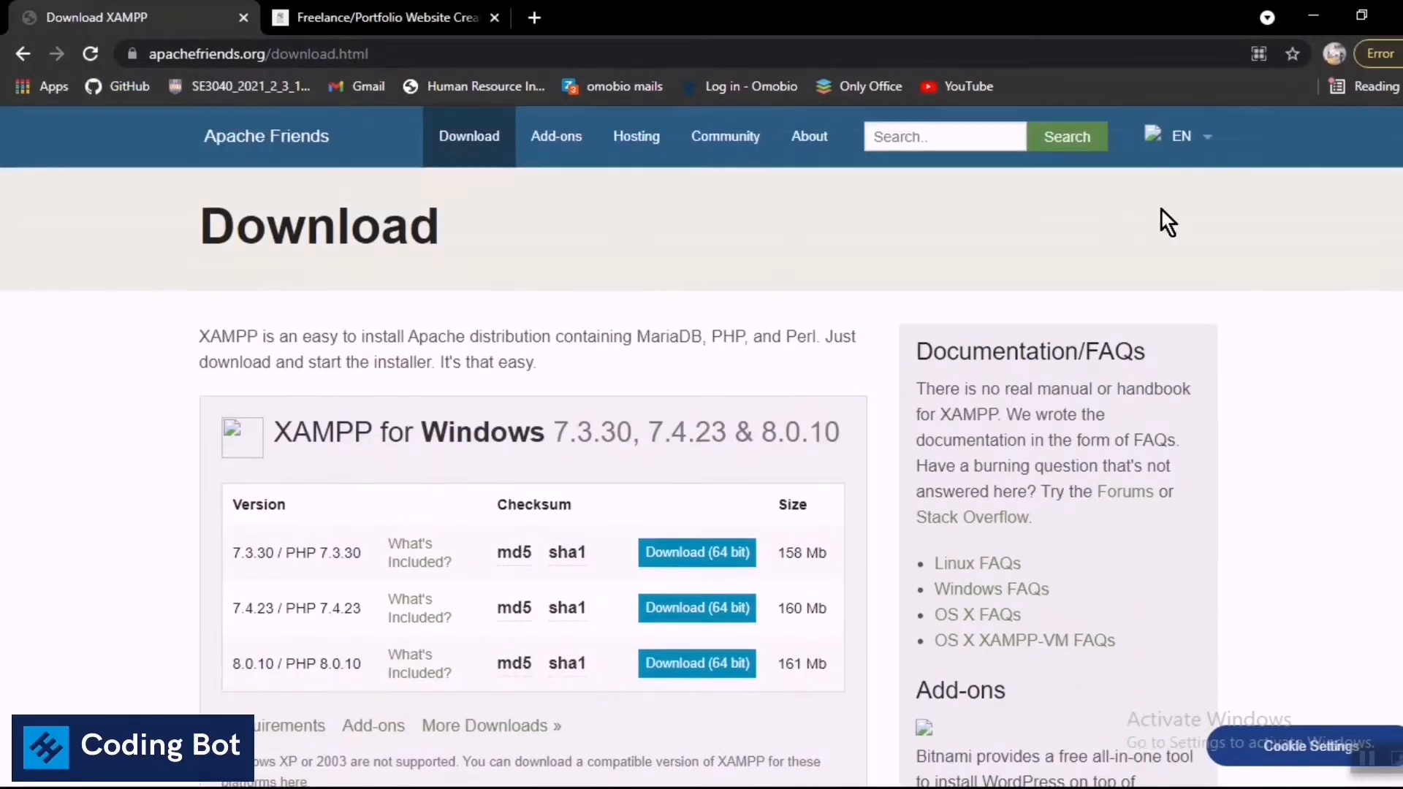
{"action": "scroll", "scroll_direction": "down", "scroll_amount": 3}
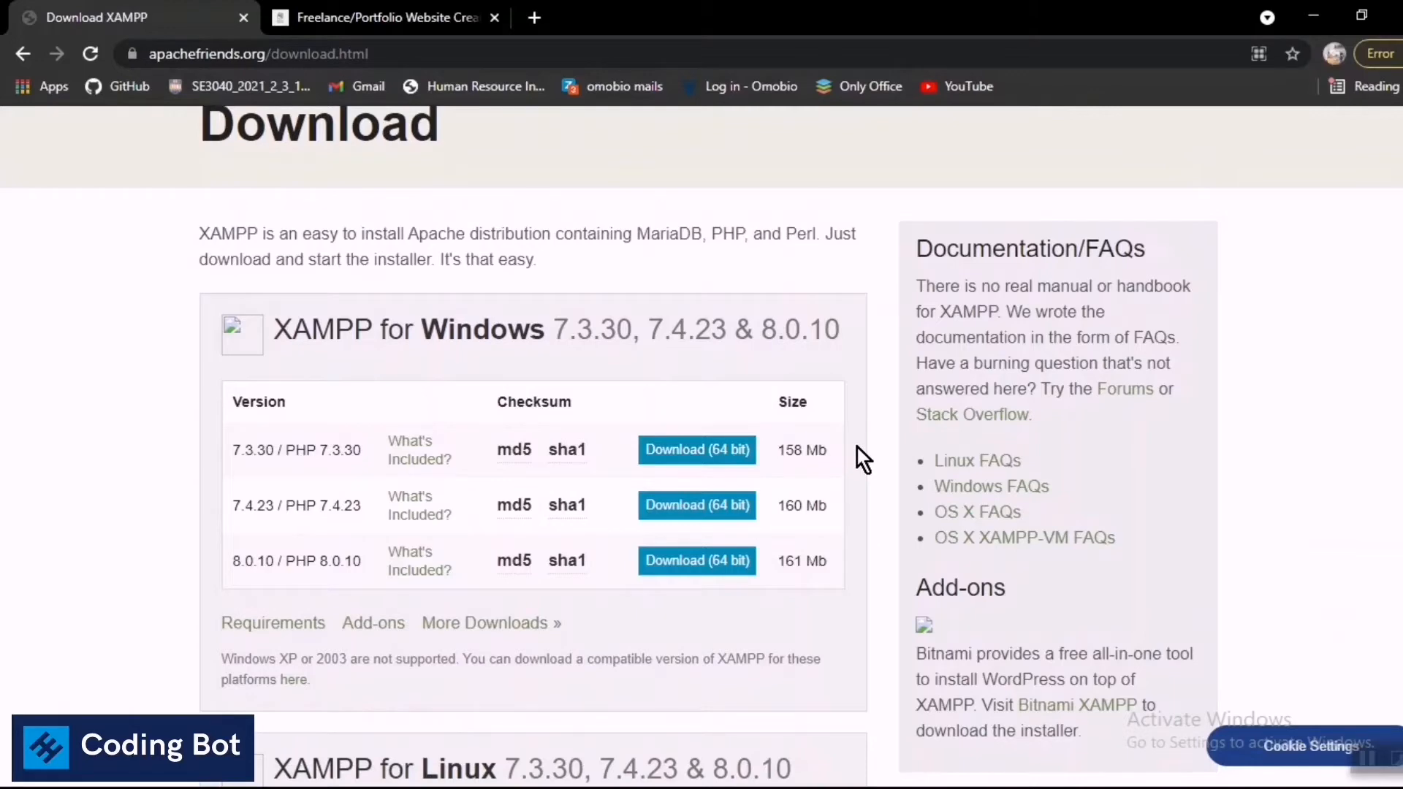
{"action": "scroll", "scroll_direction": "down", "scroll_amount": 3}
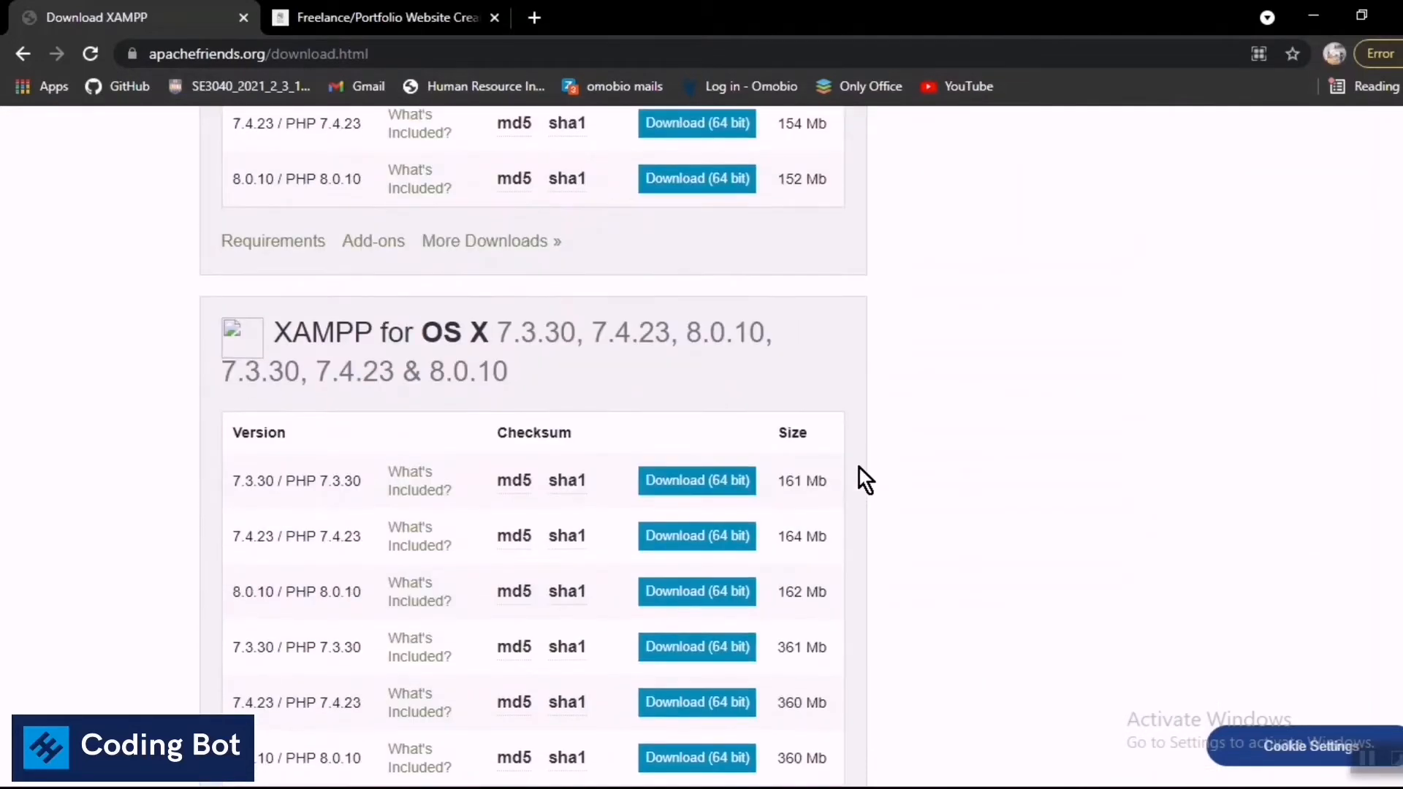
{"action": "scroll", "scroll_direction": "up", "scroll_amount": 3}
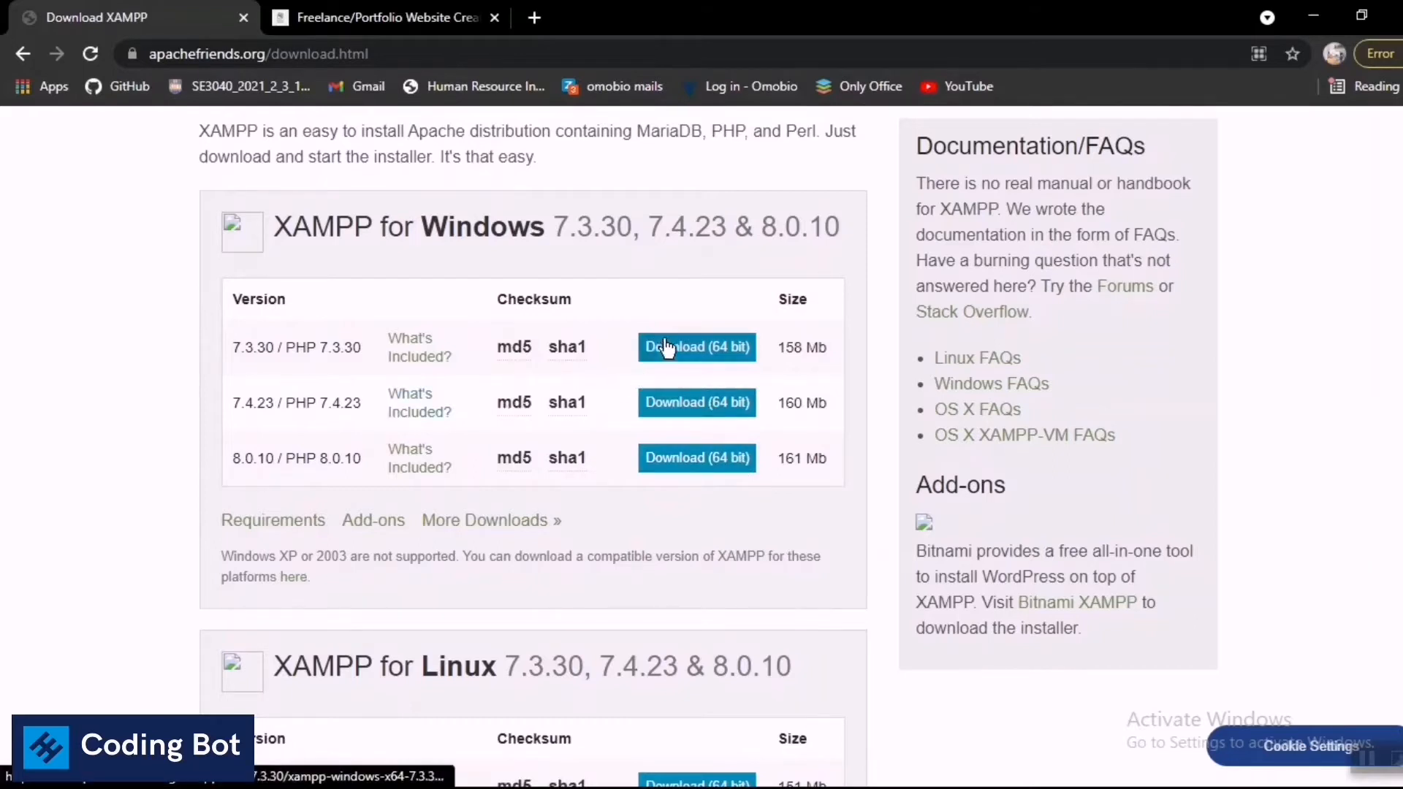
{"action": "mouse_move", "coordinate": [505, 541]}
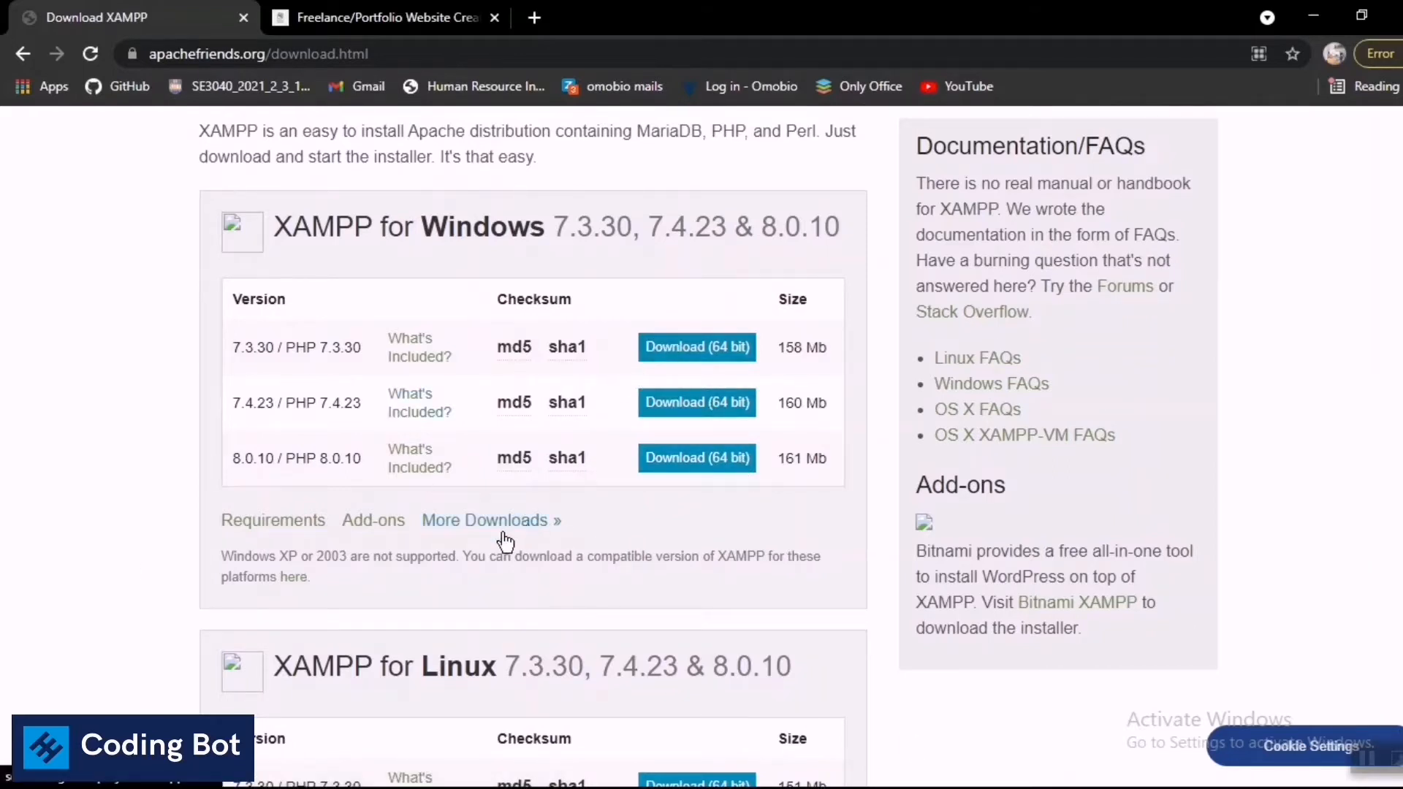
{"action": "mouse_move", "coordinate": [532, 527]}
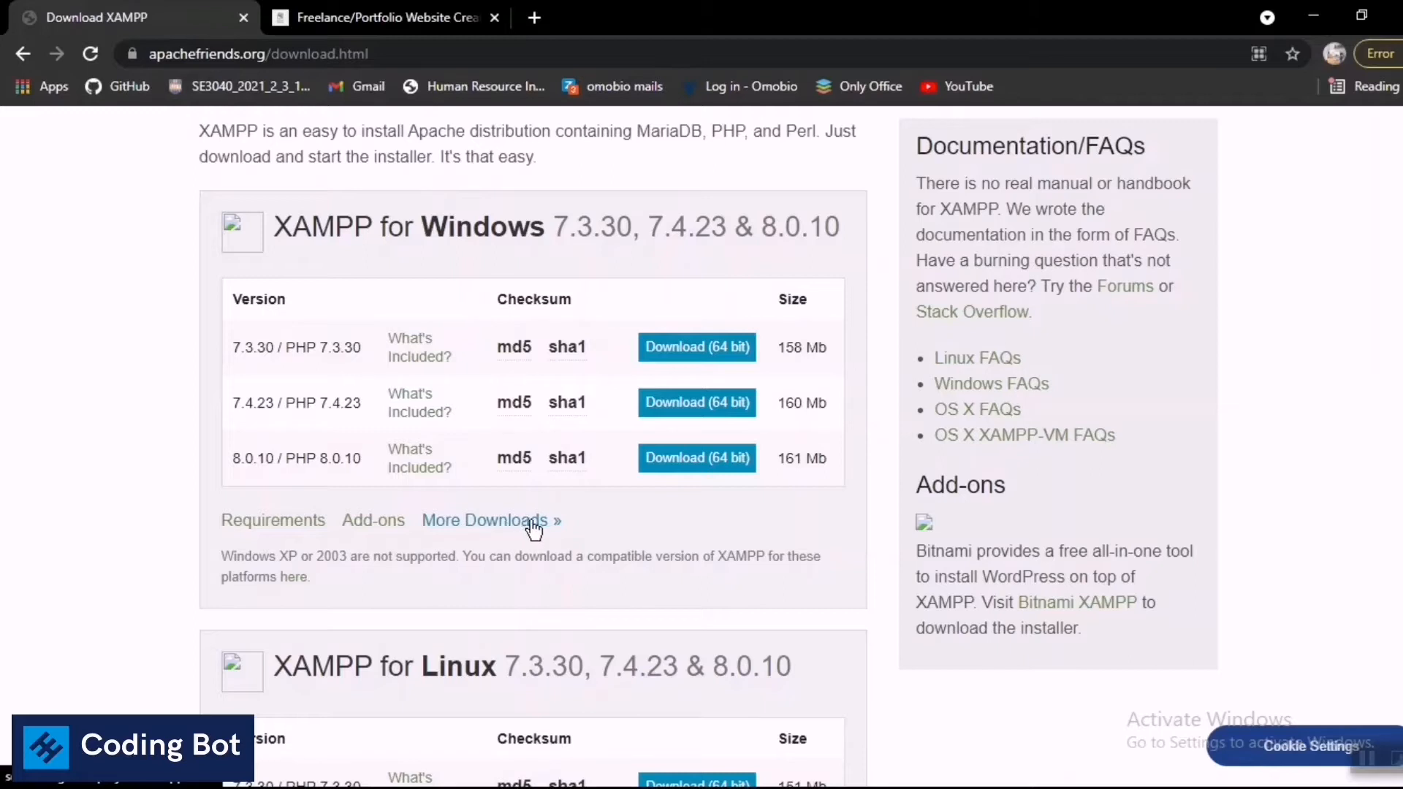
{"action": "mouse_move", "coordinate": [1061, 274]}
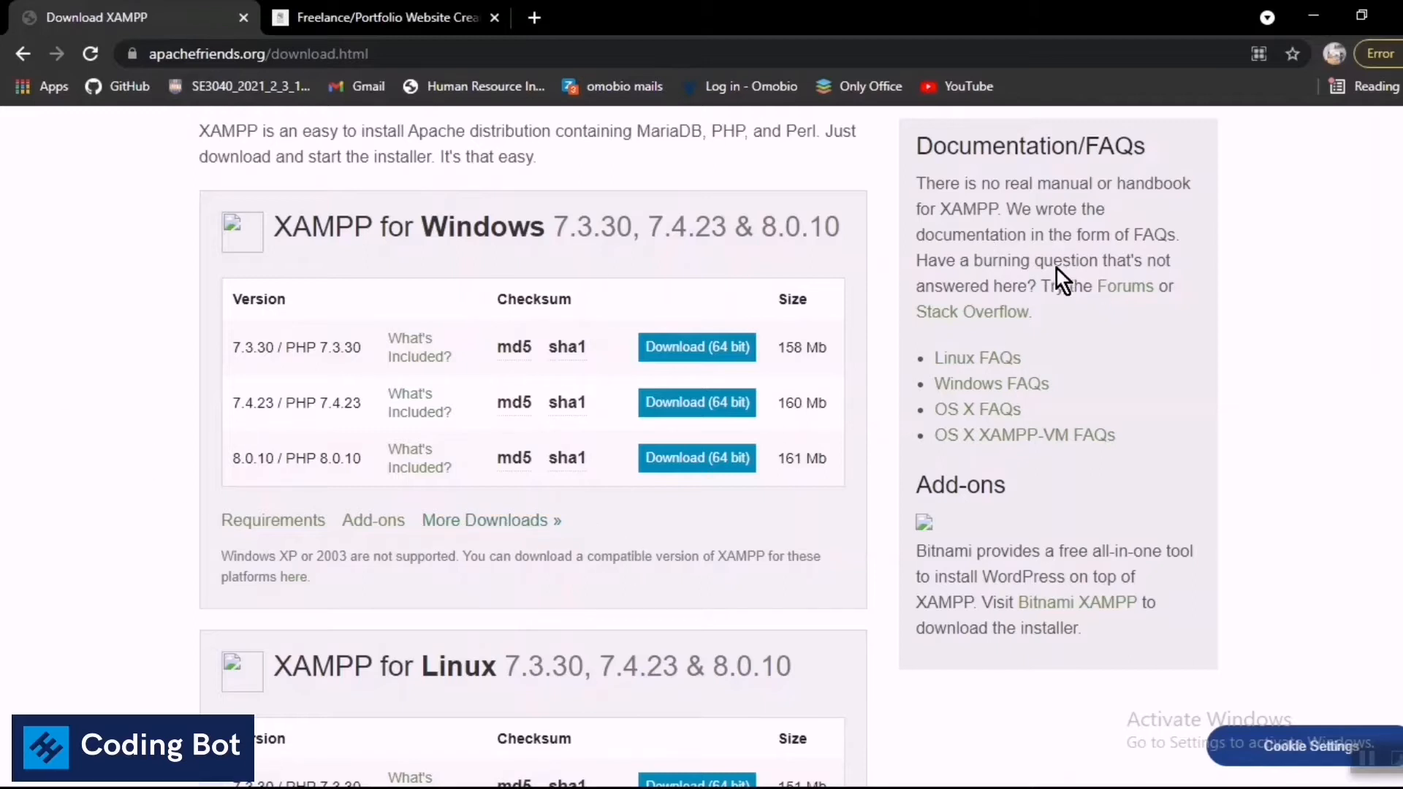
{"action": "left_click", "coordinate": [698, 458]}
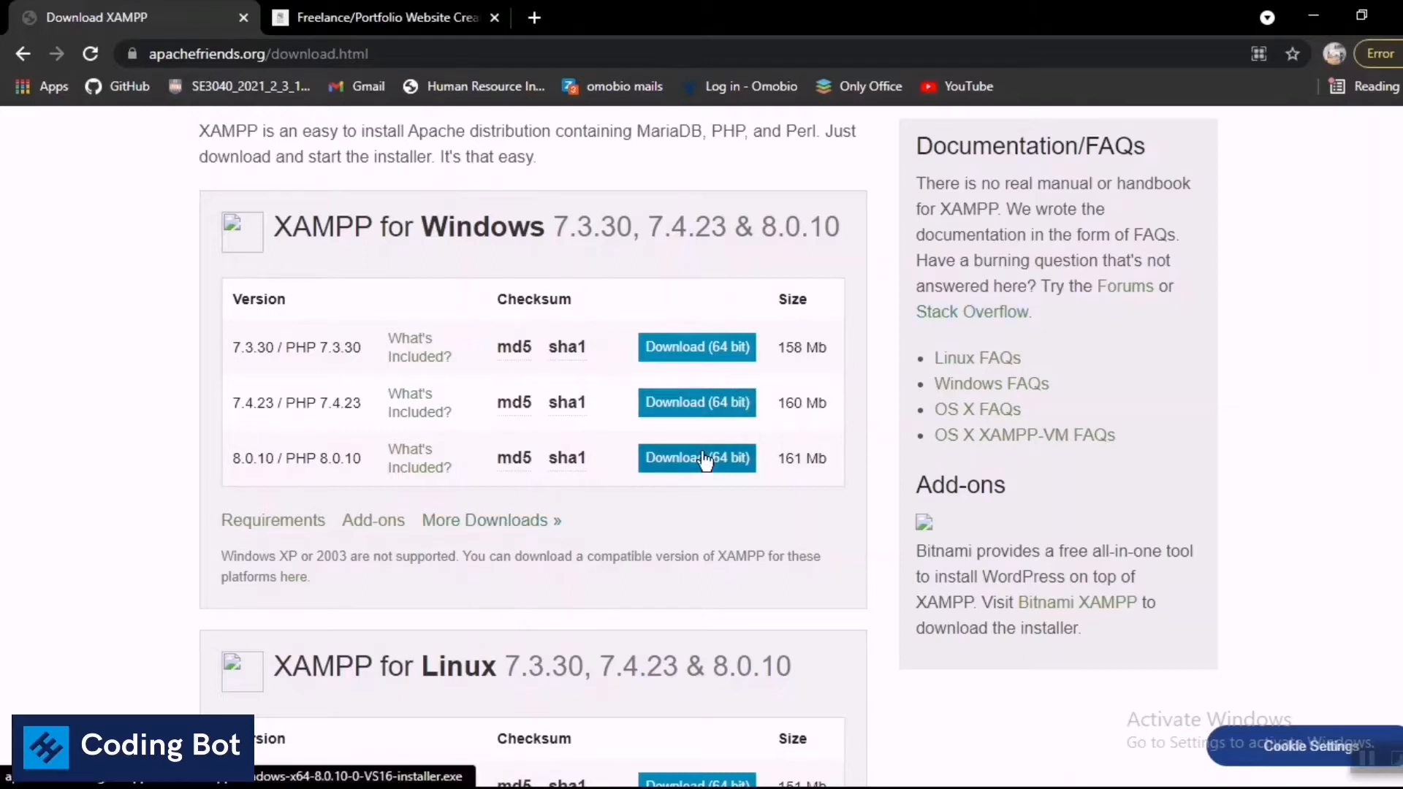
{"action": "mouse_move", "coordinate": [886, 452]}
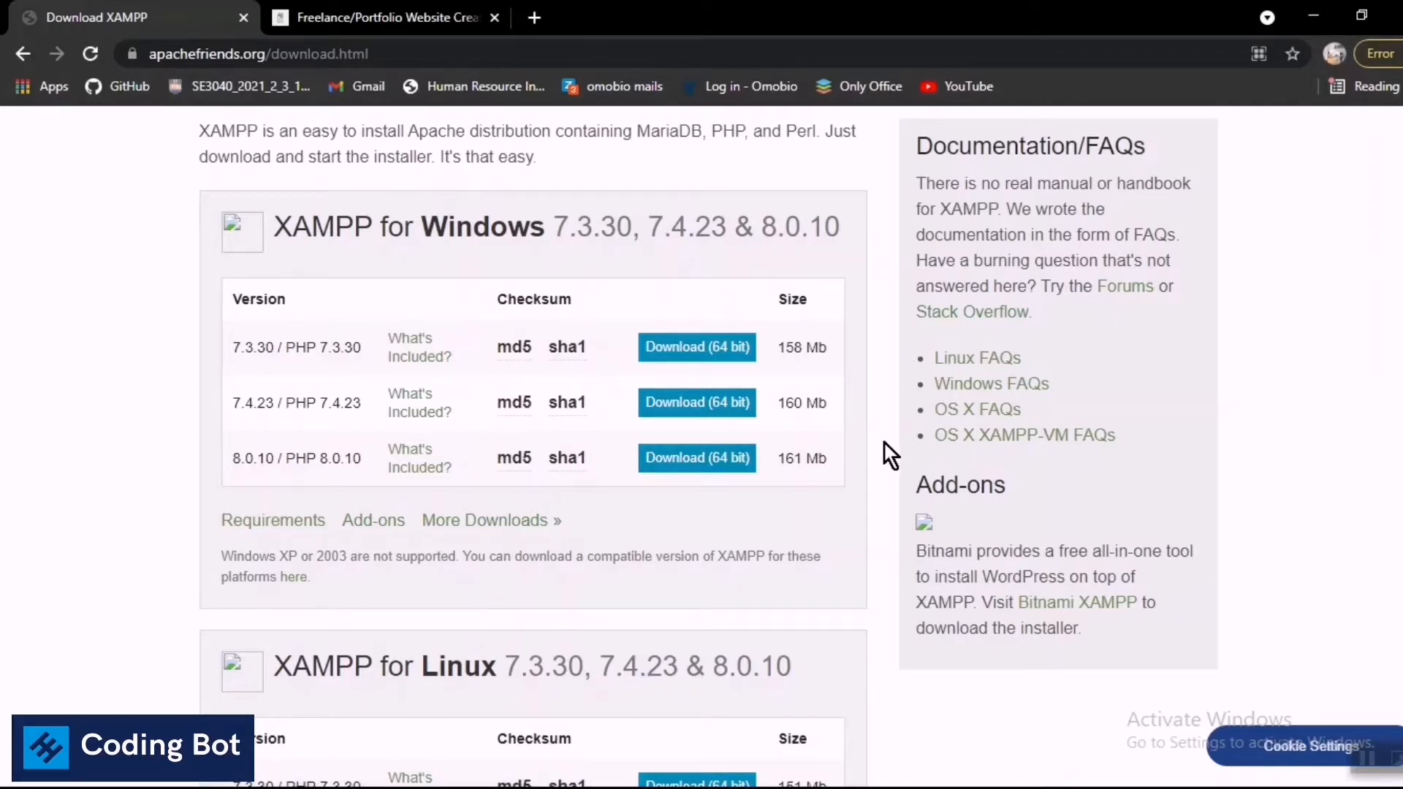
{"action": "mouse_move", "coordinate": [376, 44]}
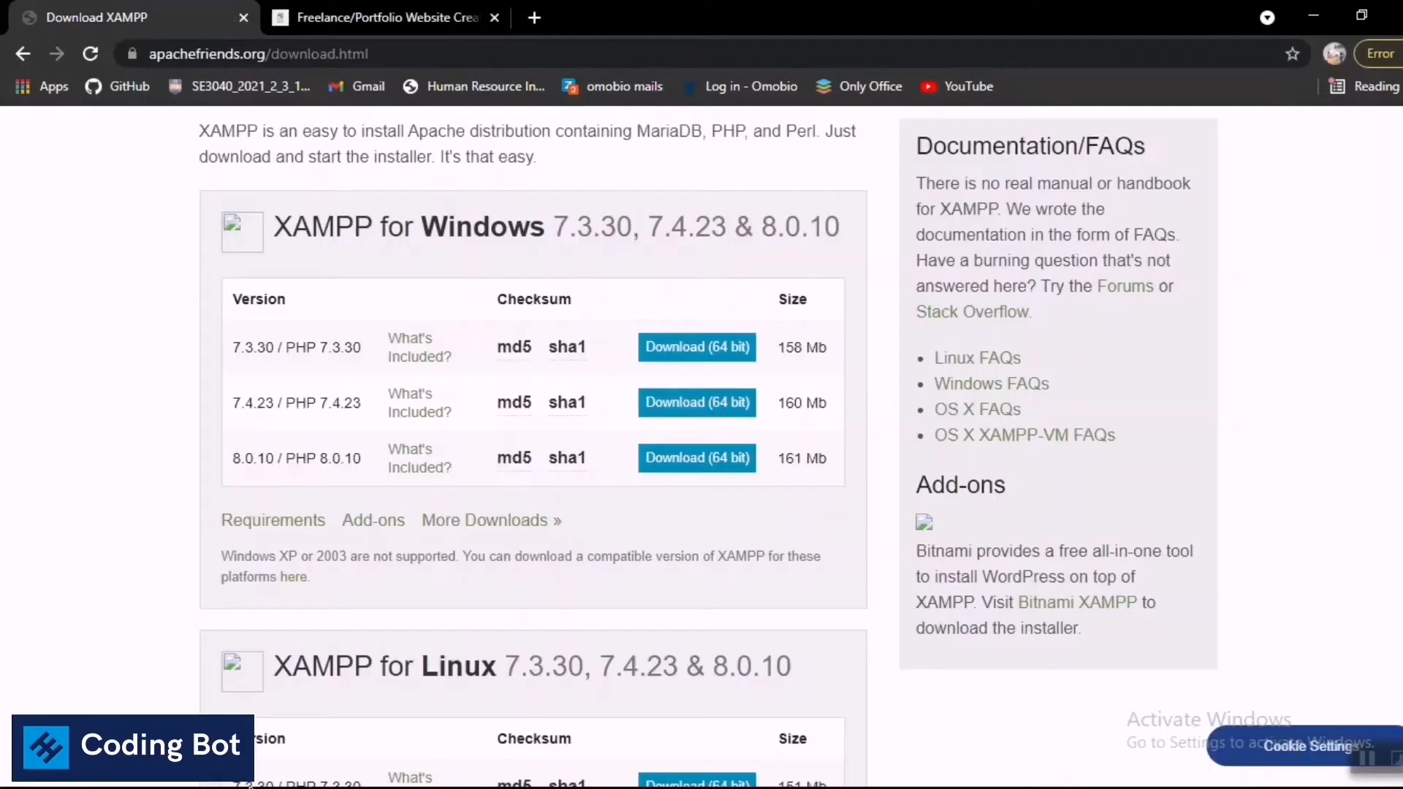
{"action": "mouse_move", "coordinate": [1268, 76]}
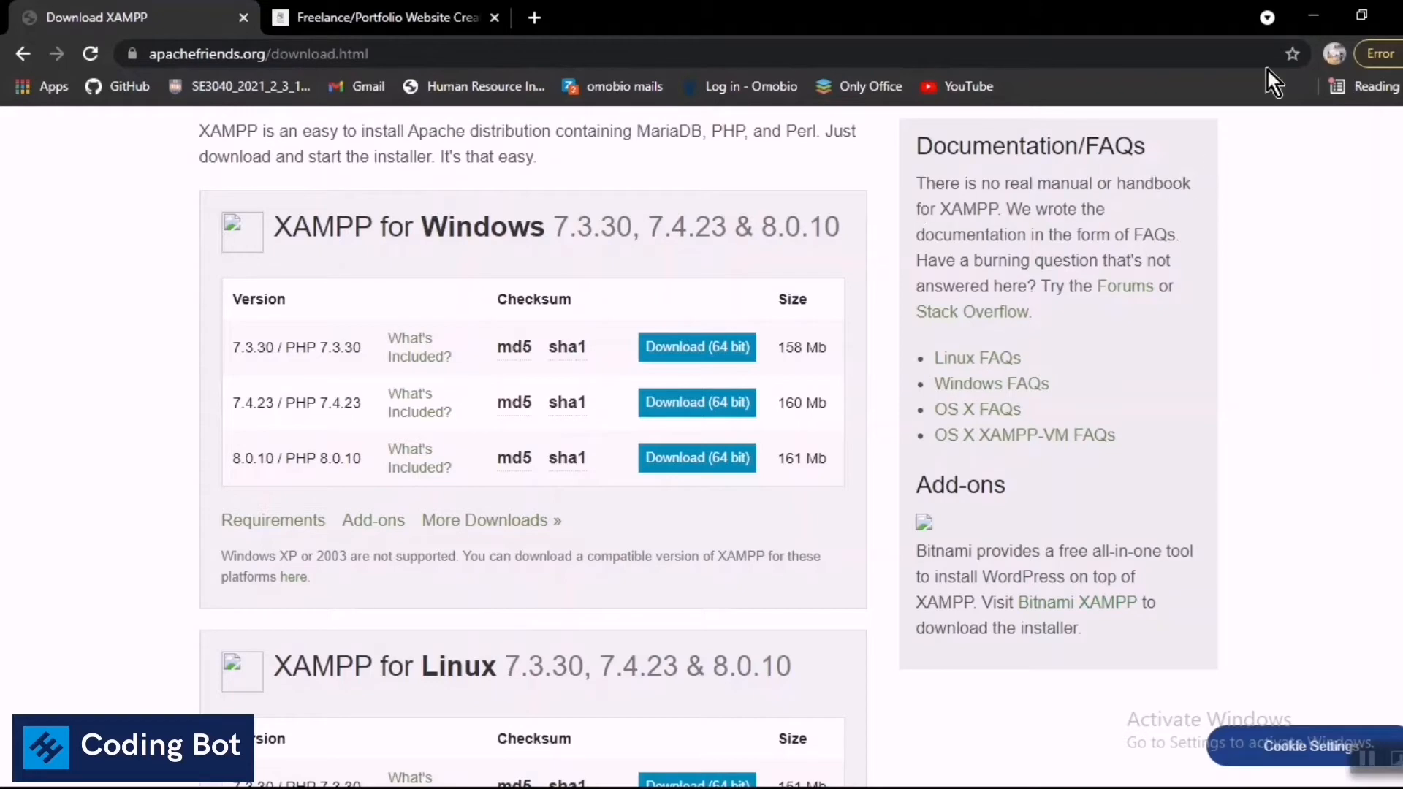
{"action": "mouse_move", "coordinate": [1313, 19]}
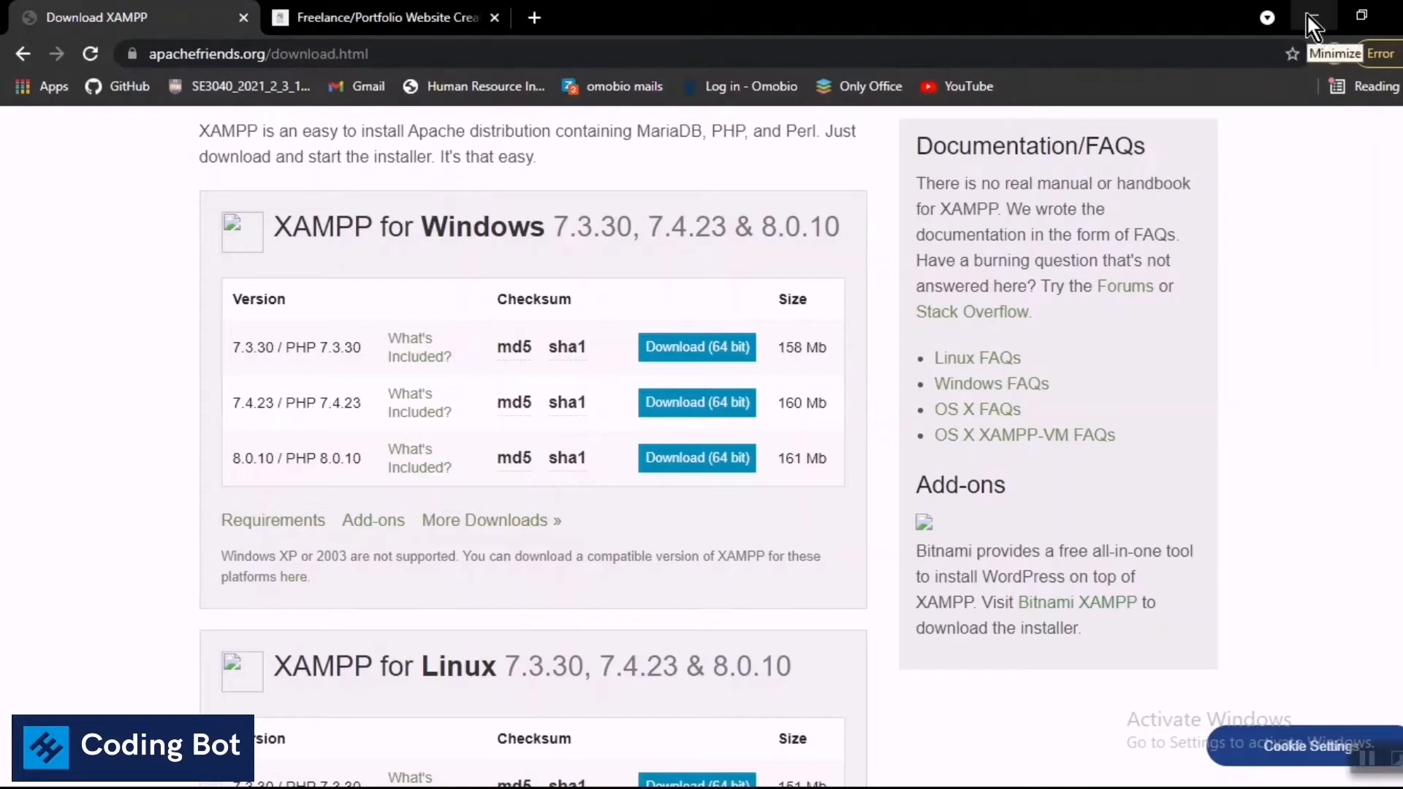
Minimize Chrome and open the C:\xampp folder in File Explorer.
{"action": "left_click", "coordinate": [1312, 19]}
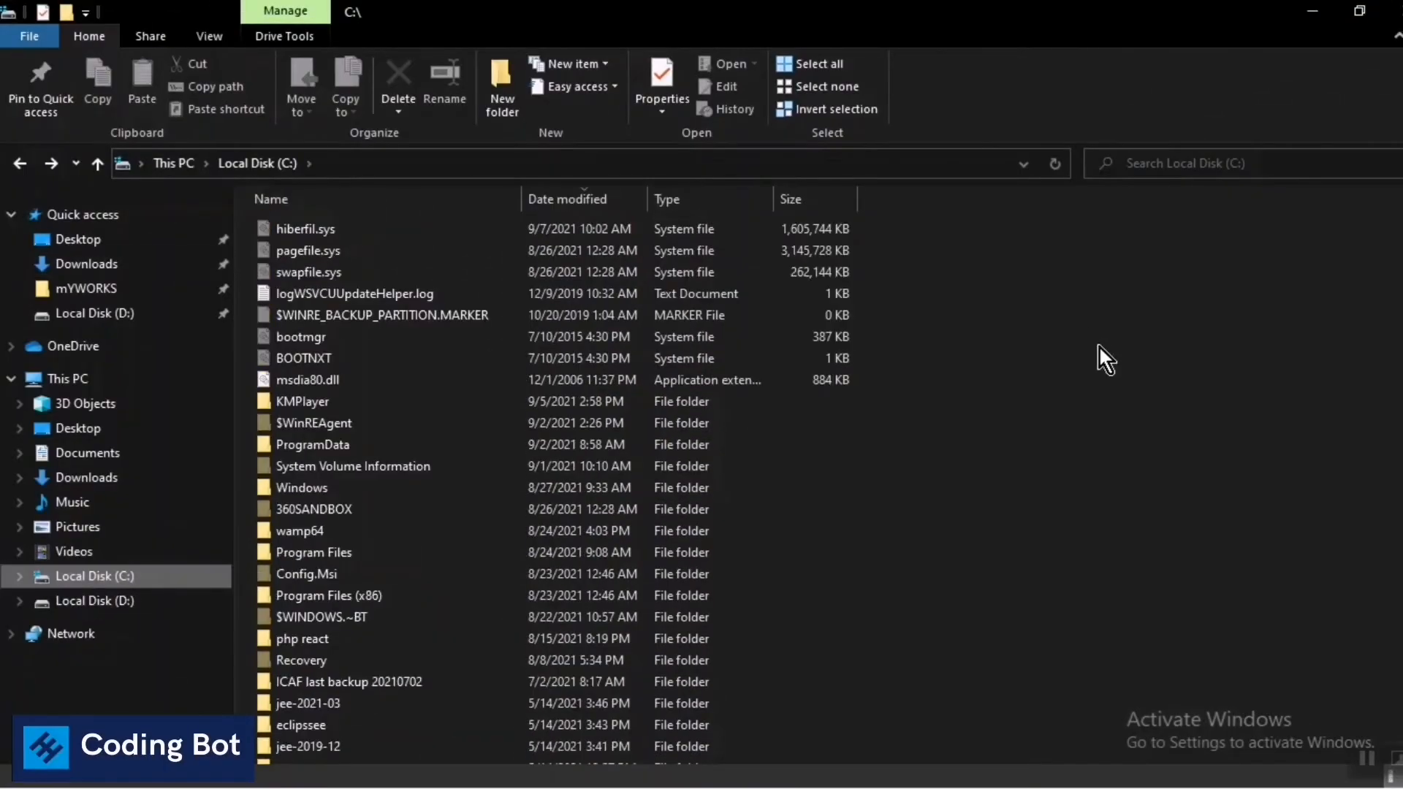
{"action": "scroll", "scroll_direction": "down", "scroll_amount": 3}
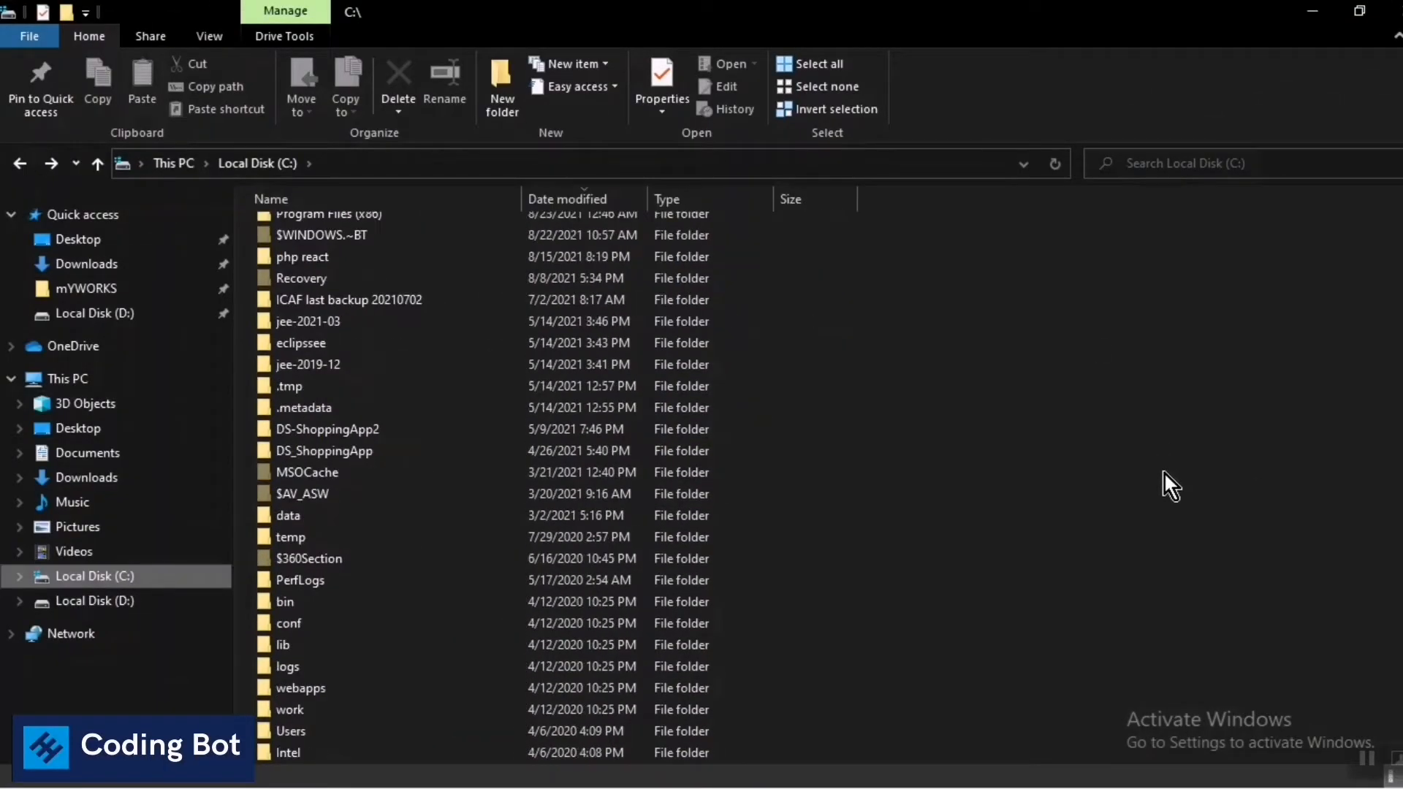
{"action": "scroll", "scroll_direction": "down", "scroll_amount": 3}
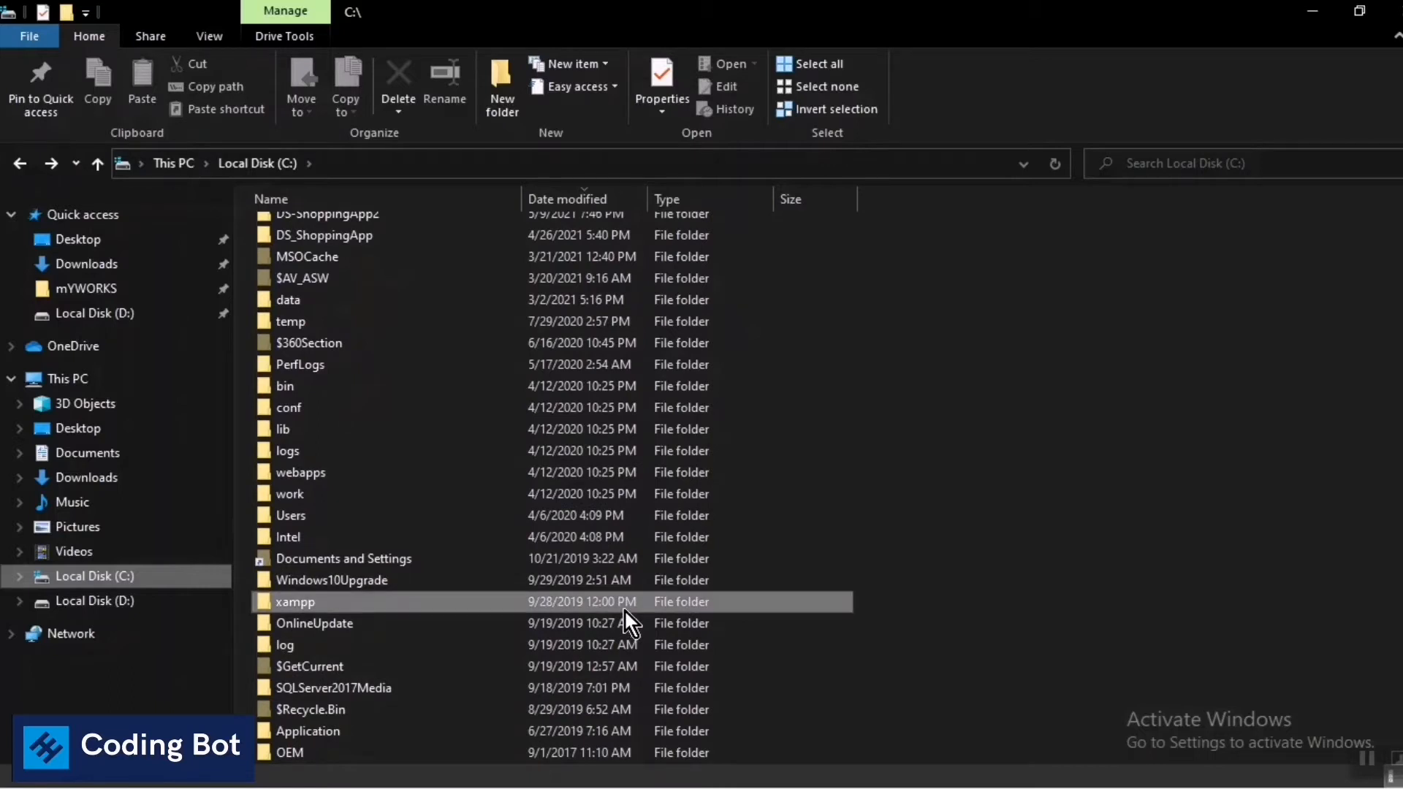
{"action": "double_click", "coordinate": [295, 603]}
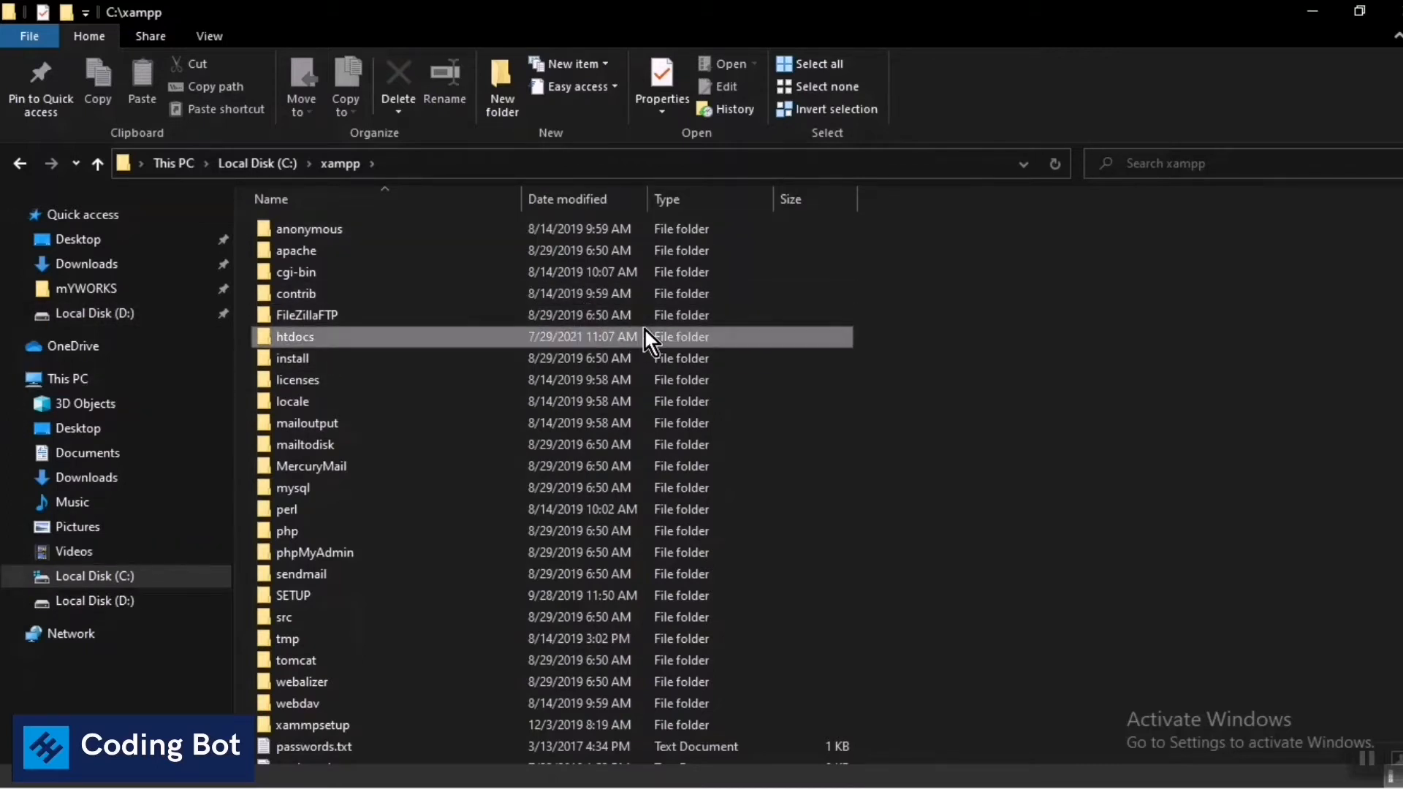
Open C:\xampp\SETUP\htdocs and select the codingbot project folder.
{"action": "double_click", "coordinate": [295, 336]}
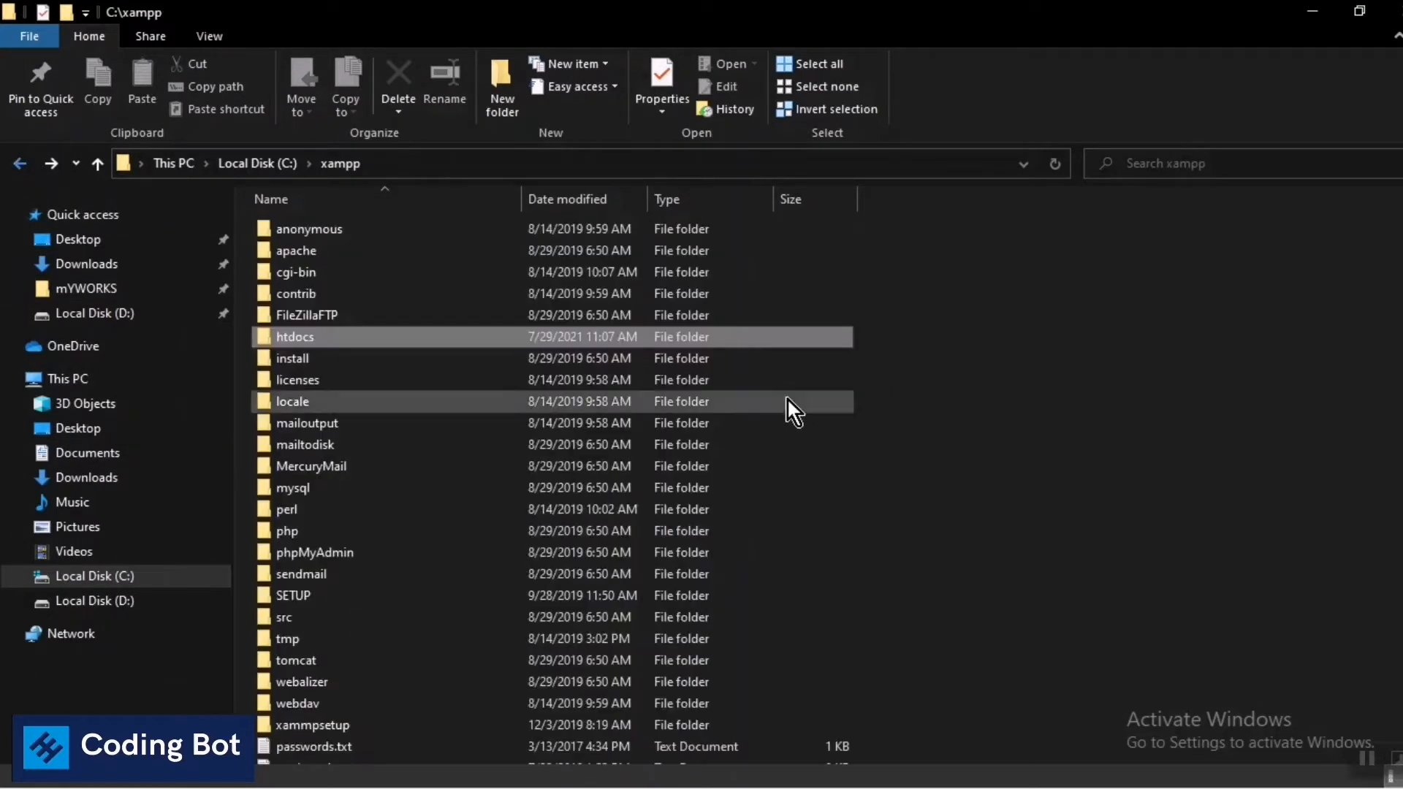
{"action": "scroll", "scroll_direction": "down", "scroll_amount": 3}
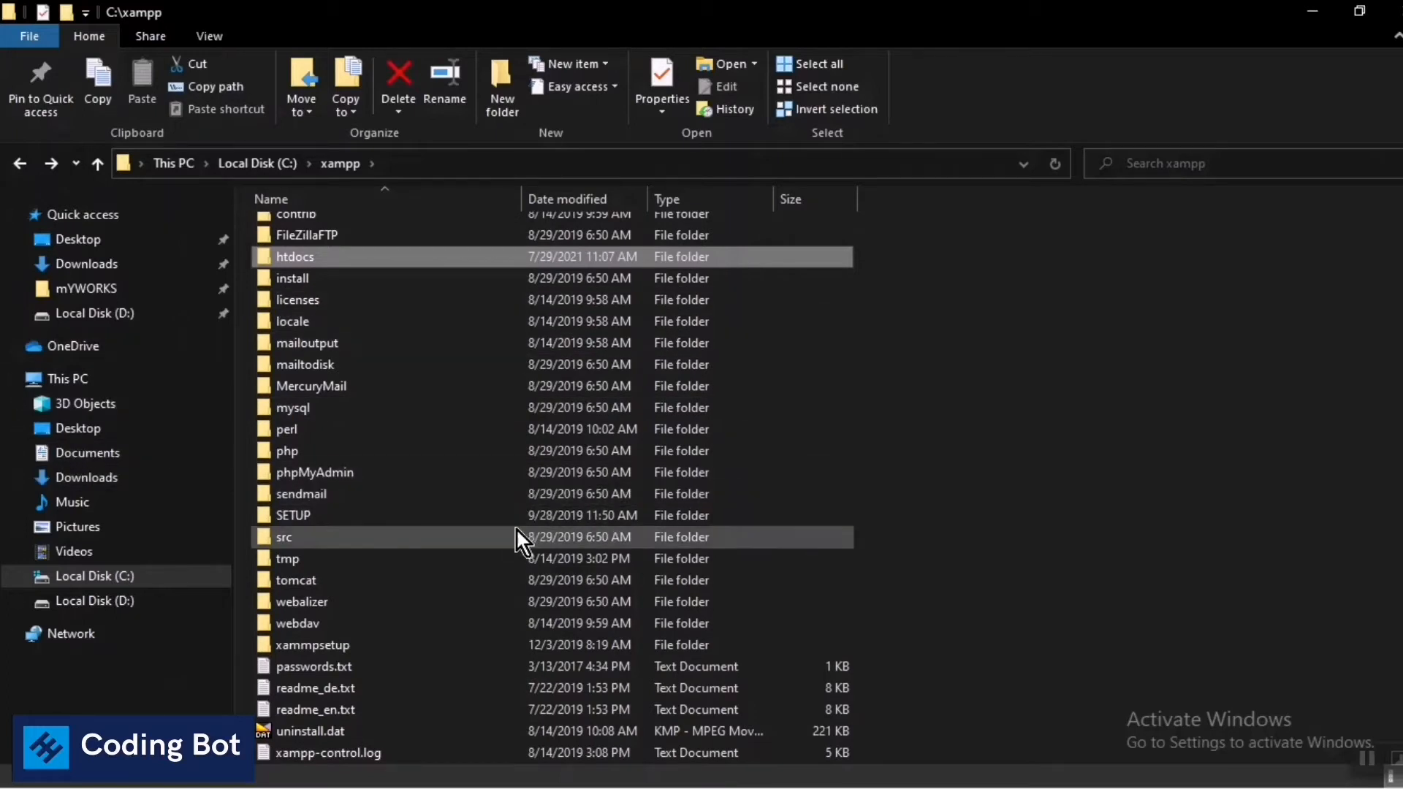
{"action": "double_click", "coordinate": [294, 515]}
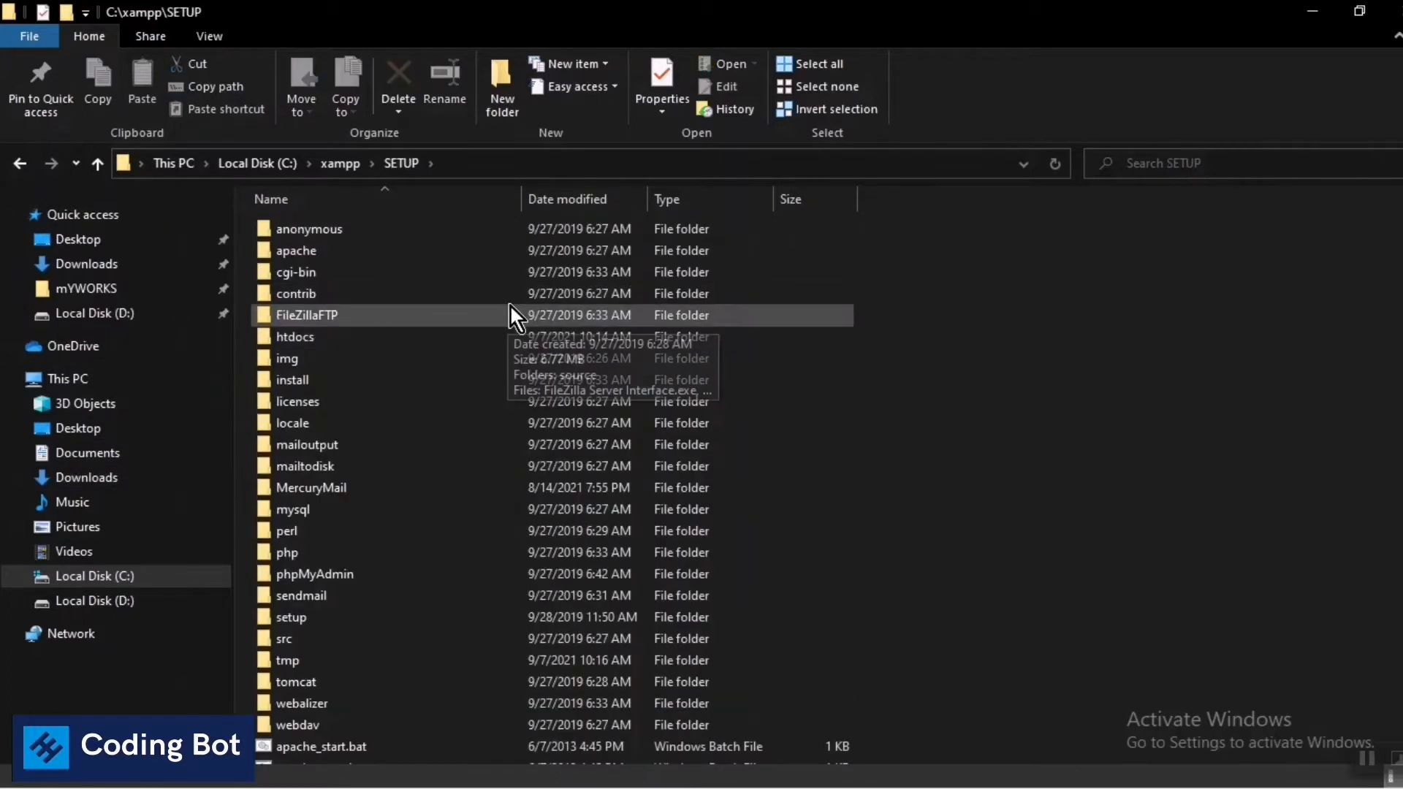
{"action": "double_click", "coordinate": [295, 336]}
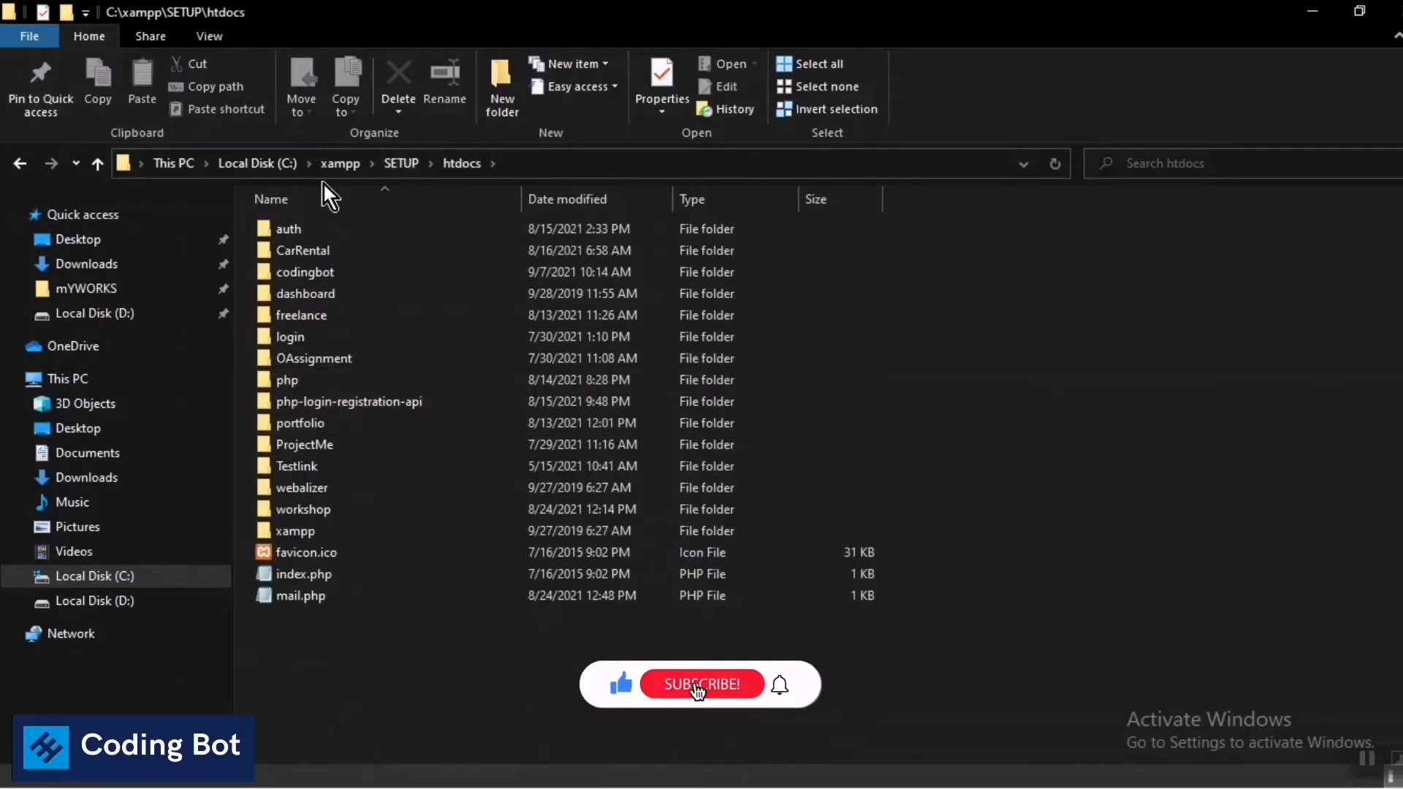
{"action": "left_click", "coordinate": [701, 684]}
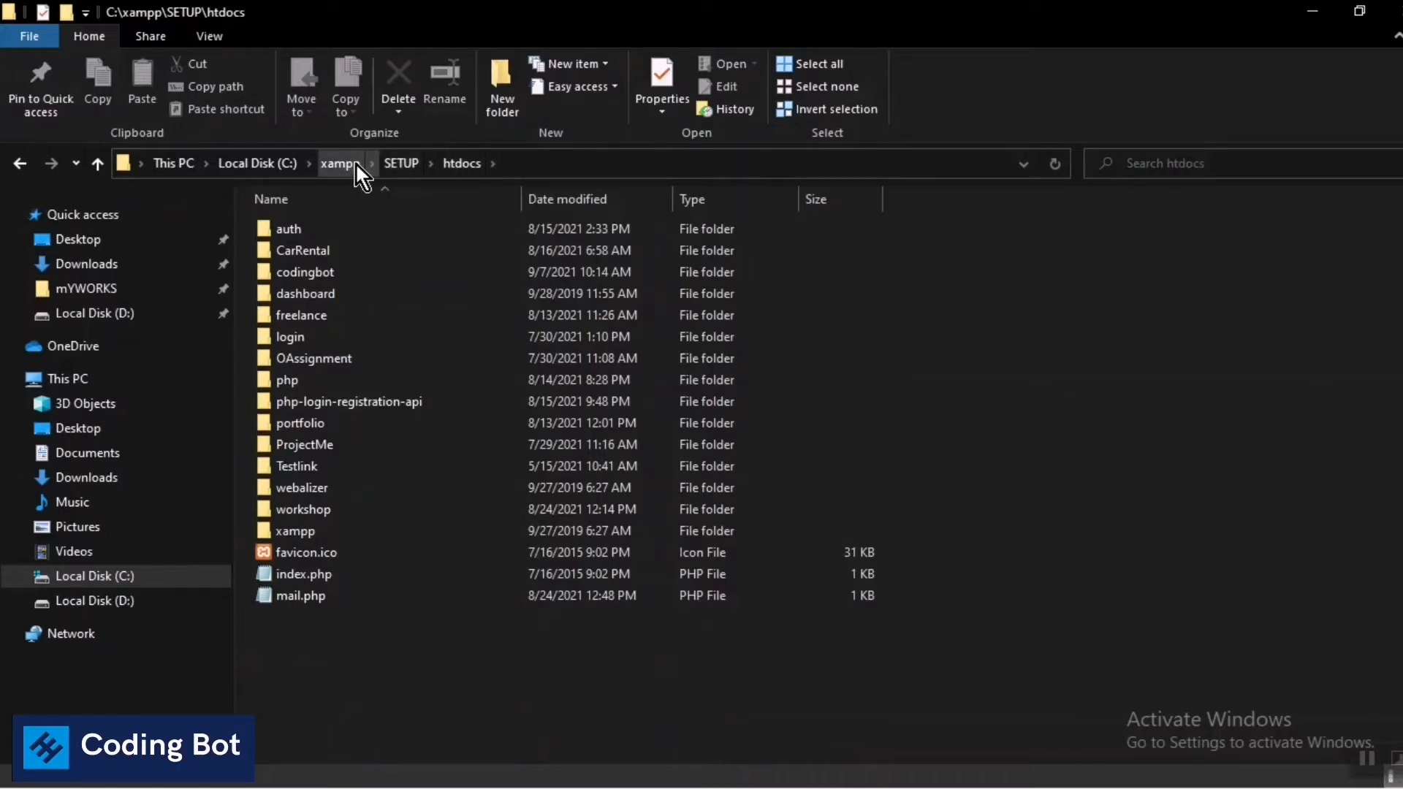
{"action": "mouse_move", "coordinate": [319, 746]}
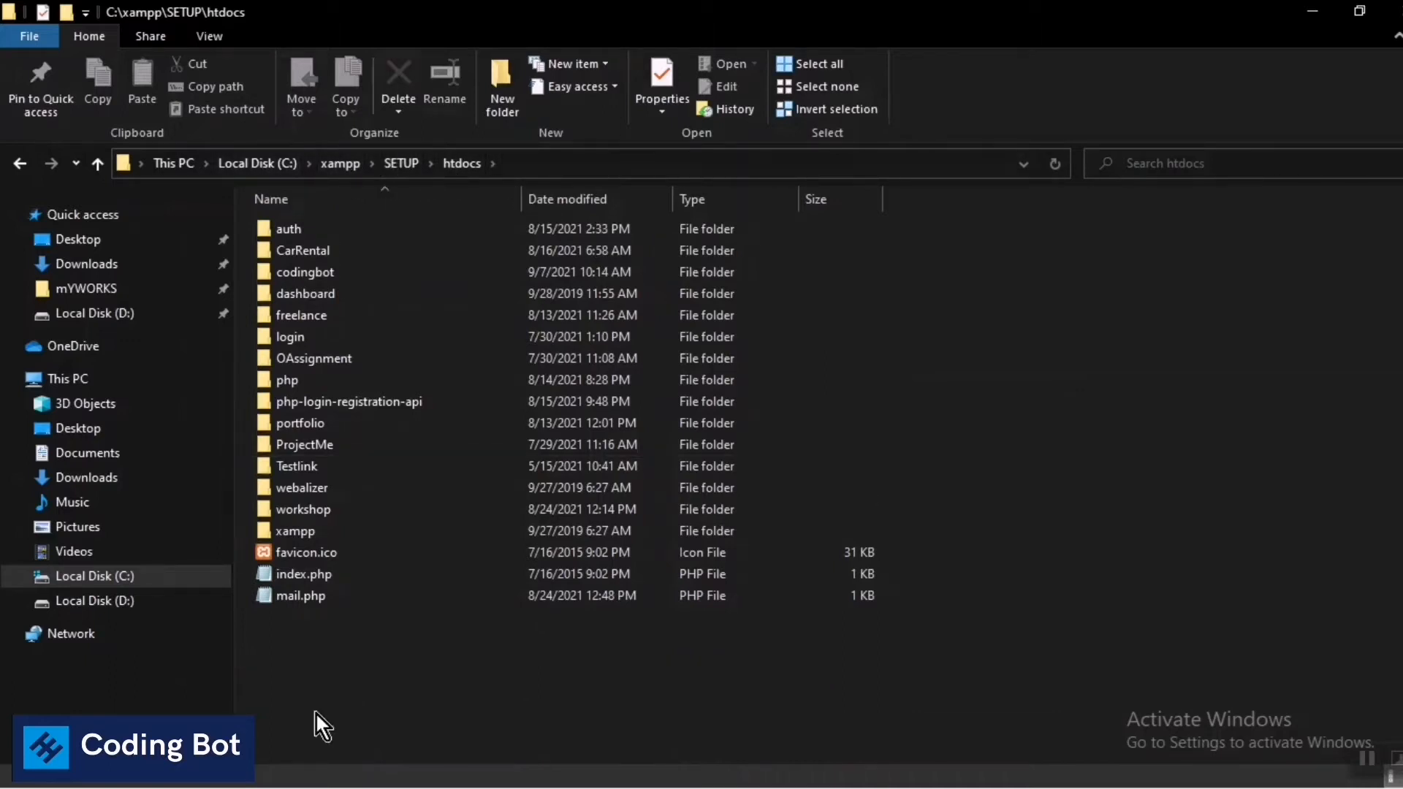
{"action": "mouse_move", "coordinate": [451, 655]}
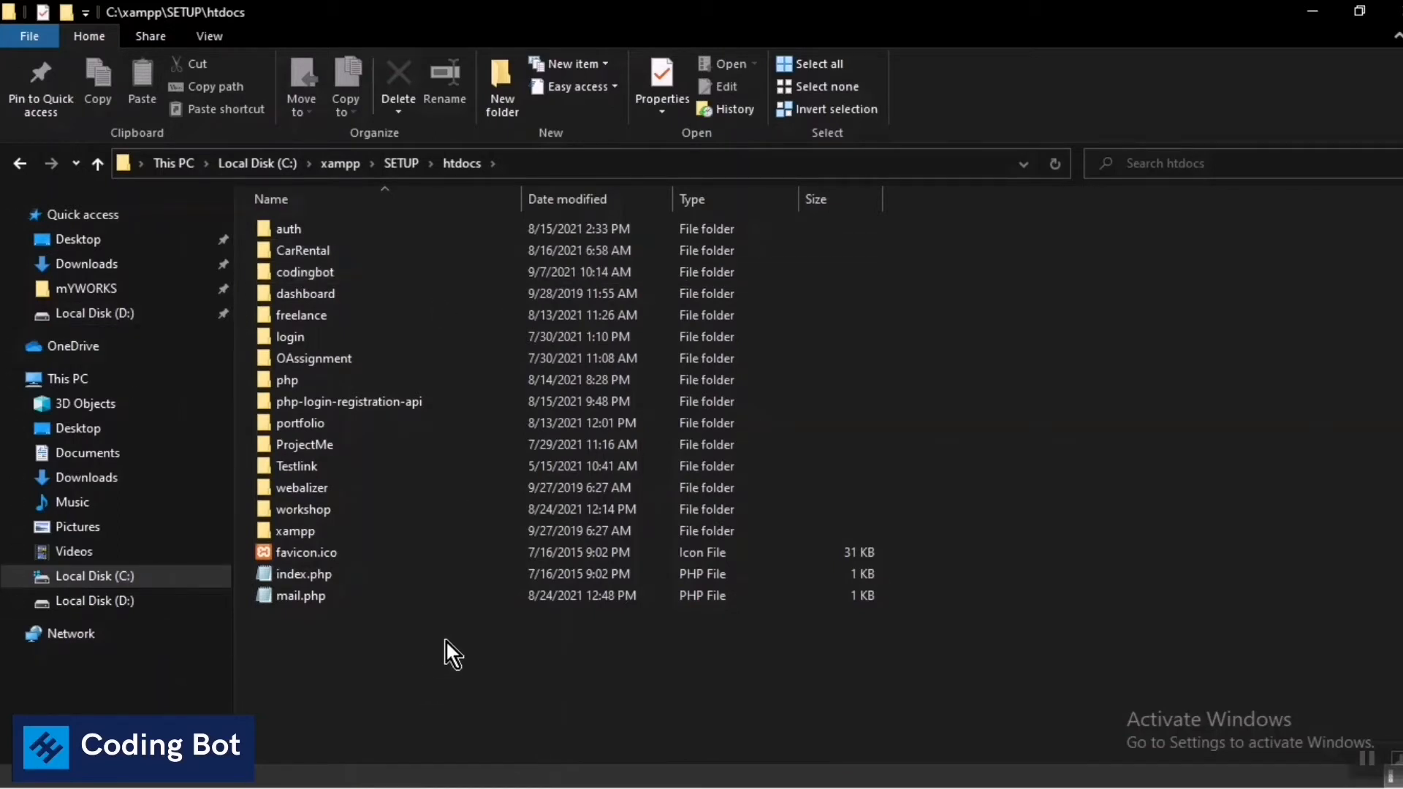
{"action": "left_click", "coordinate": [304, 272]}
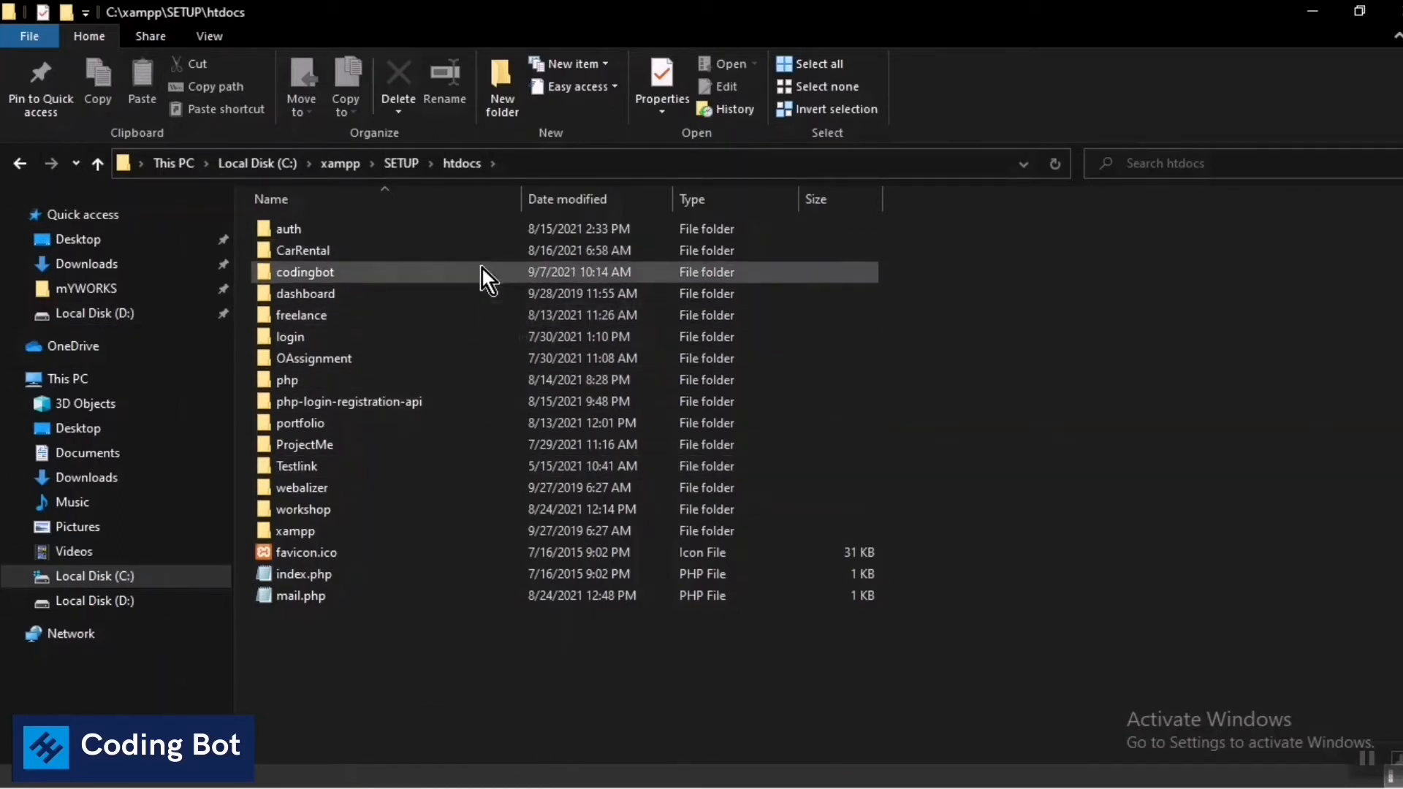
Open the codingbot folder, which holds only index.php.
{"action": "double_click", "coordinate": [304, 272]}
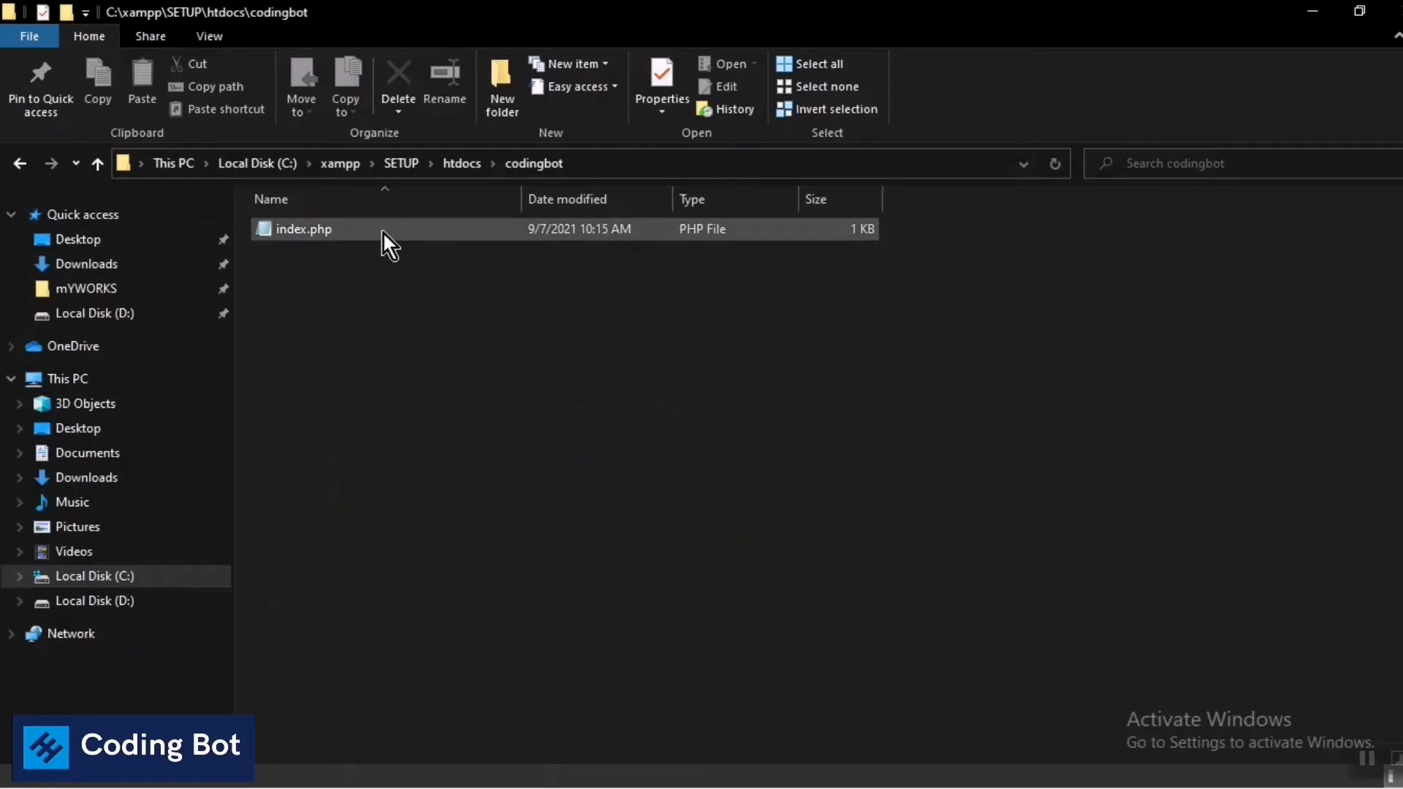
{"action": "left_click", "coordinate": [434, 351]}
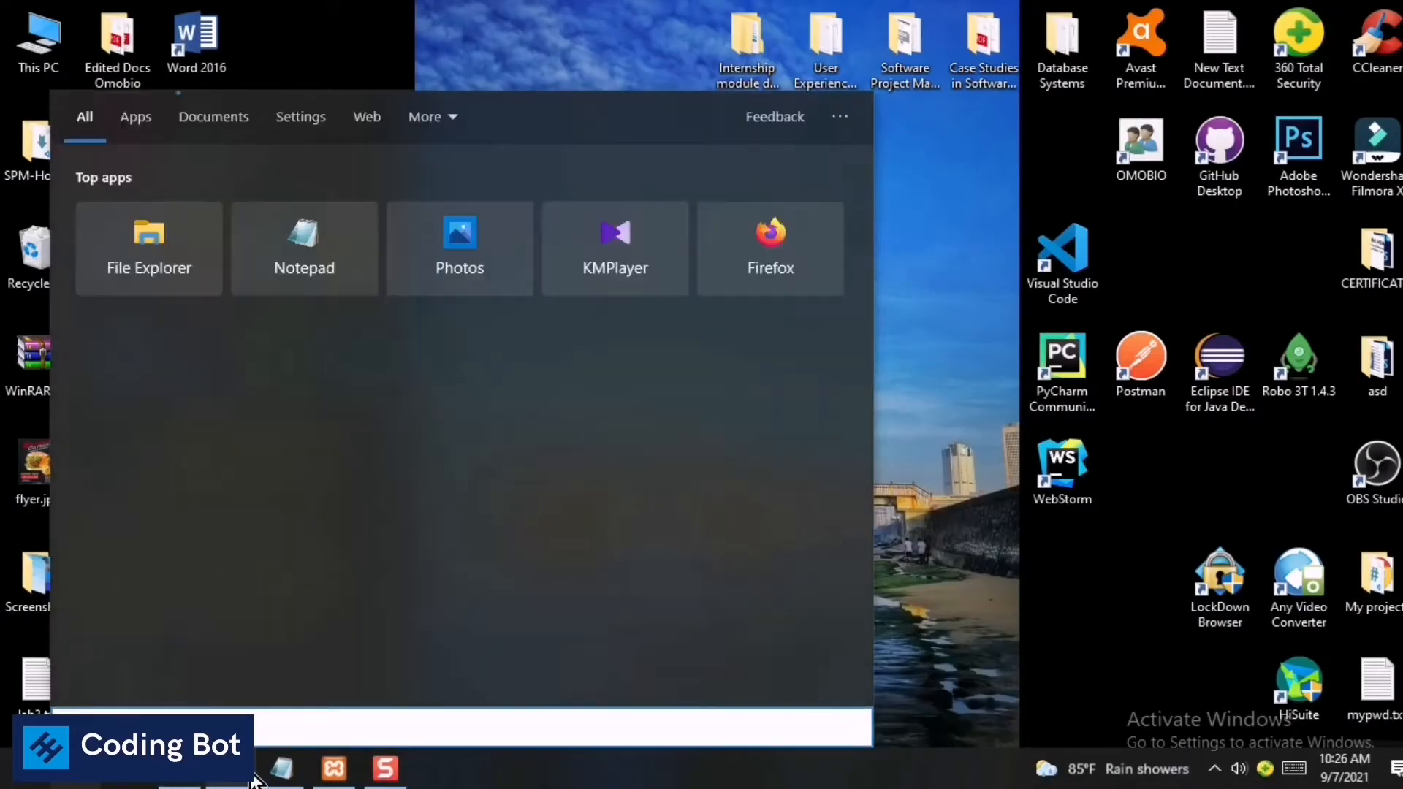
Search Windows for 'xam' so the XAMPP htdocs folder appears as best match.
{"action": "type", "text": "xam"}
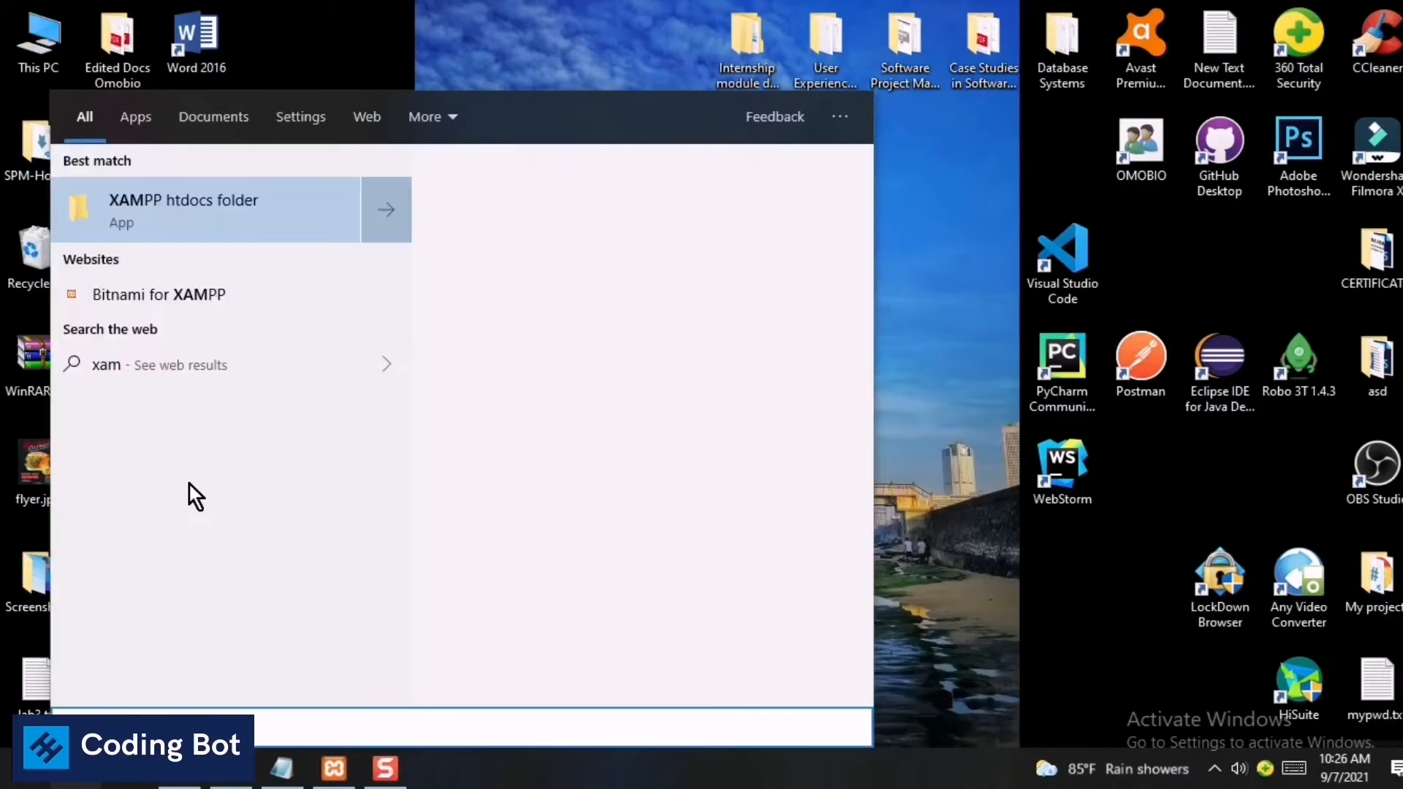
{"action": "mouse_move", "coordinate": [423, 728]}
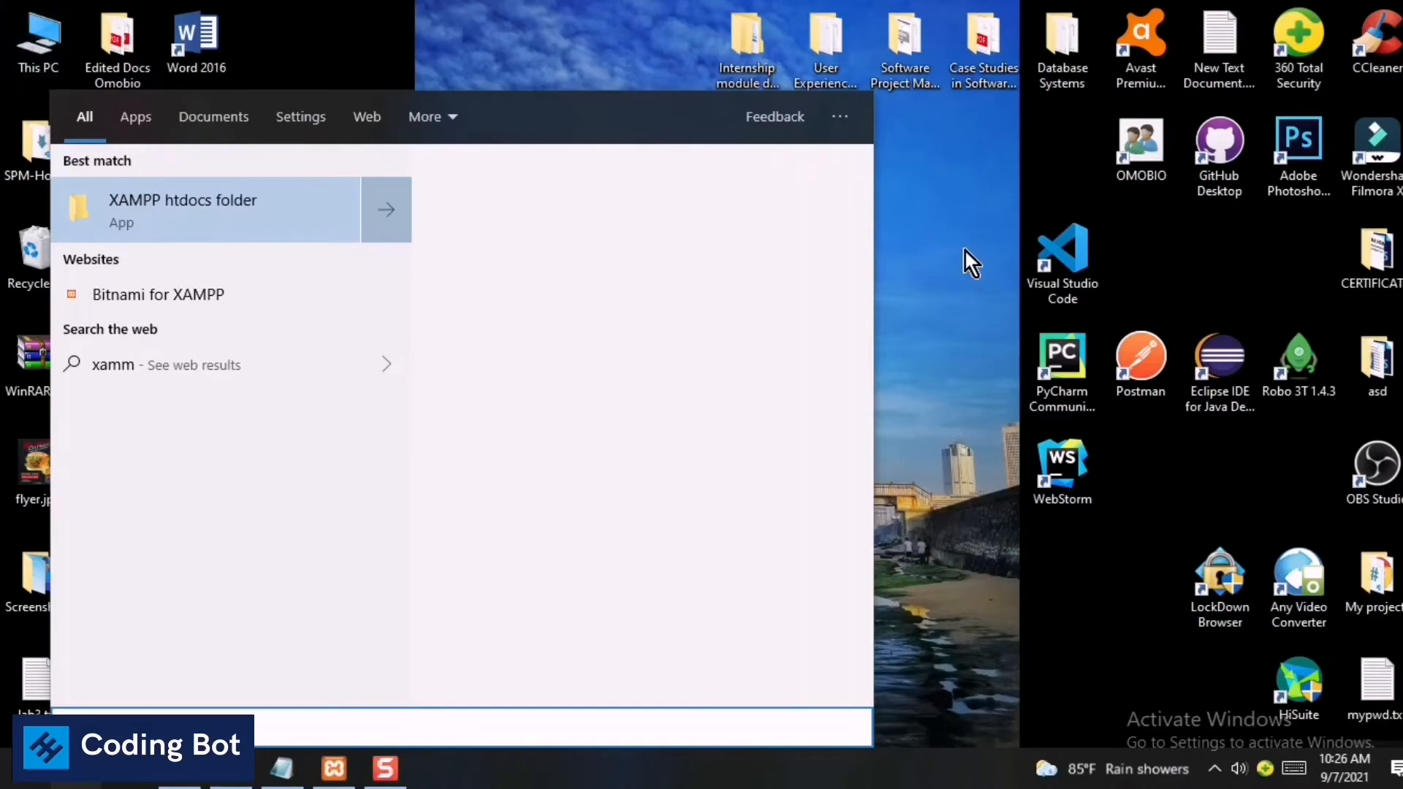
Navigate to C:\xampp\SETUP and launch xampp-control.exe.
{"action": "left_click", "coordinate": [182, 211]}
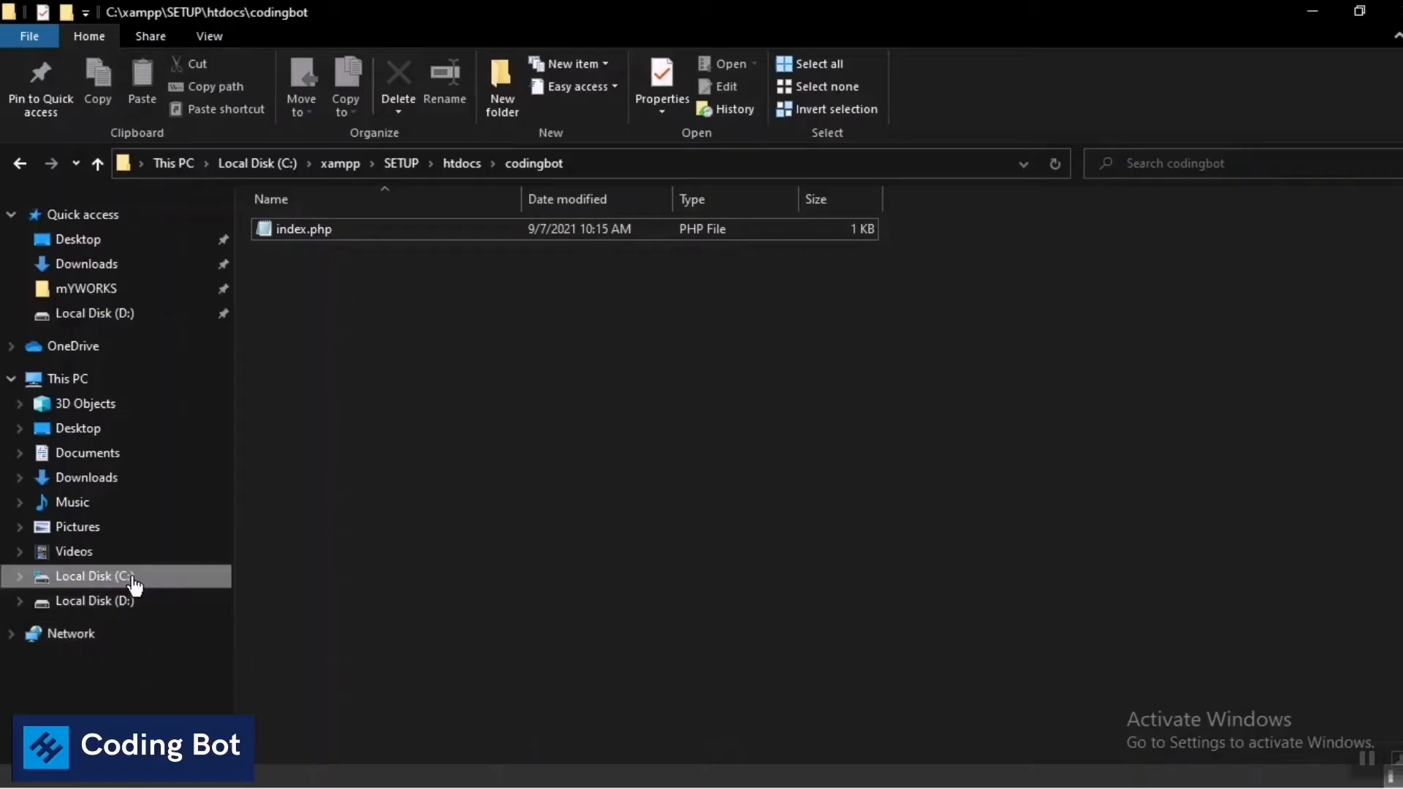
{"action": "left_click", "coordinate": [95, 576]}
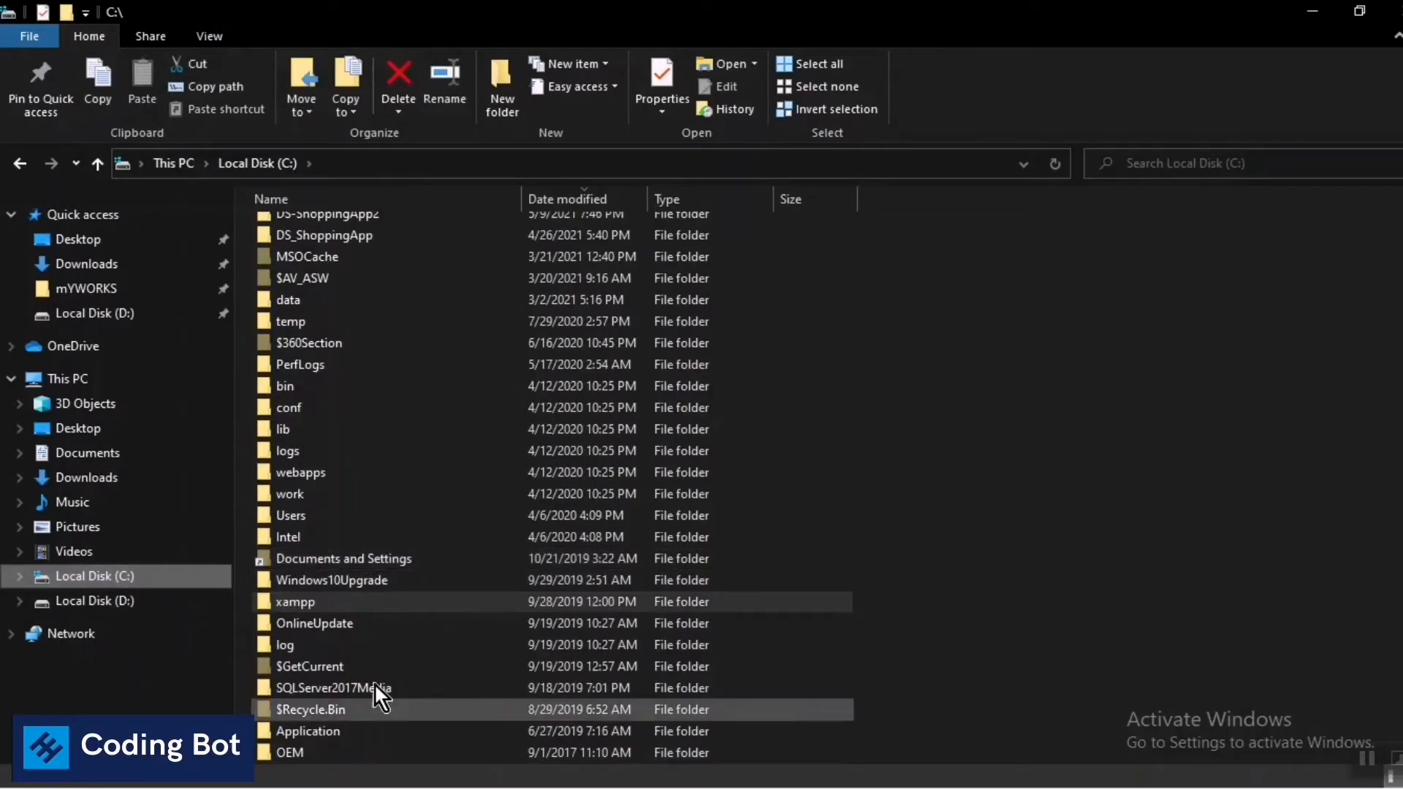
{"action": "double_click", "coordinate": [295, 602]}
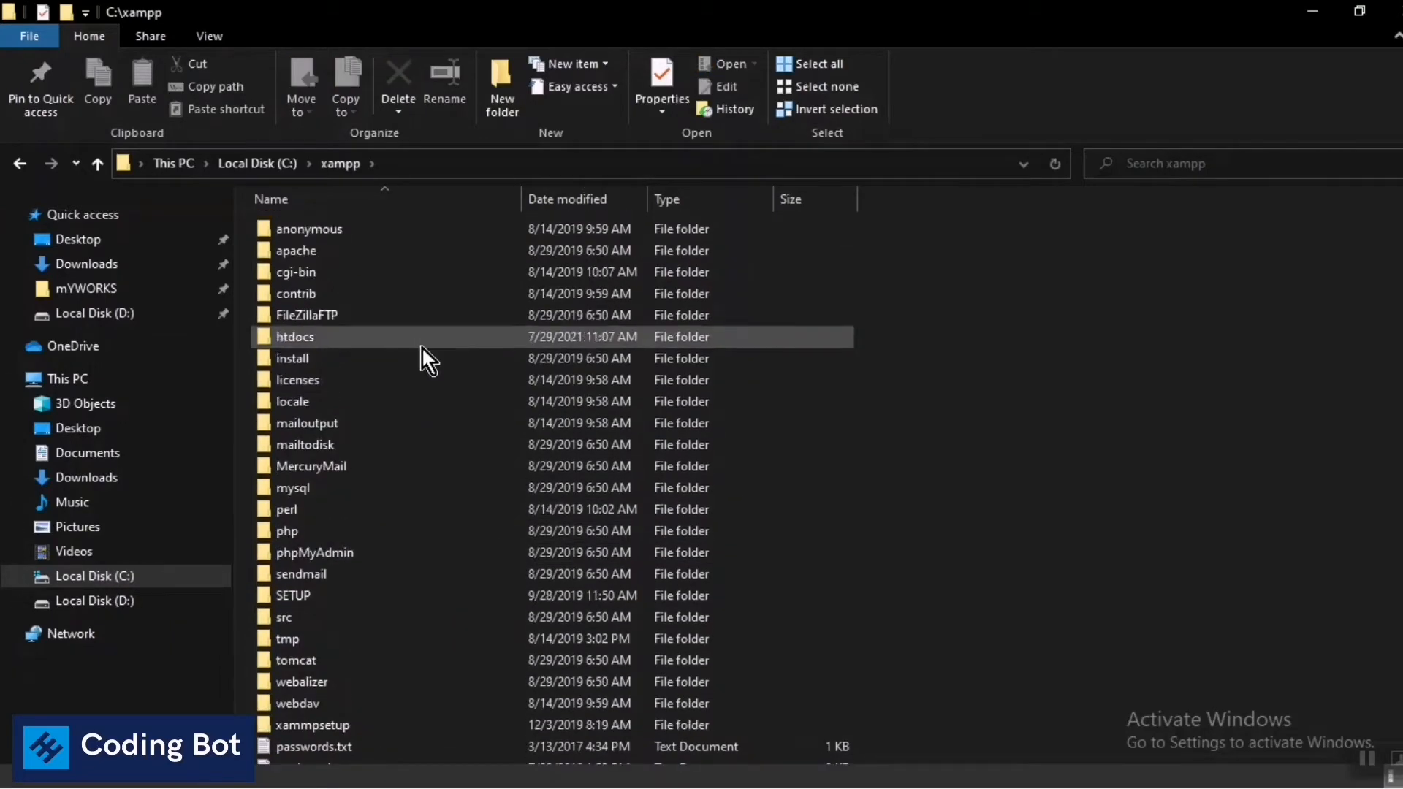
{"action": "scroll", "scroll_direction": "down", "scroll_amount": 3}
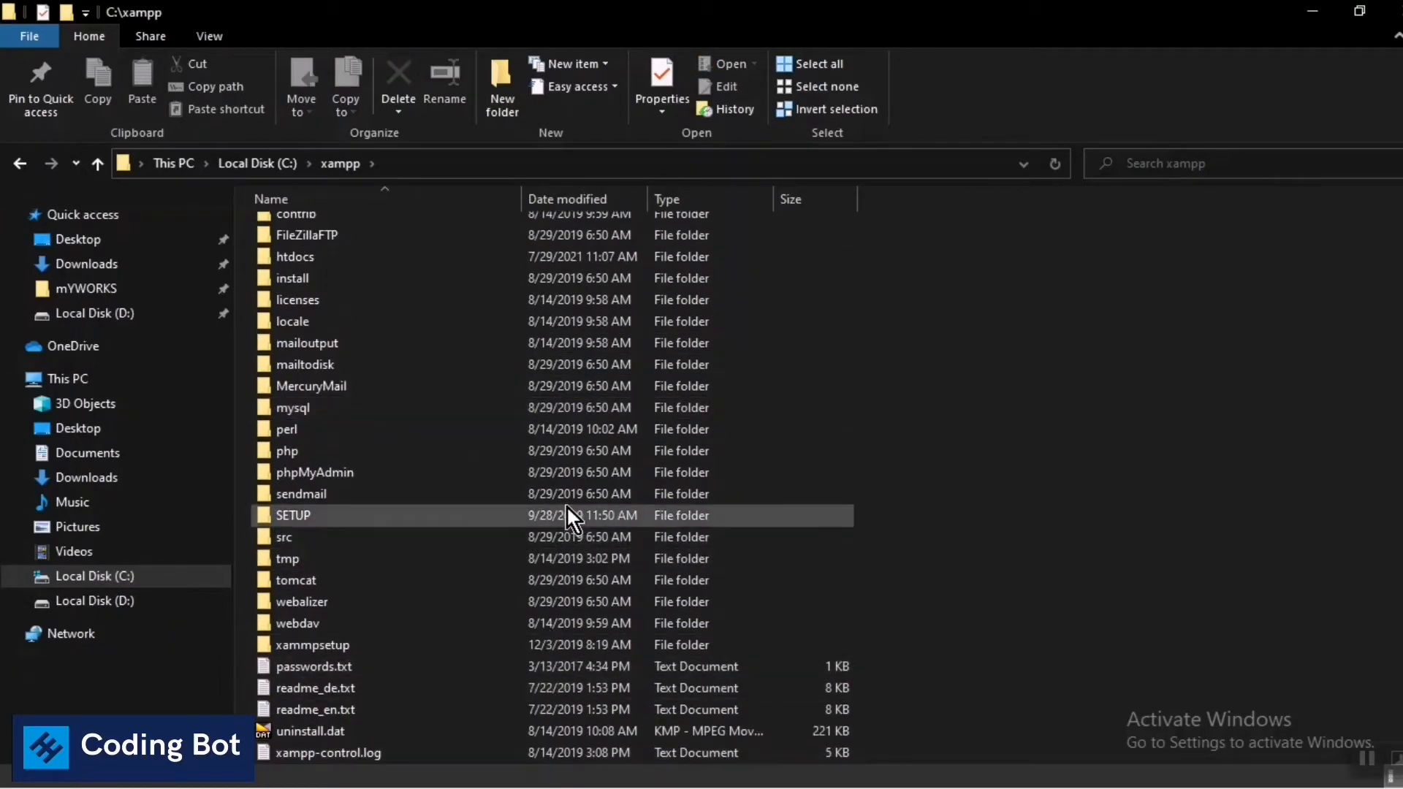
{"action": "double_click", "coordinate": [293, 514]}
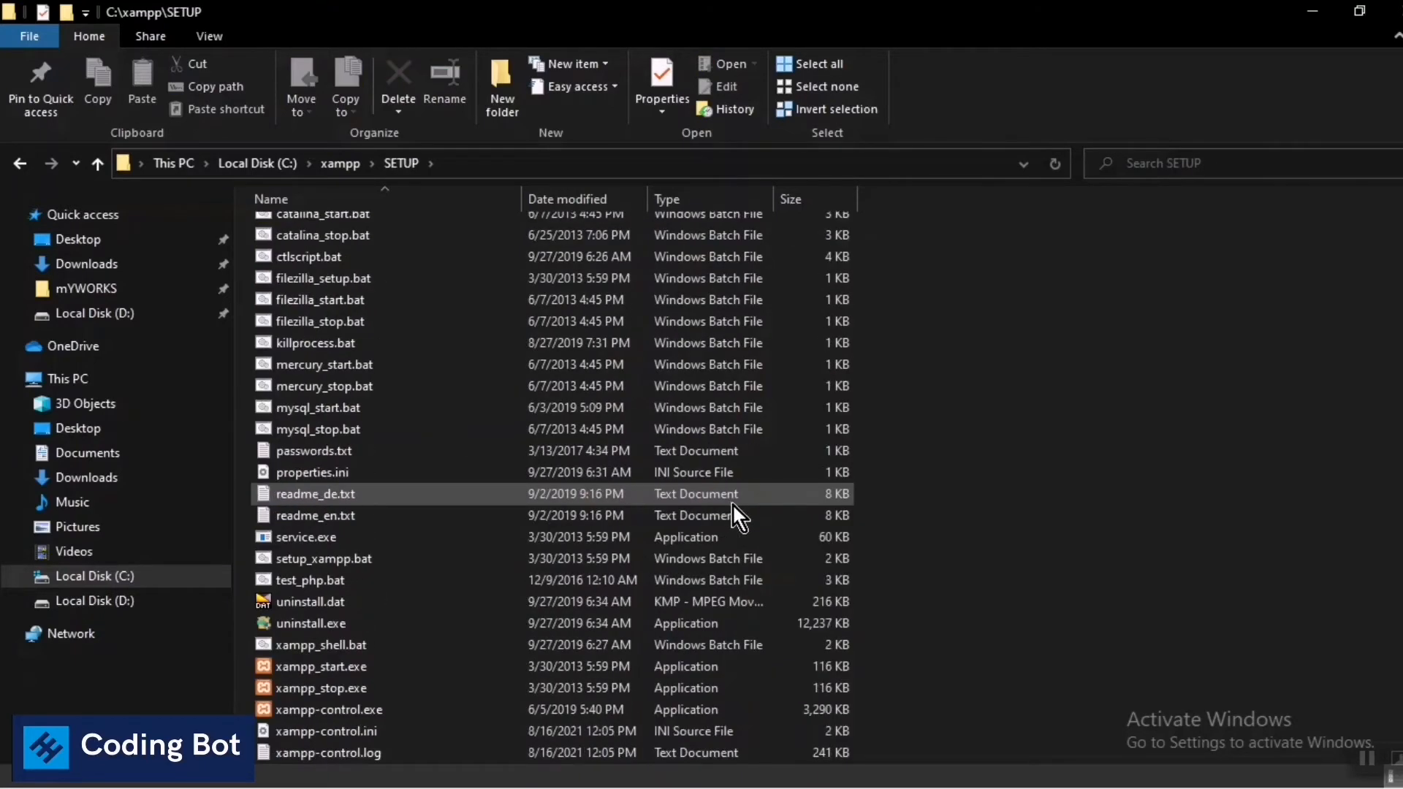
{"action": "left_click", "coordinate": [329, 710]}
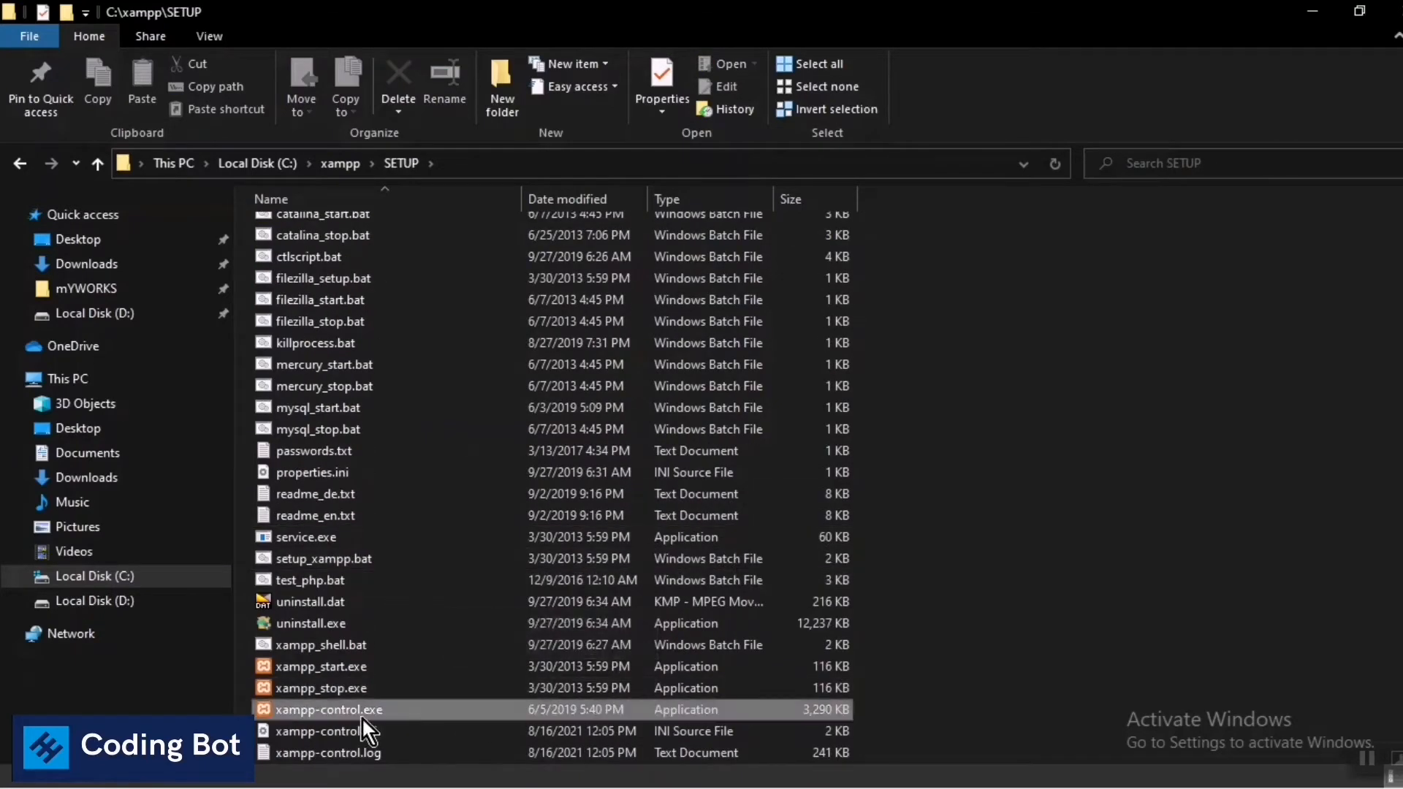
{"action": "left_click", "coordinate": [322, 689]}
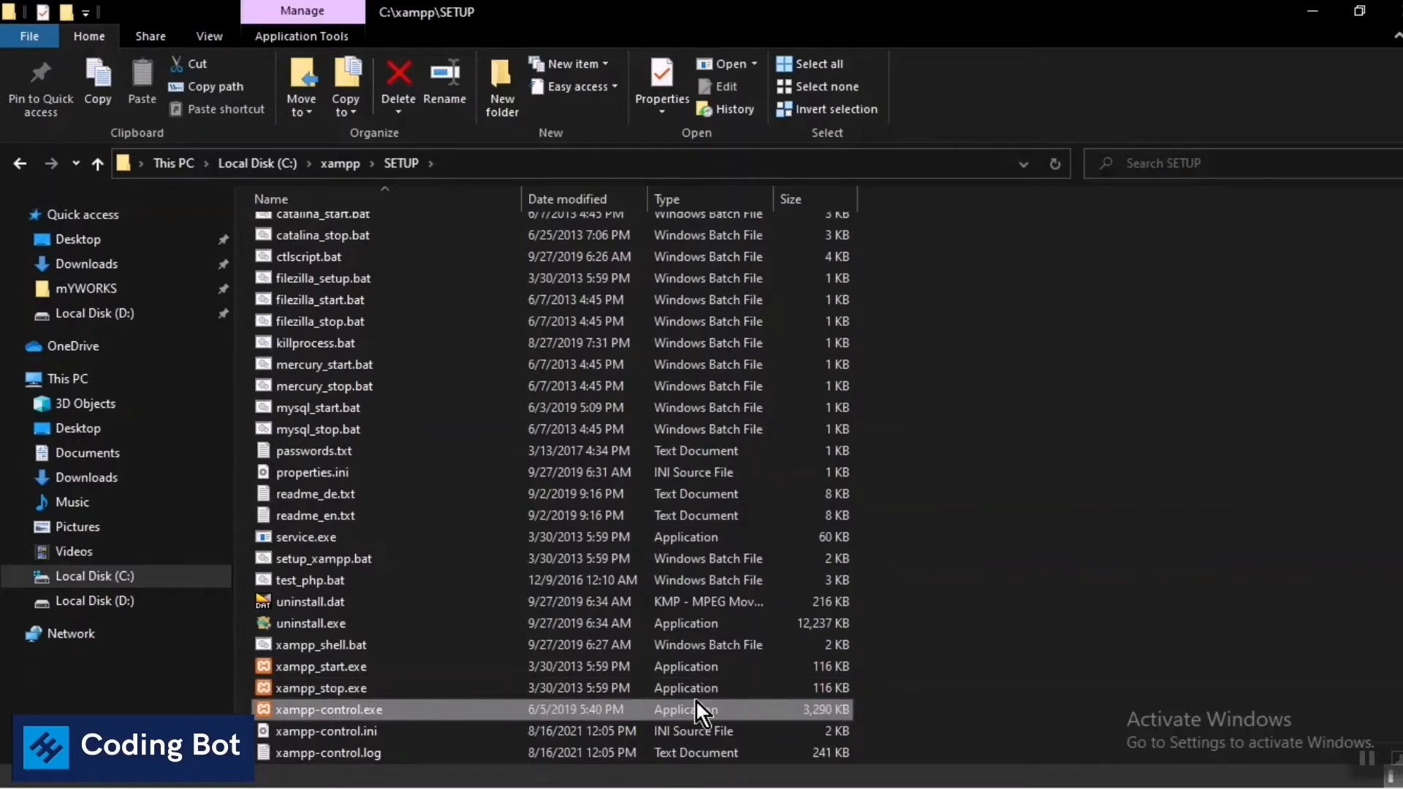
{"action": "mouse_move", "coordinate": [1321, 67]}
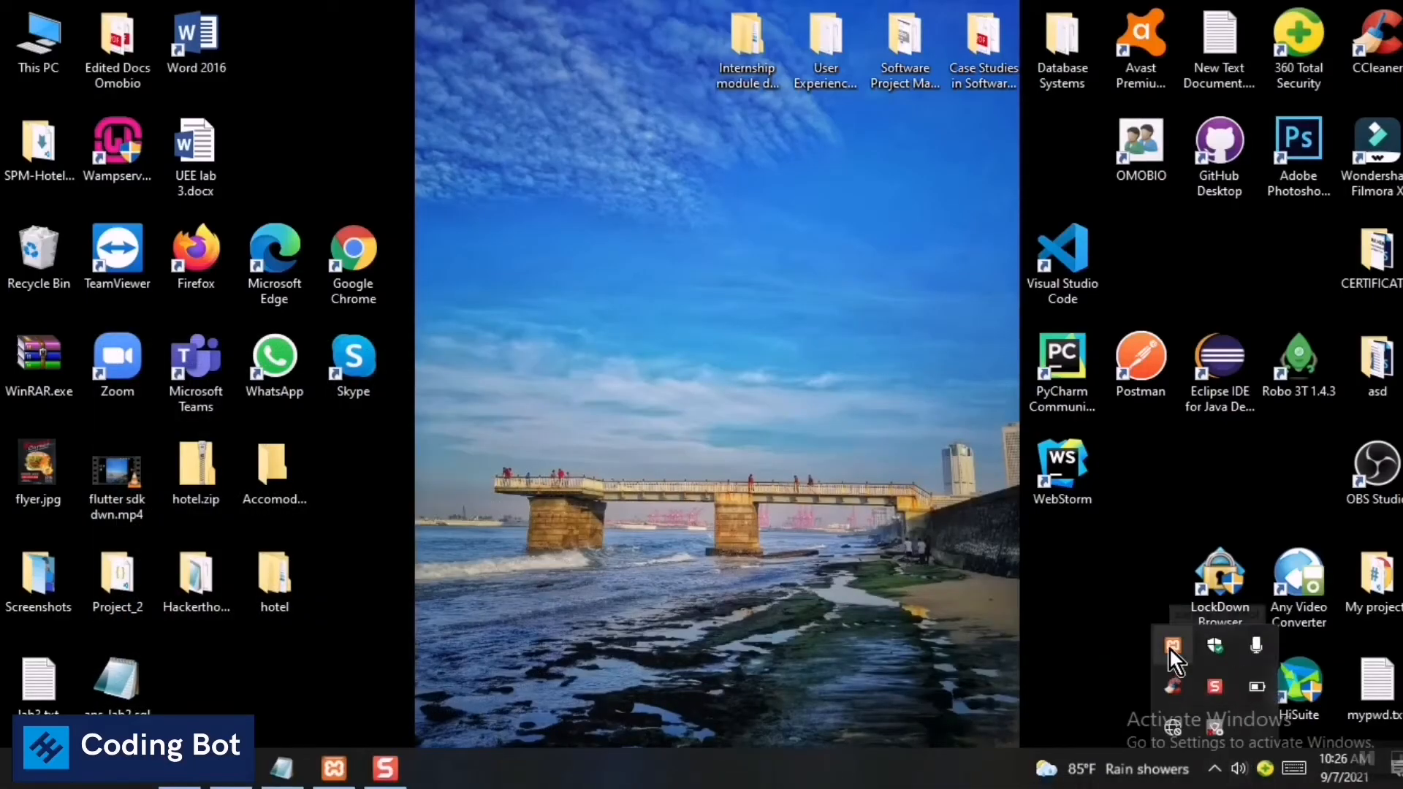
Start Apache and MySQL from the XAMPP Control Panel.
{"action": "left_click", "coordinate": [1172, 649]}
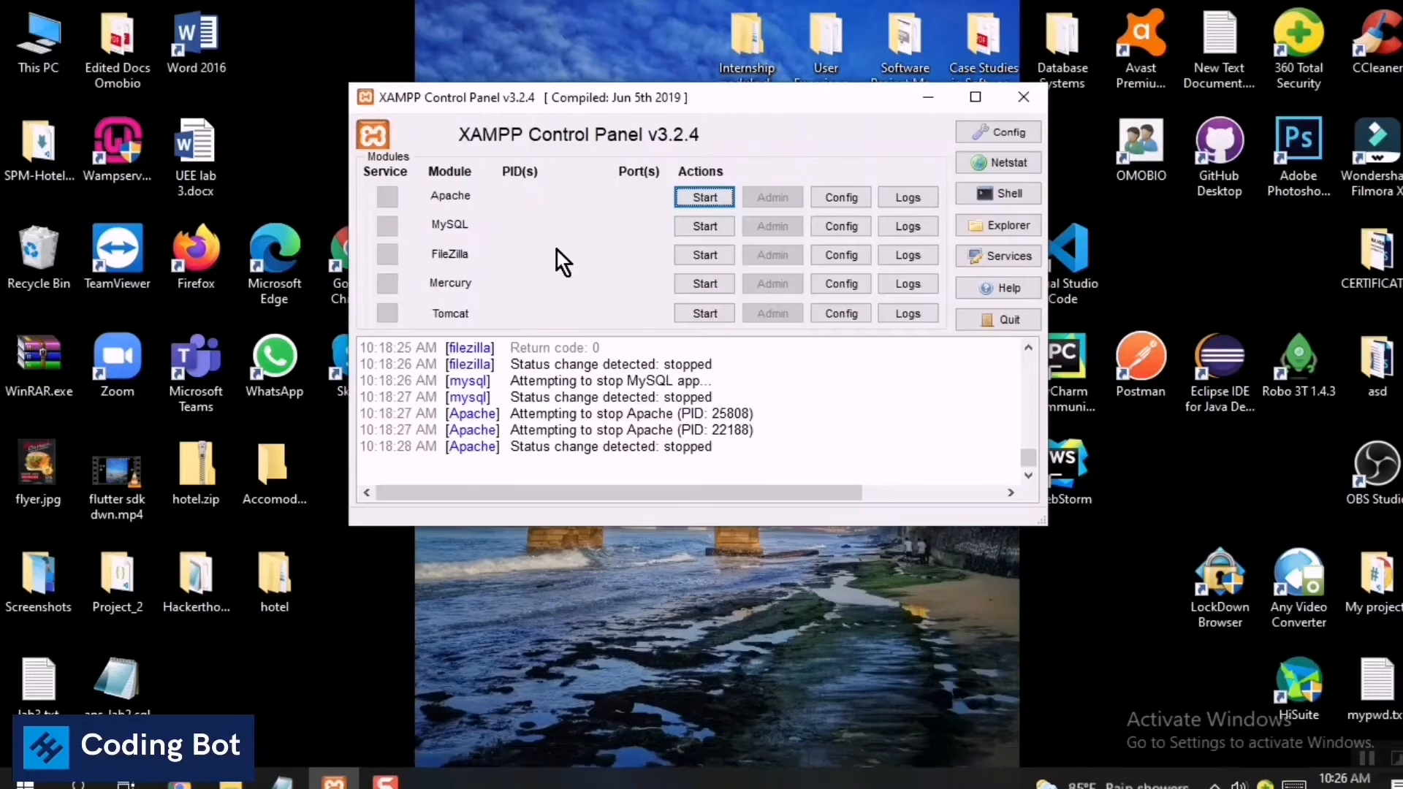
{"action": "left_click", "coordinate": [705, 197]}
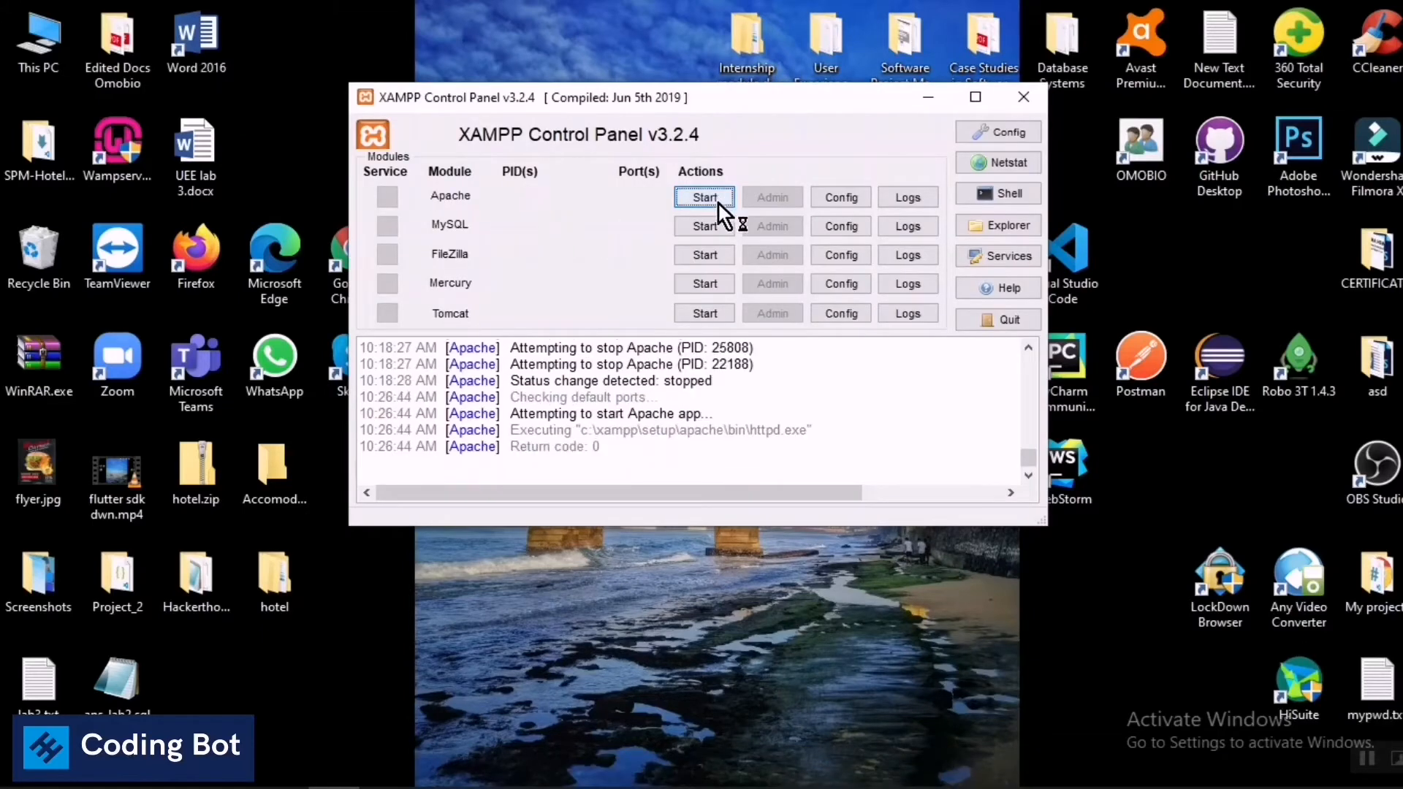
{"action": "left_click", "coordinate": [703, 197]}
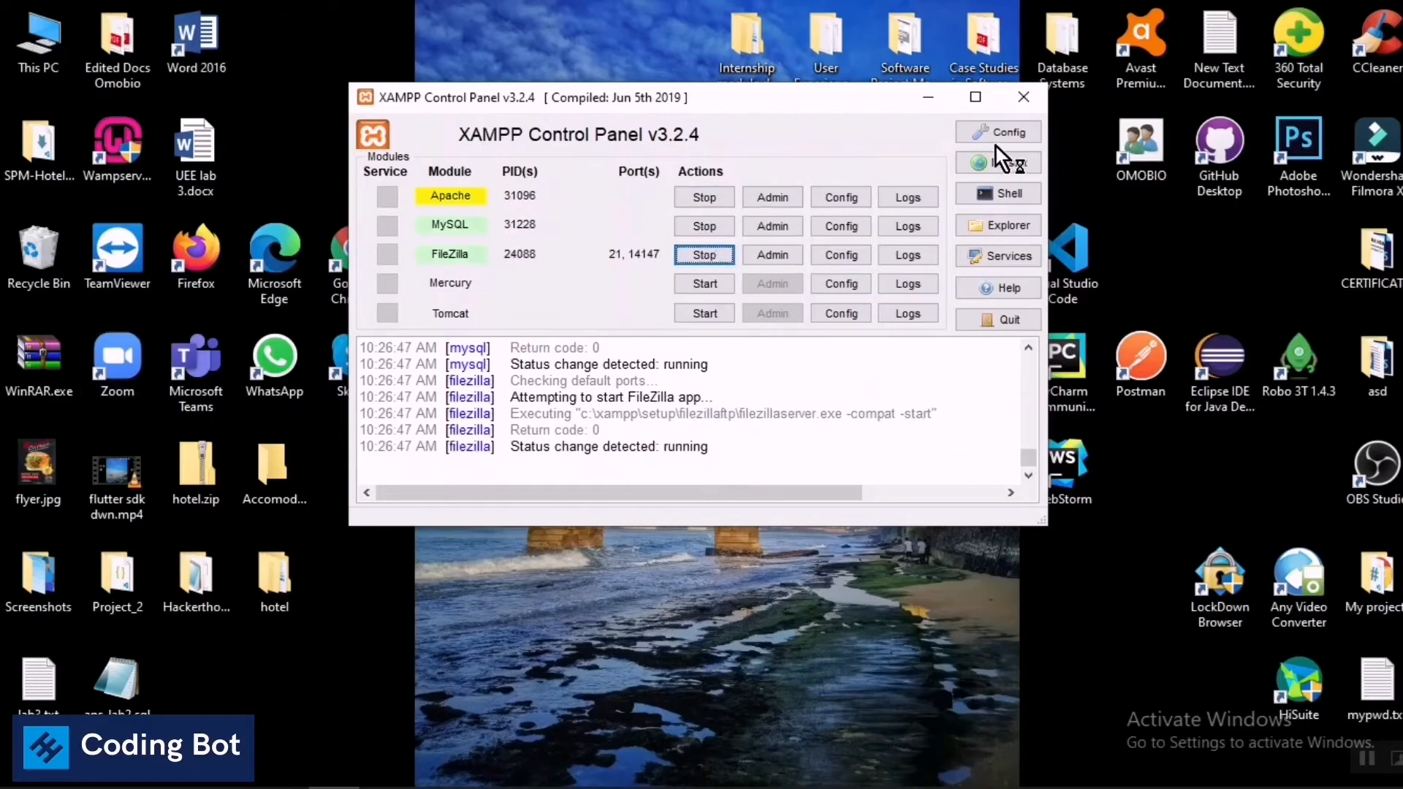
{"action": "mouse_move", "coordinate": [930, 99]}
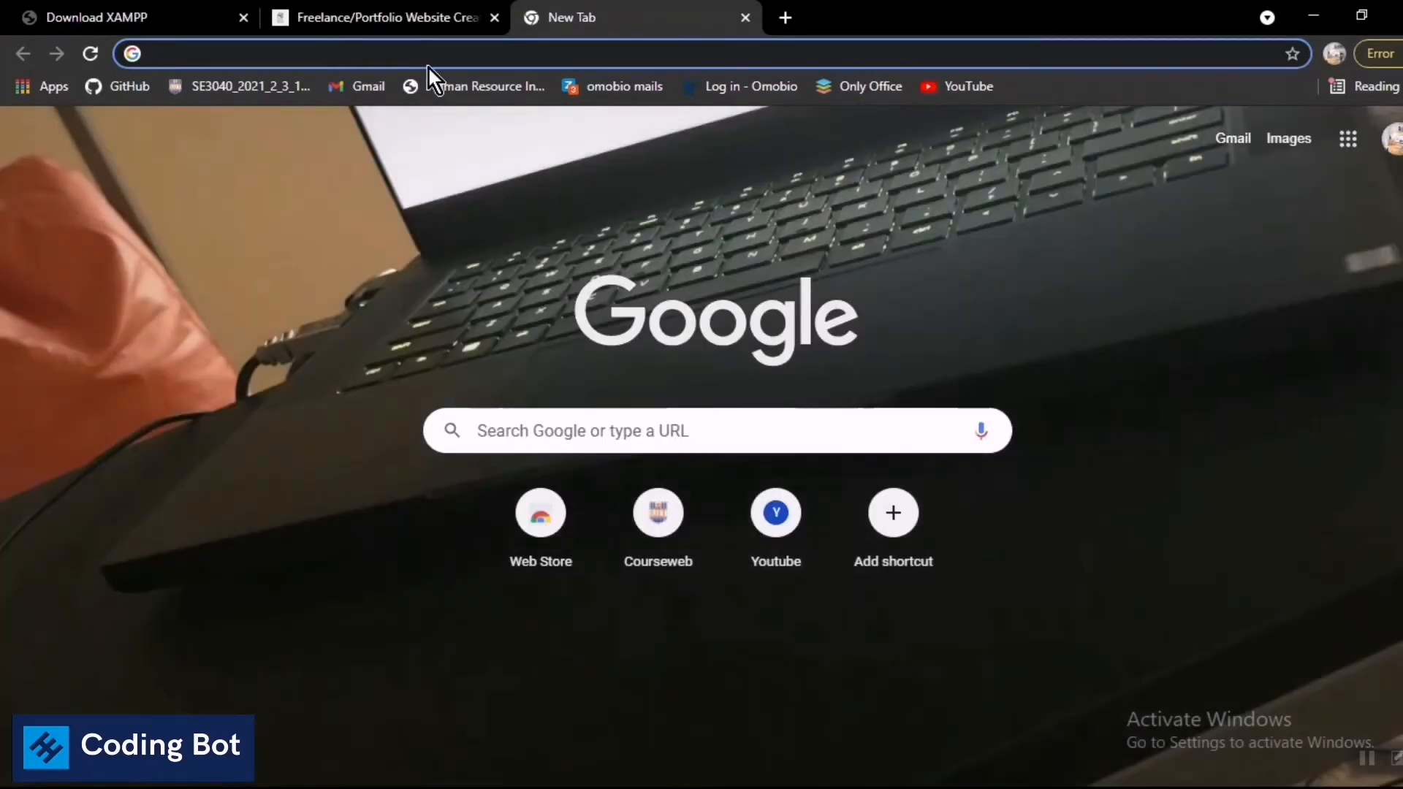
Enter the localhost address in Chrome and reopen htdocs under C:\xampp\SETUP.
{"action": "left_click", "coordinate": [239, 53]}
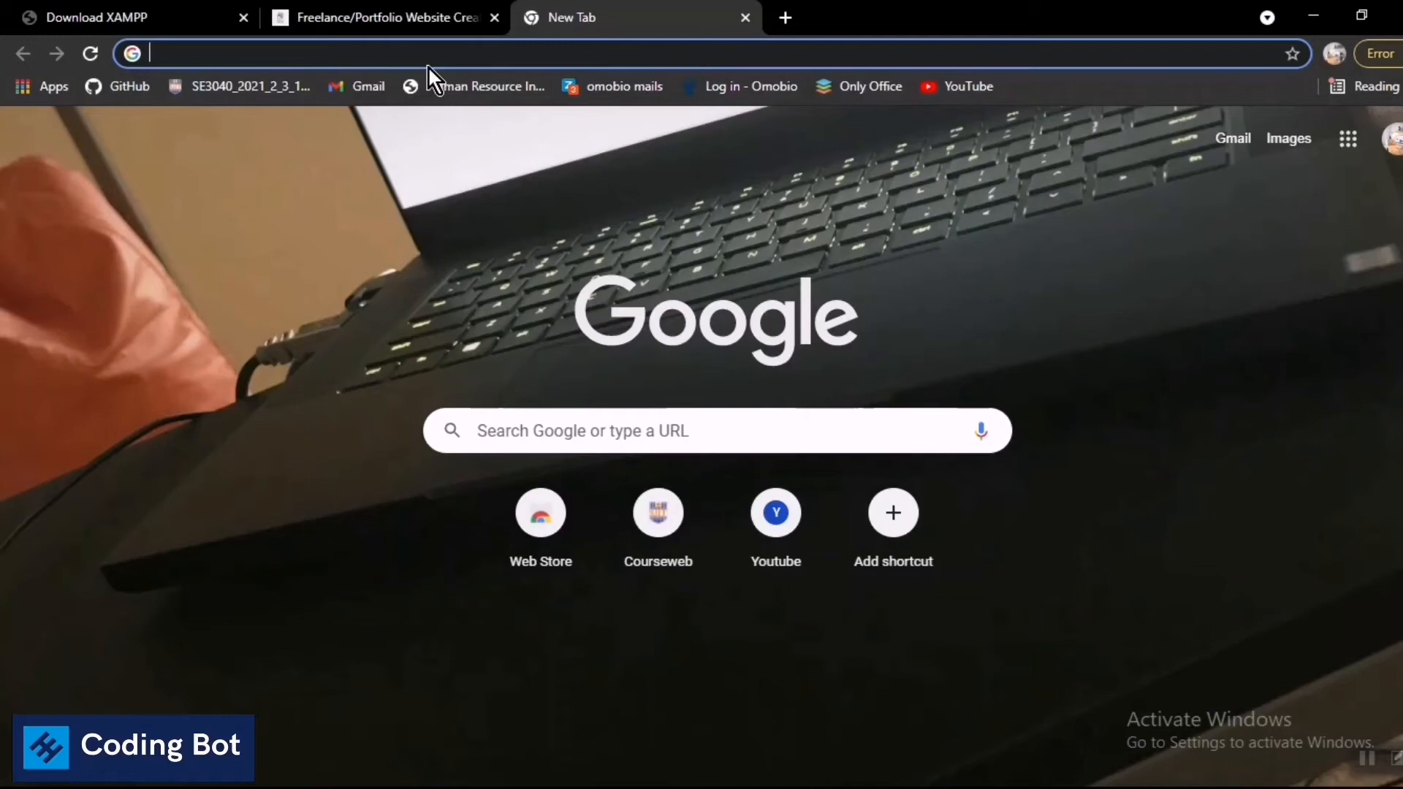
{"action": "type", "text": "localhost:3000"}
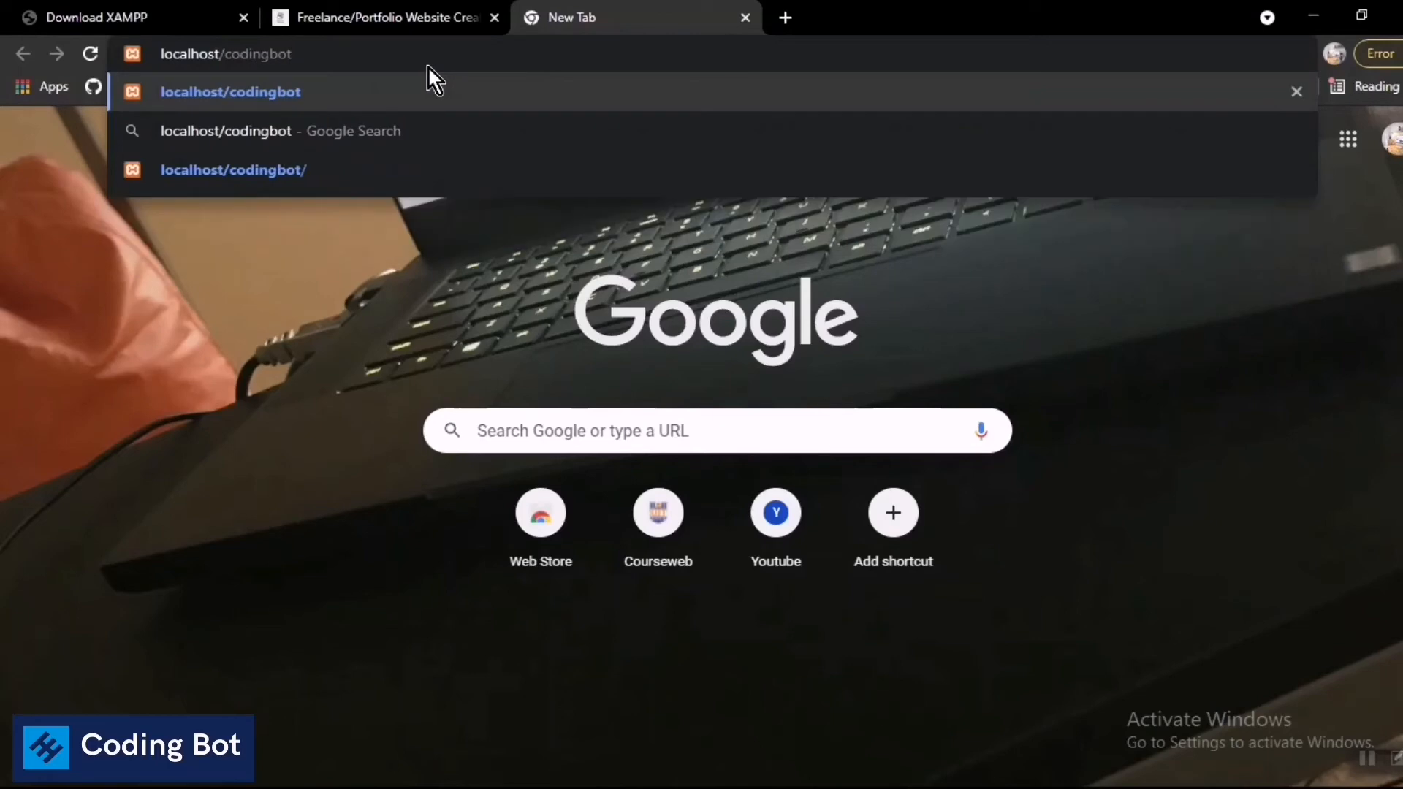
{"action": "mouse_move", "coordinate": [564, 601]}
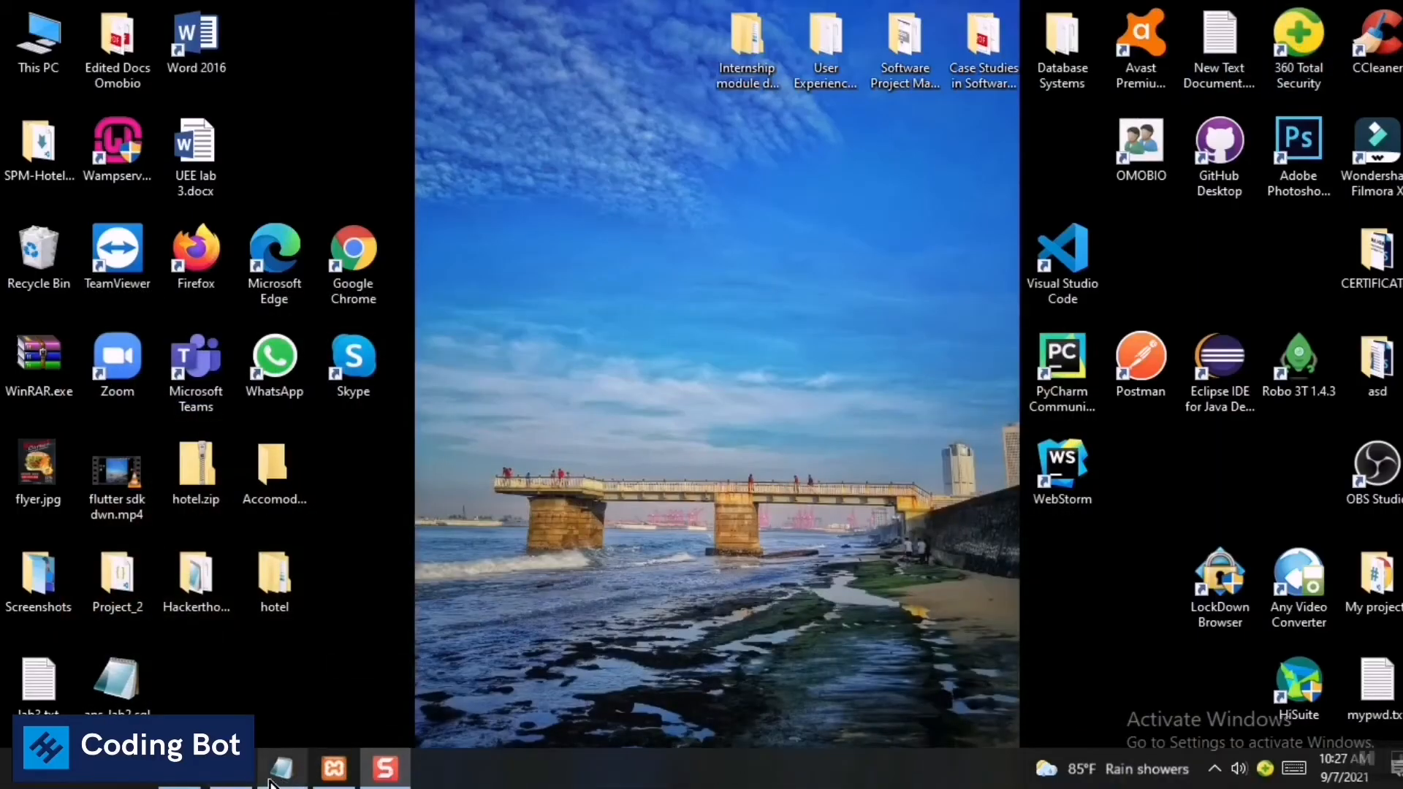
{"action": "left_click", "coordinate": [284, 781]}
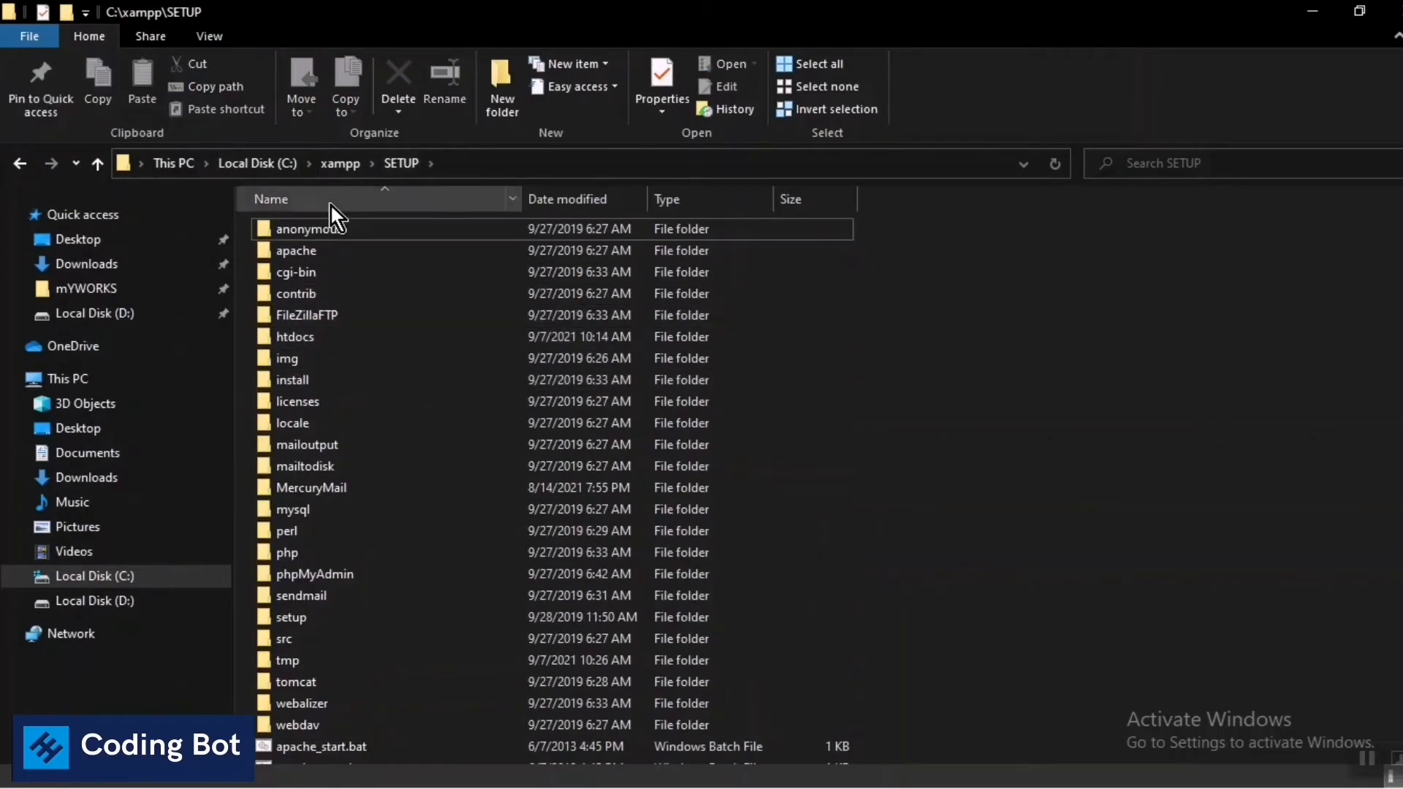
{"action": "left_click", "coordinate": [296, 336]}
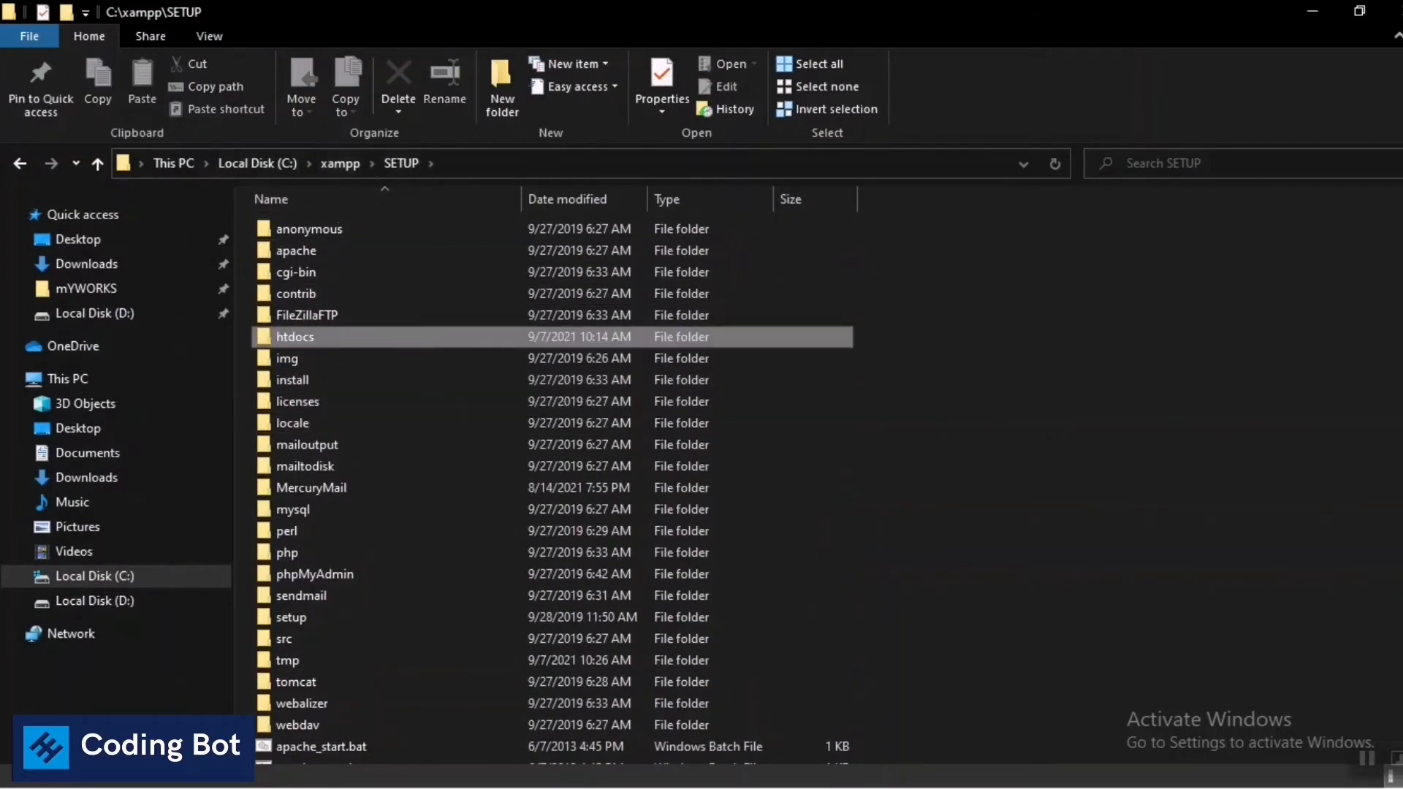
{"action": "double_click", "coordinate": [296, 337]}
{"action": "type", "text": "localhost/codingbot"}
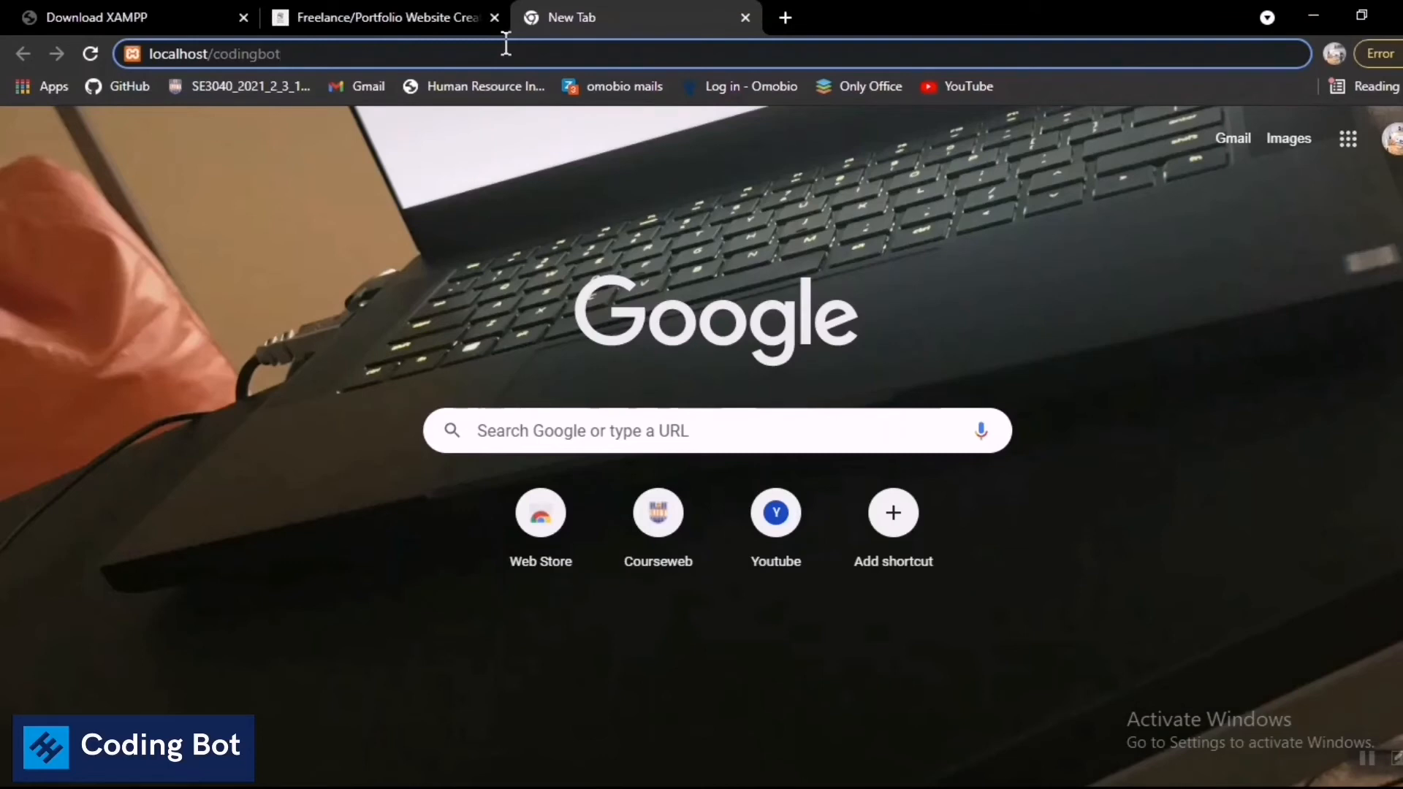
{"action": "key", "text": "Enter"}
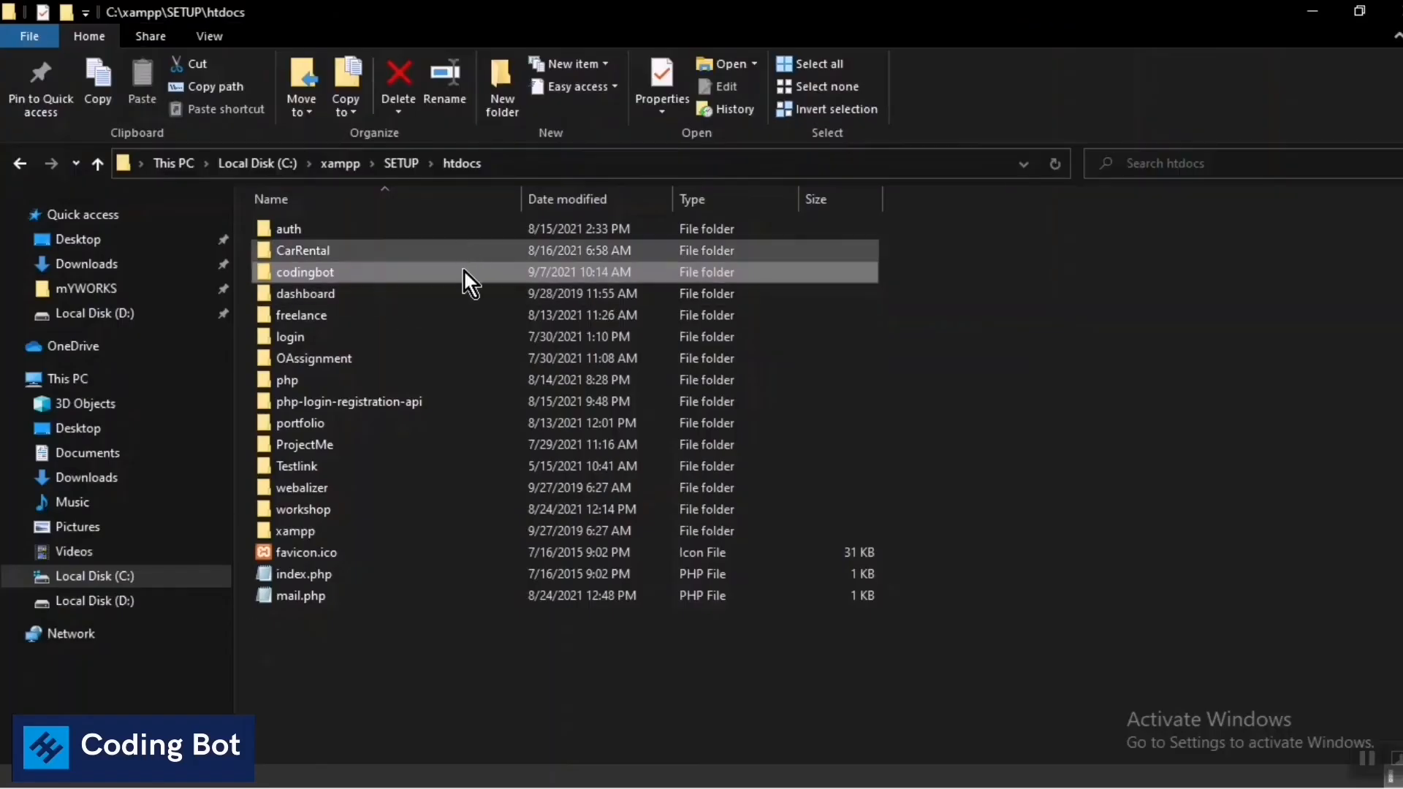
Open codingbot's index.php in Notepad with its echo "Hello world" code.
{"action": "double_click", "coordinate": [305, 272]}
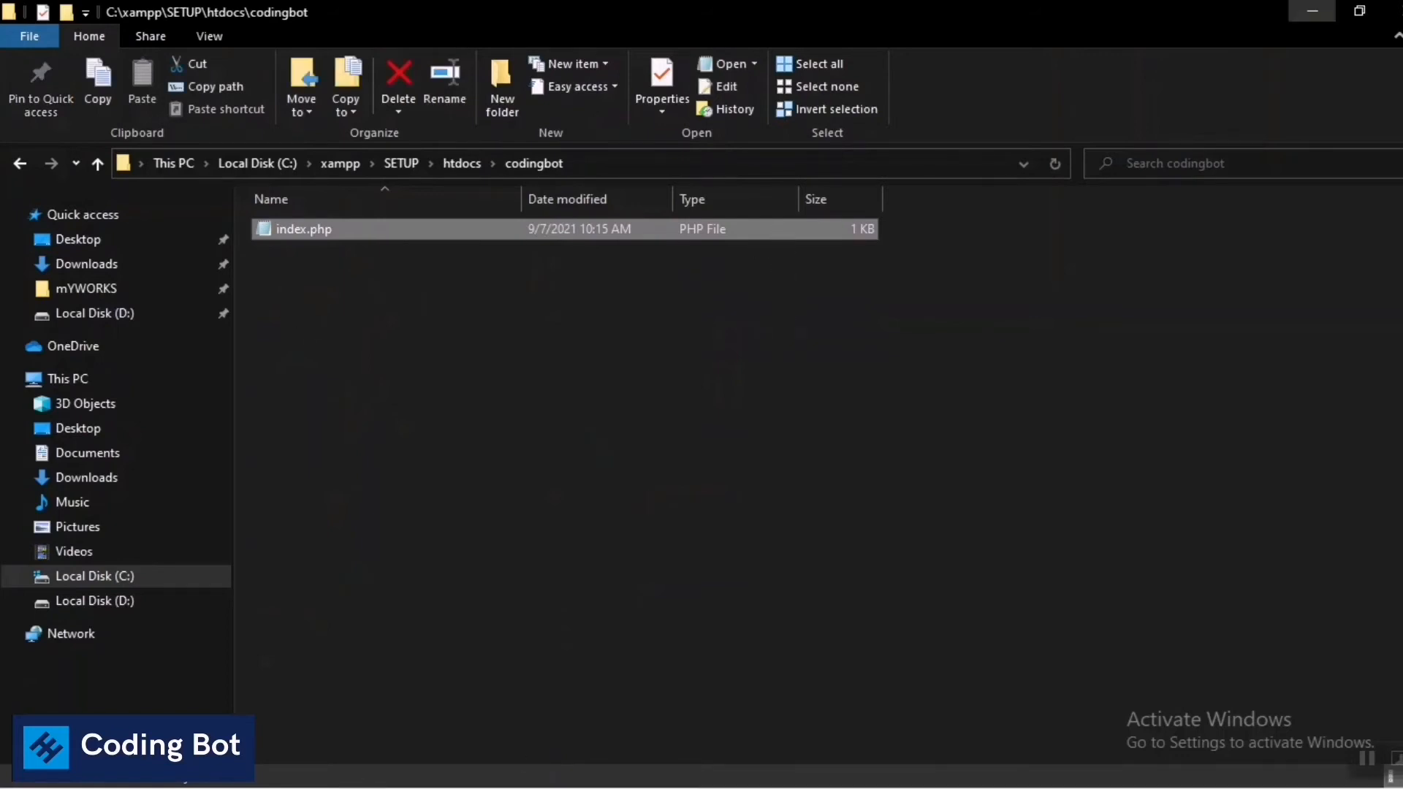
{"action": "double_click", "coordinate": [304, 228]}
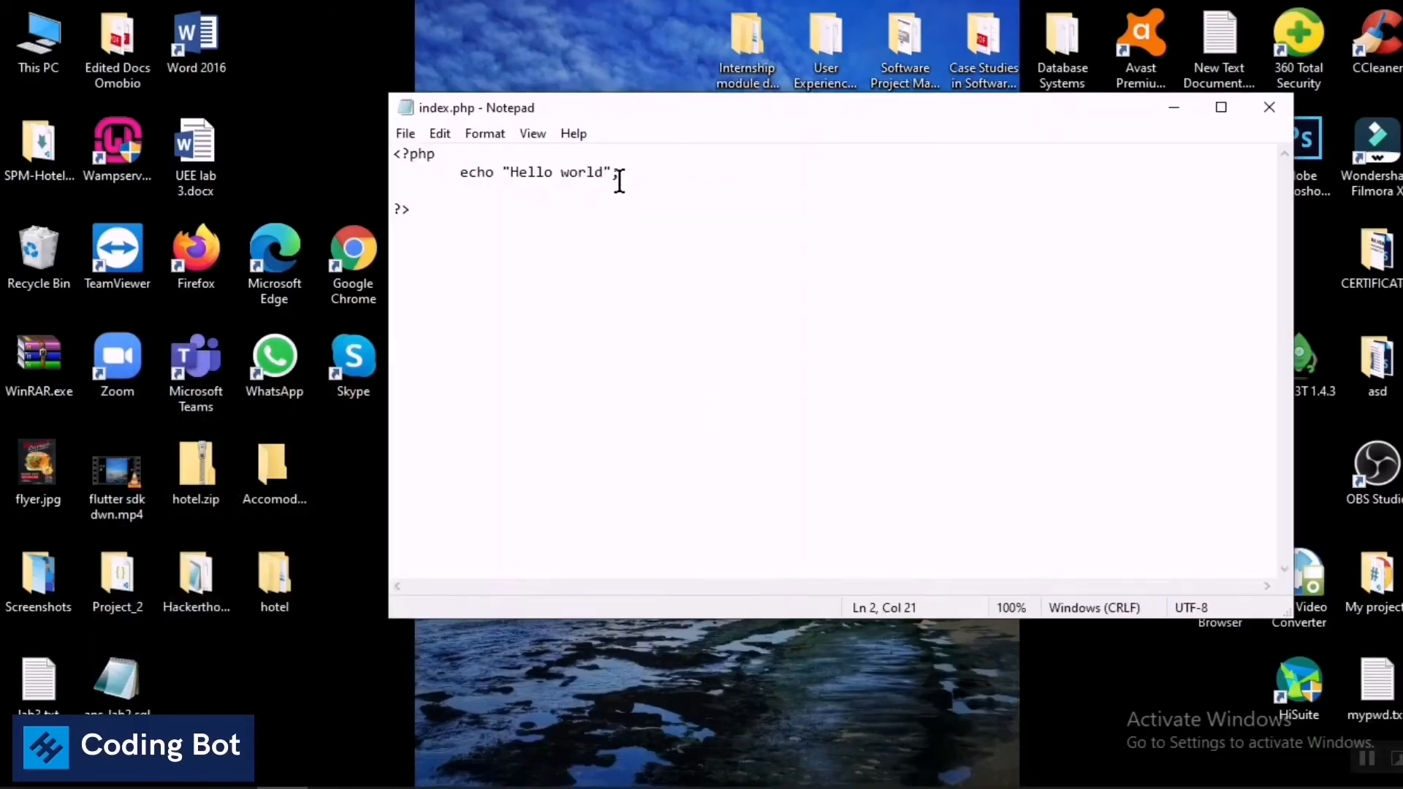
{"action": "key", "text": "ctrl+a"}
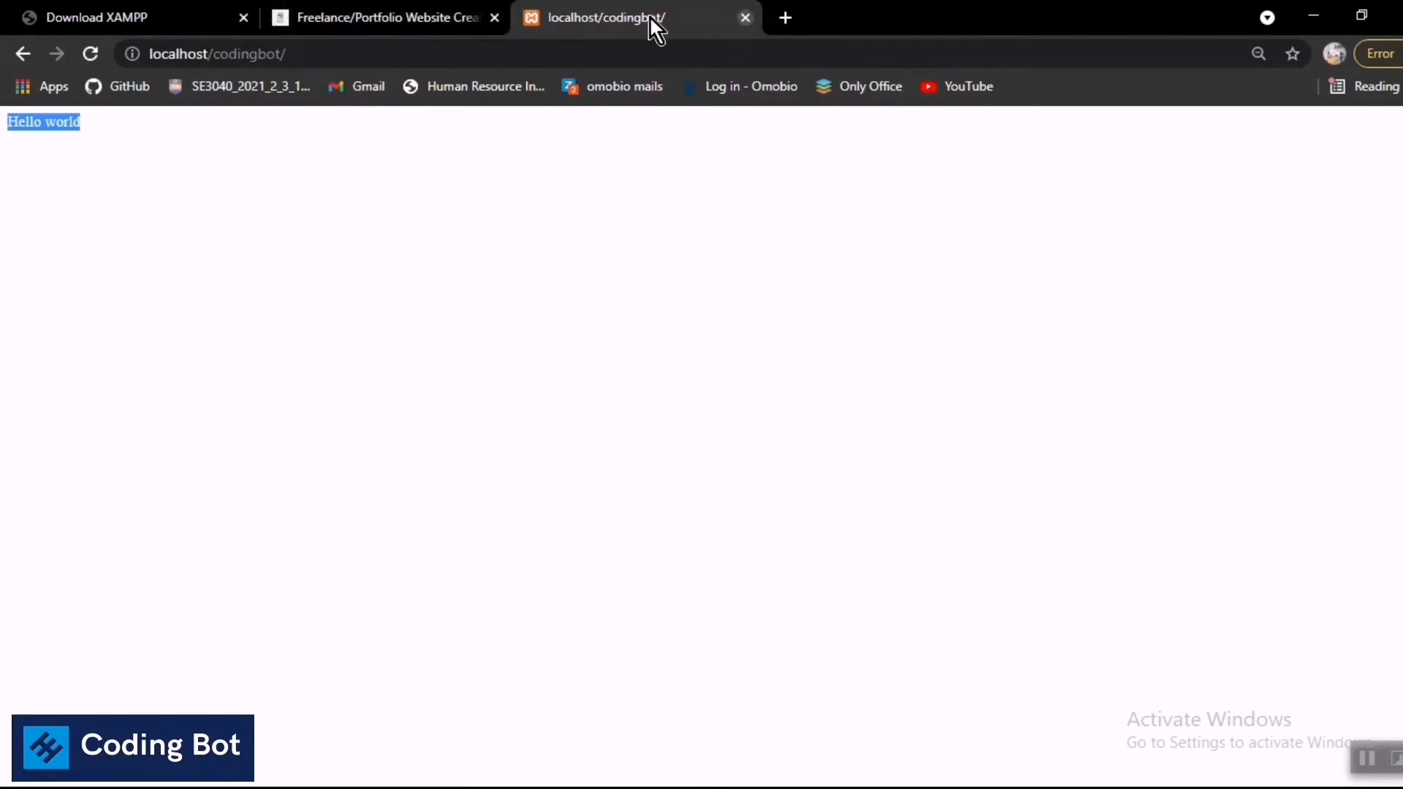
View the freelance folder's site files in htdocs, then minimize File Explorer.
{"action": "left_click", "coordinate": [385, 16]}
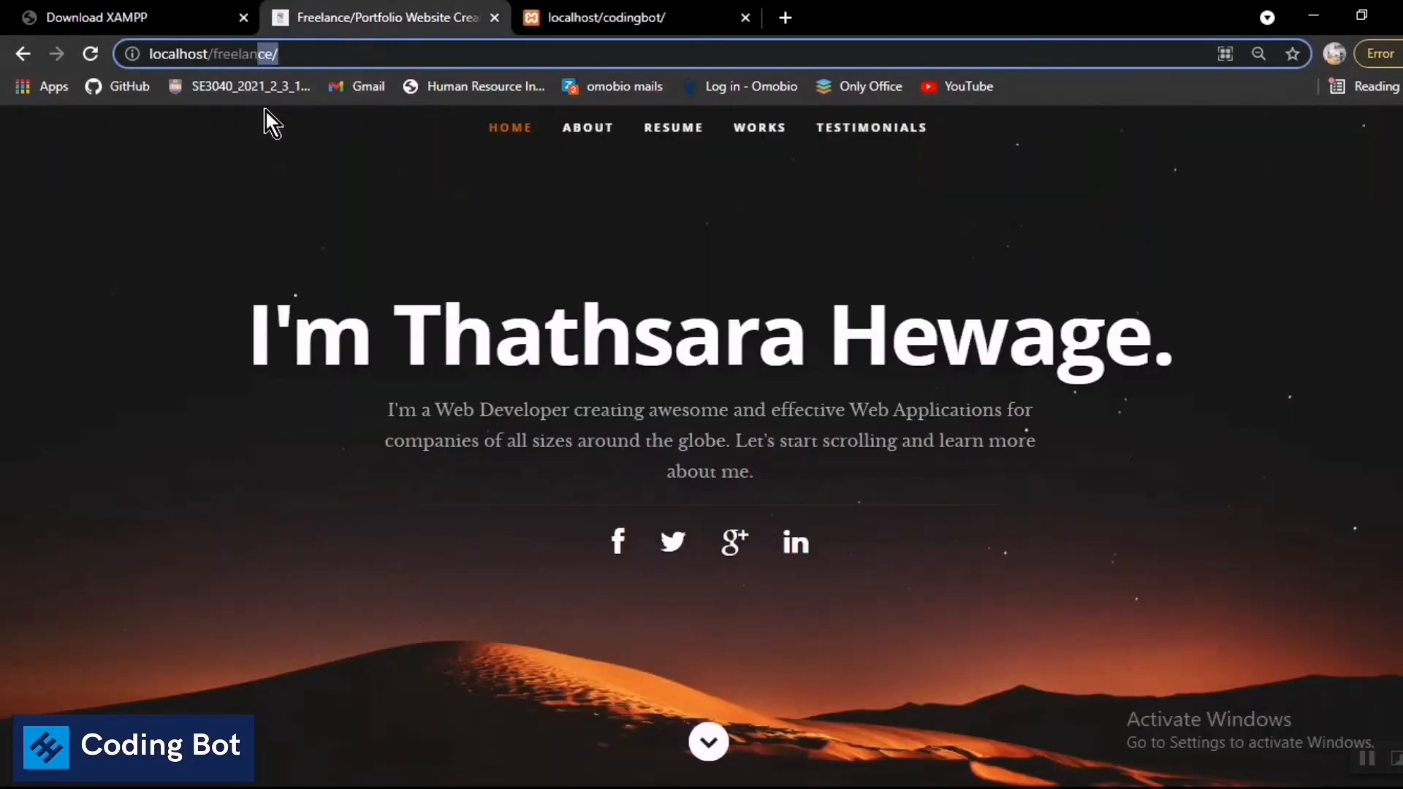
{"action": "left_click", "coordinate": [494, 17]}
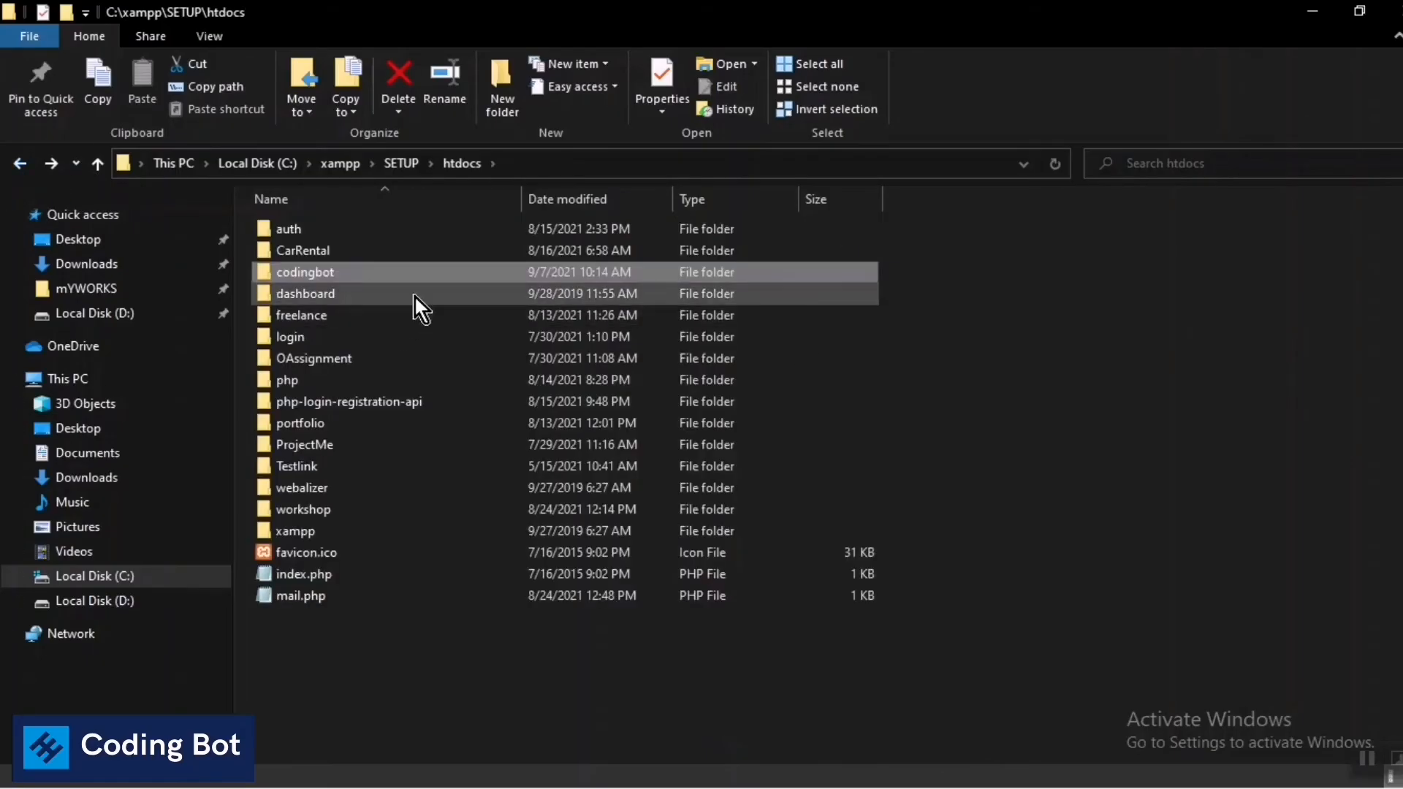
{"action": "left_click", "coordinate": [301, 316]}
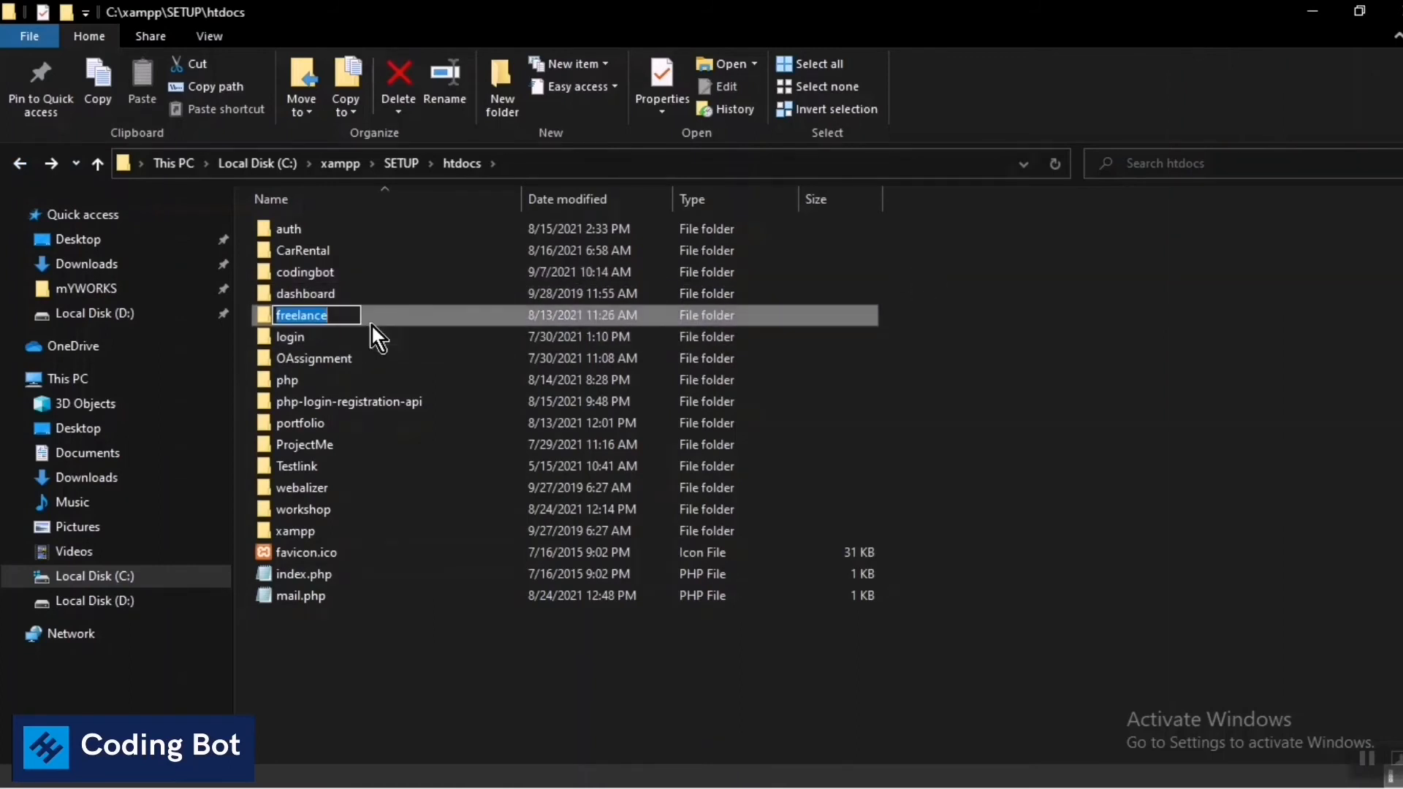
{"action": "double_click", "coordinate": [301, 316]}
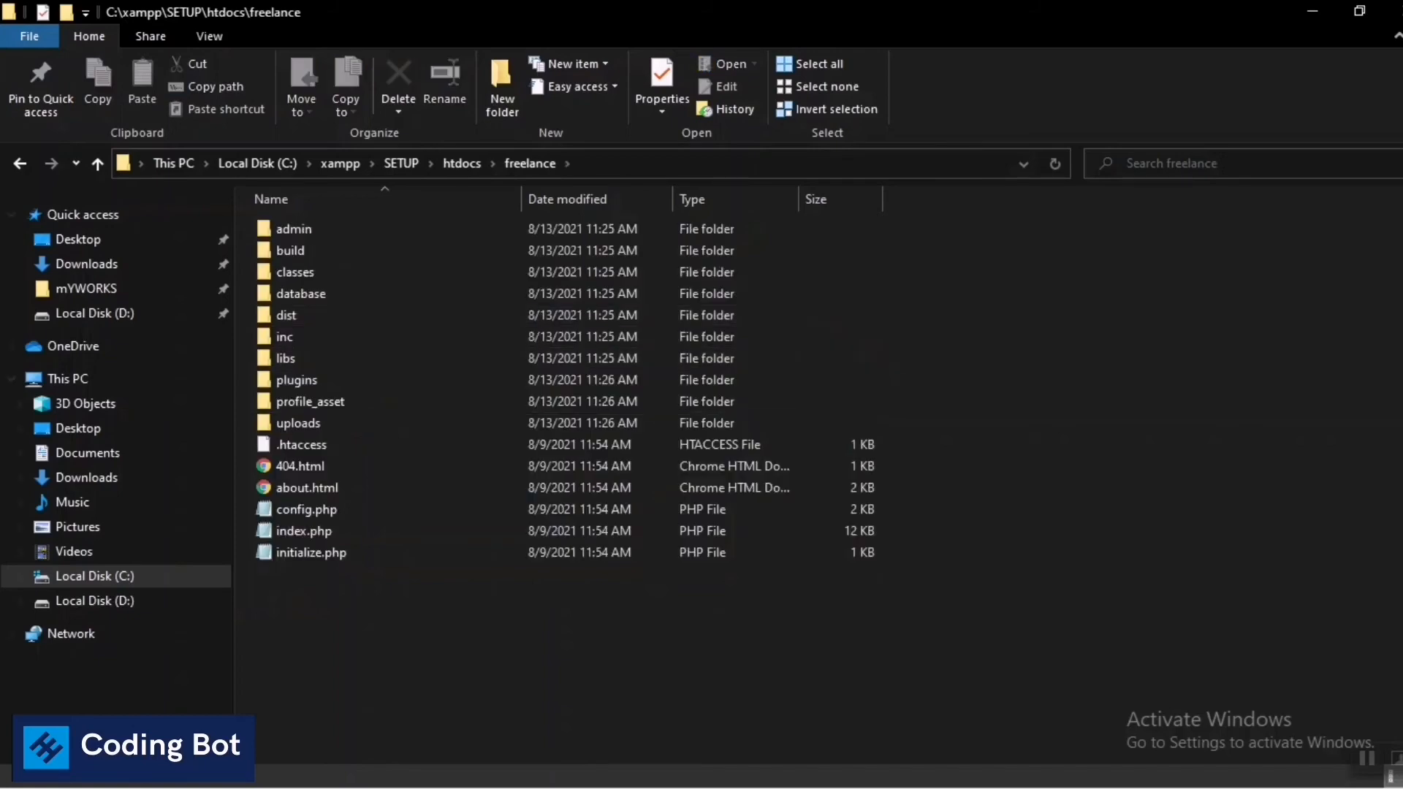
{"action": "mouse_move", "coordinate": [1313, 15]}
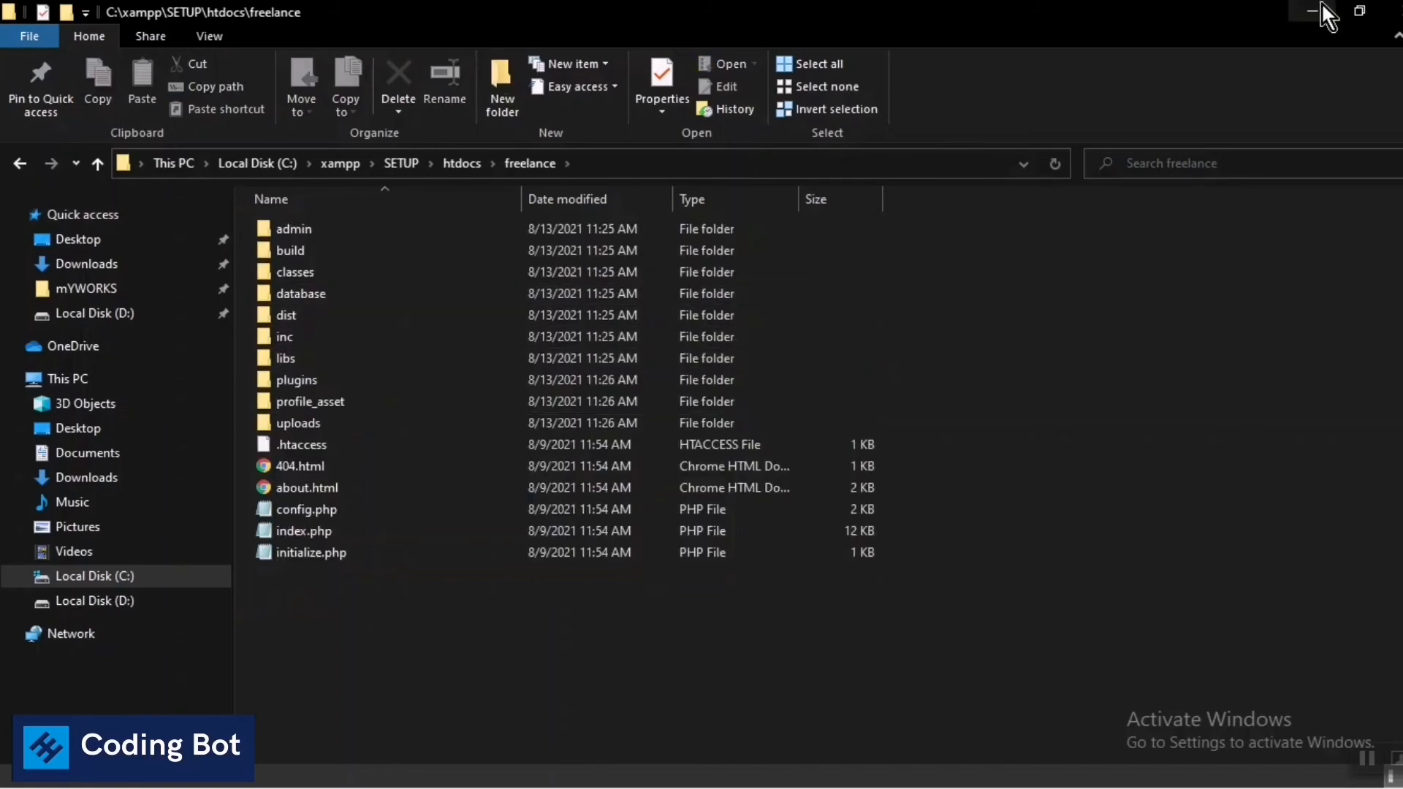
{"action": "left_click", "coordinate": [1312, 12]}
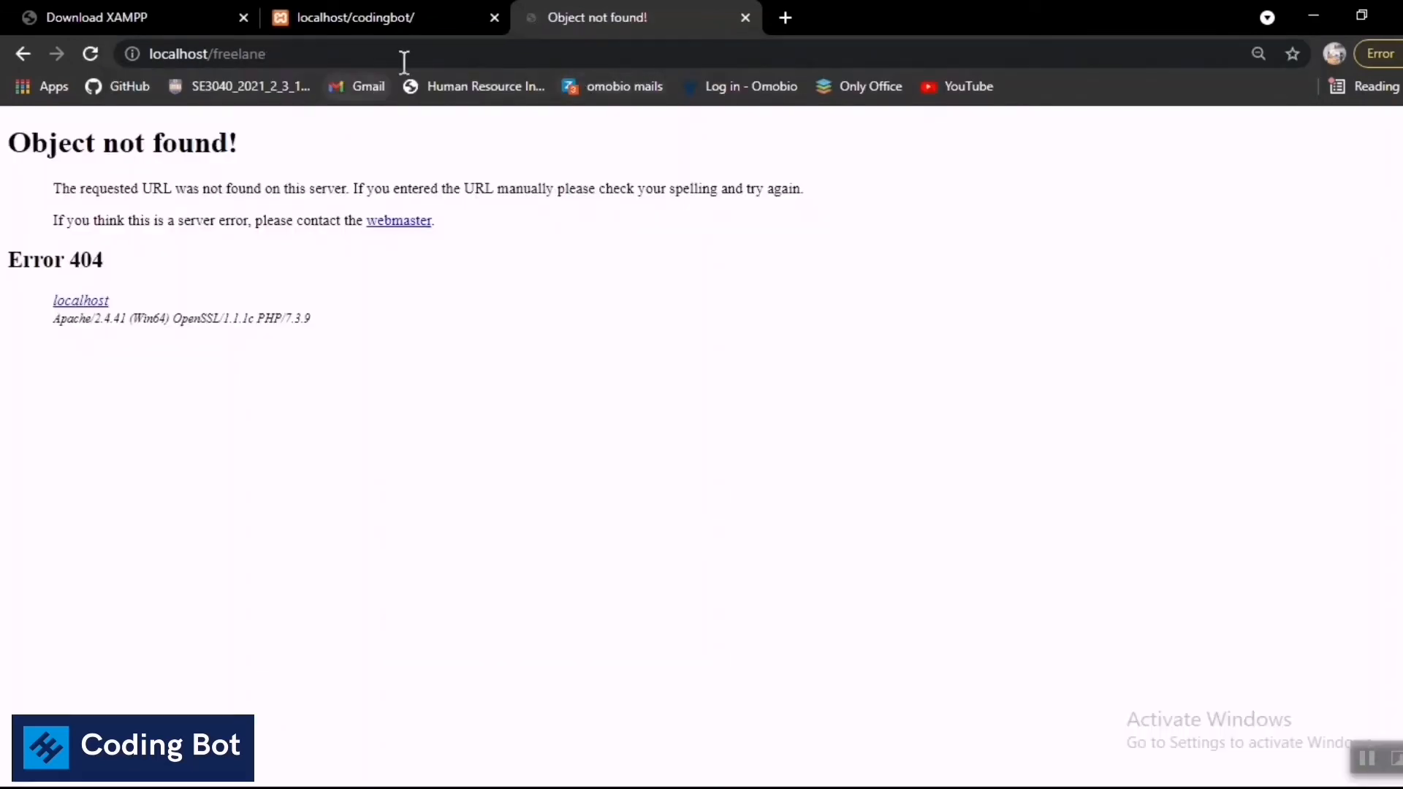
Enter the corrected address localhost/freelance to load the Thathsara Hewage portfolio site.
{"action": "left_click", "coordinate": [403, 55]}
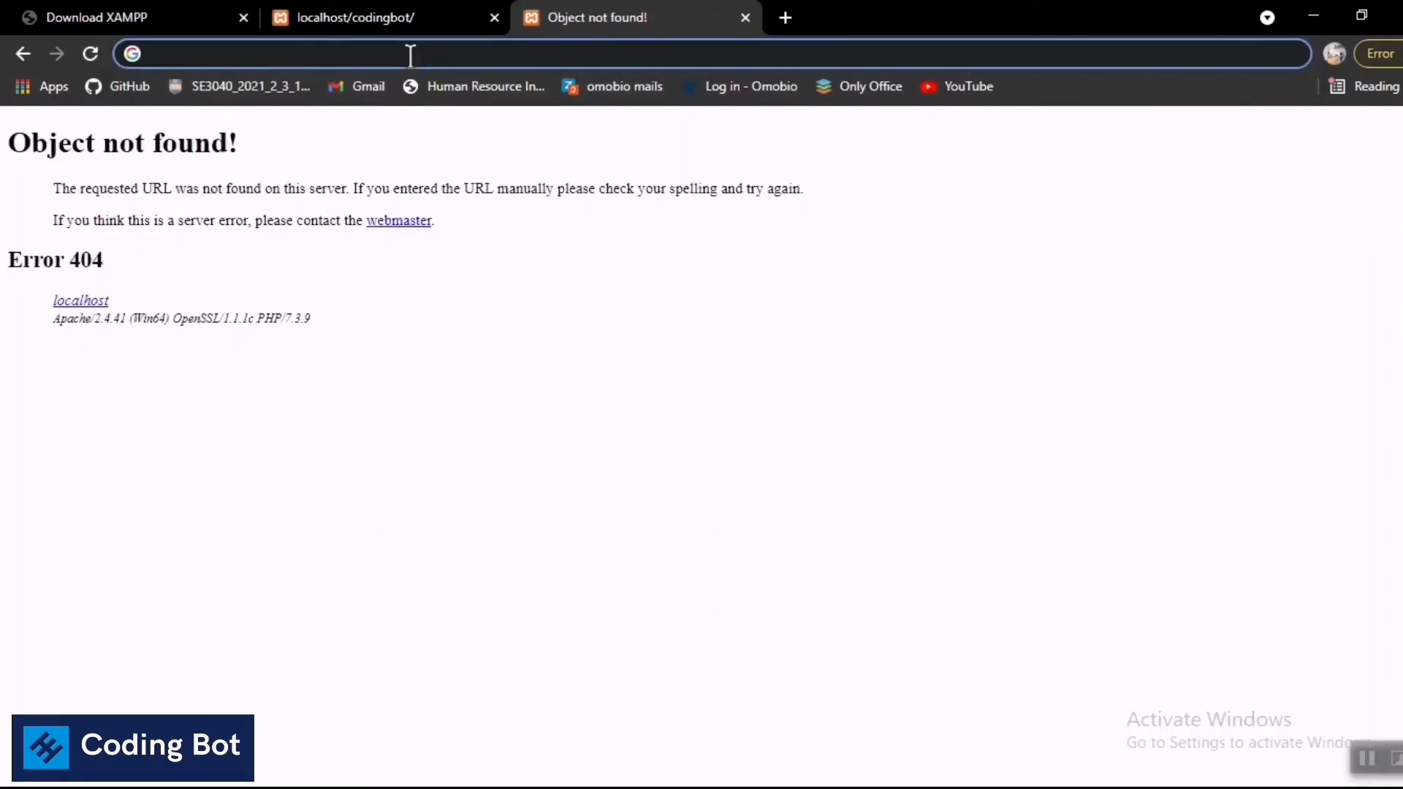
{"action": "type", "text": "localhost/codi"}
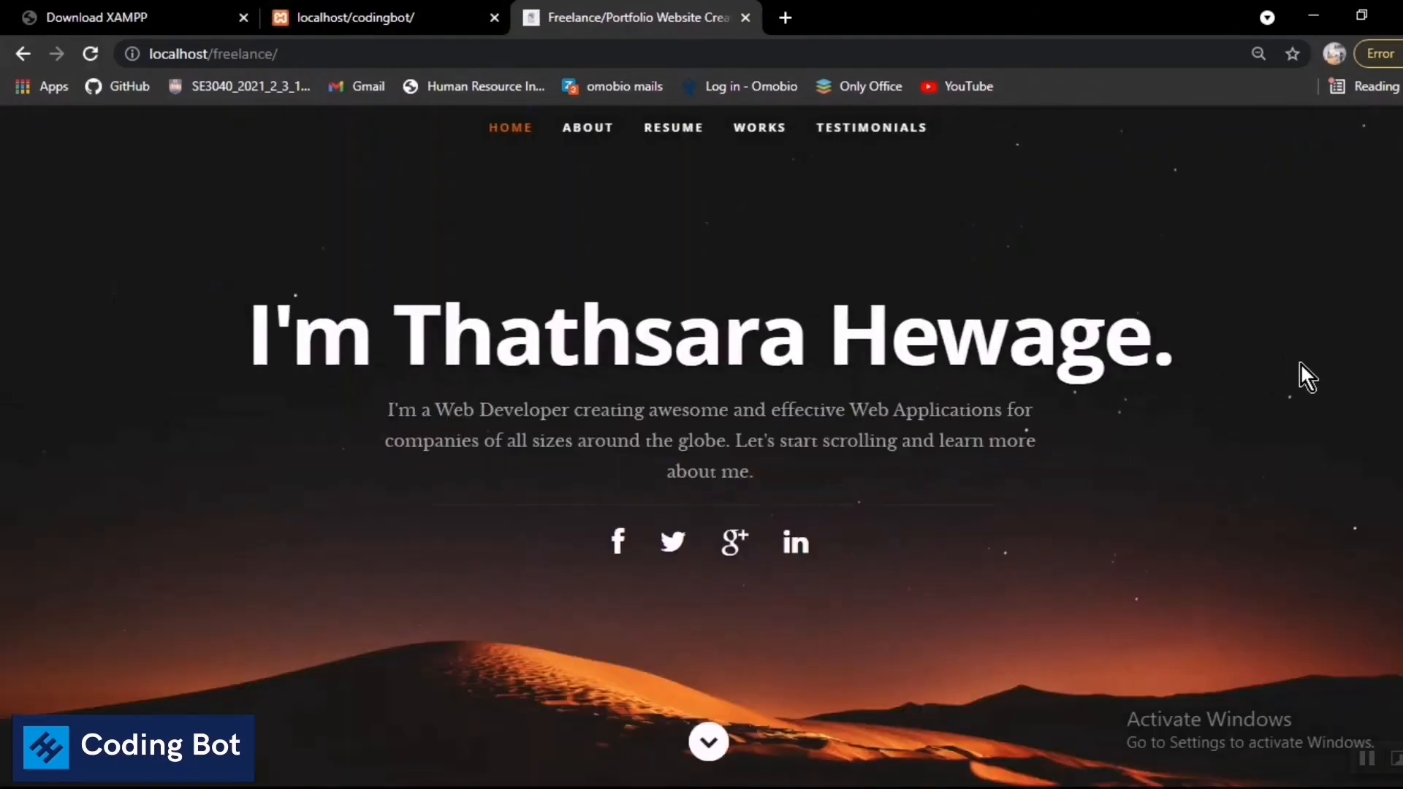
{"action": "mouse_move", "coordinate": [735, 193]}
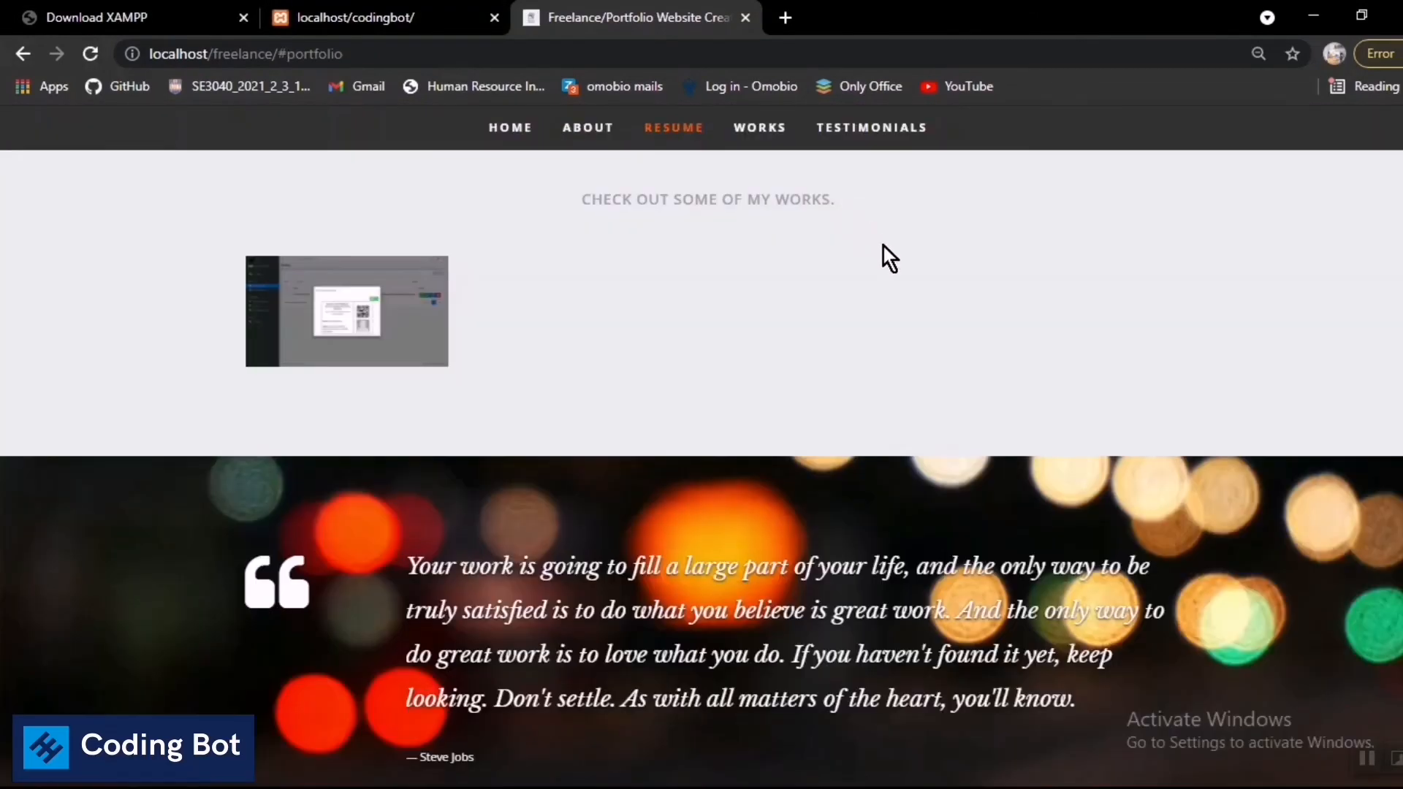
{"action": "left_click", "coordinate": [347, 312]}
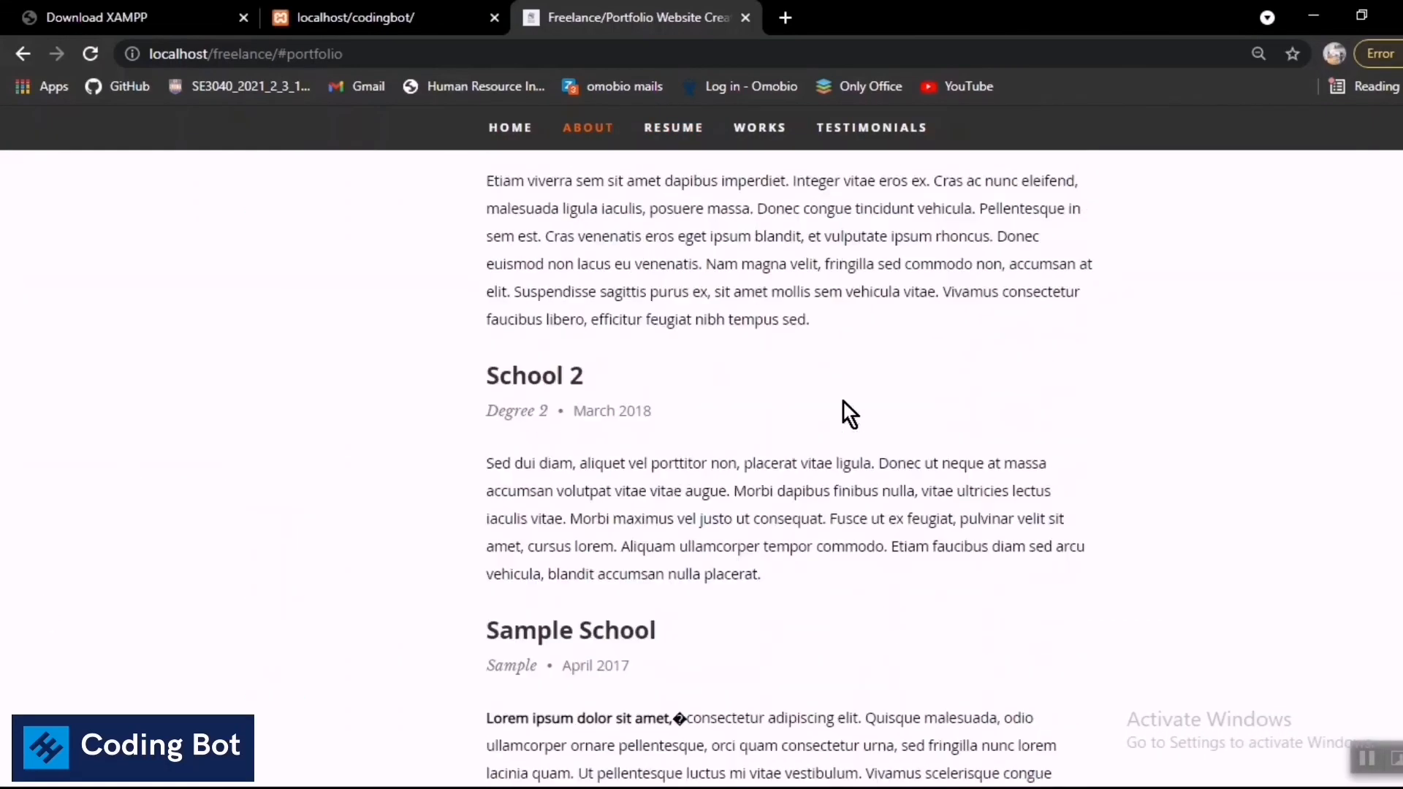
{"action": "left_click", "coordinate": [510, 129]}
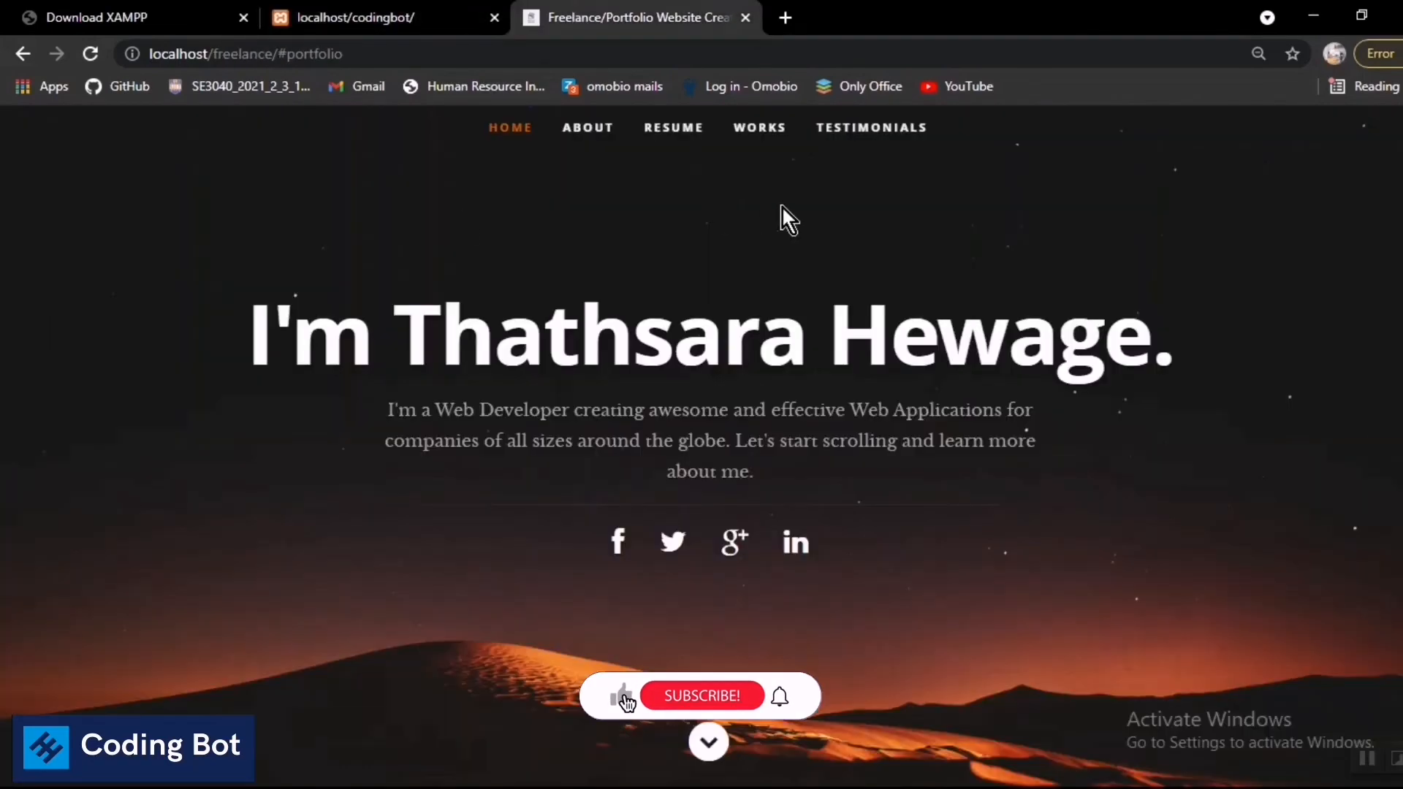
{"action": "left_click", "coordinate": [374, 18]}
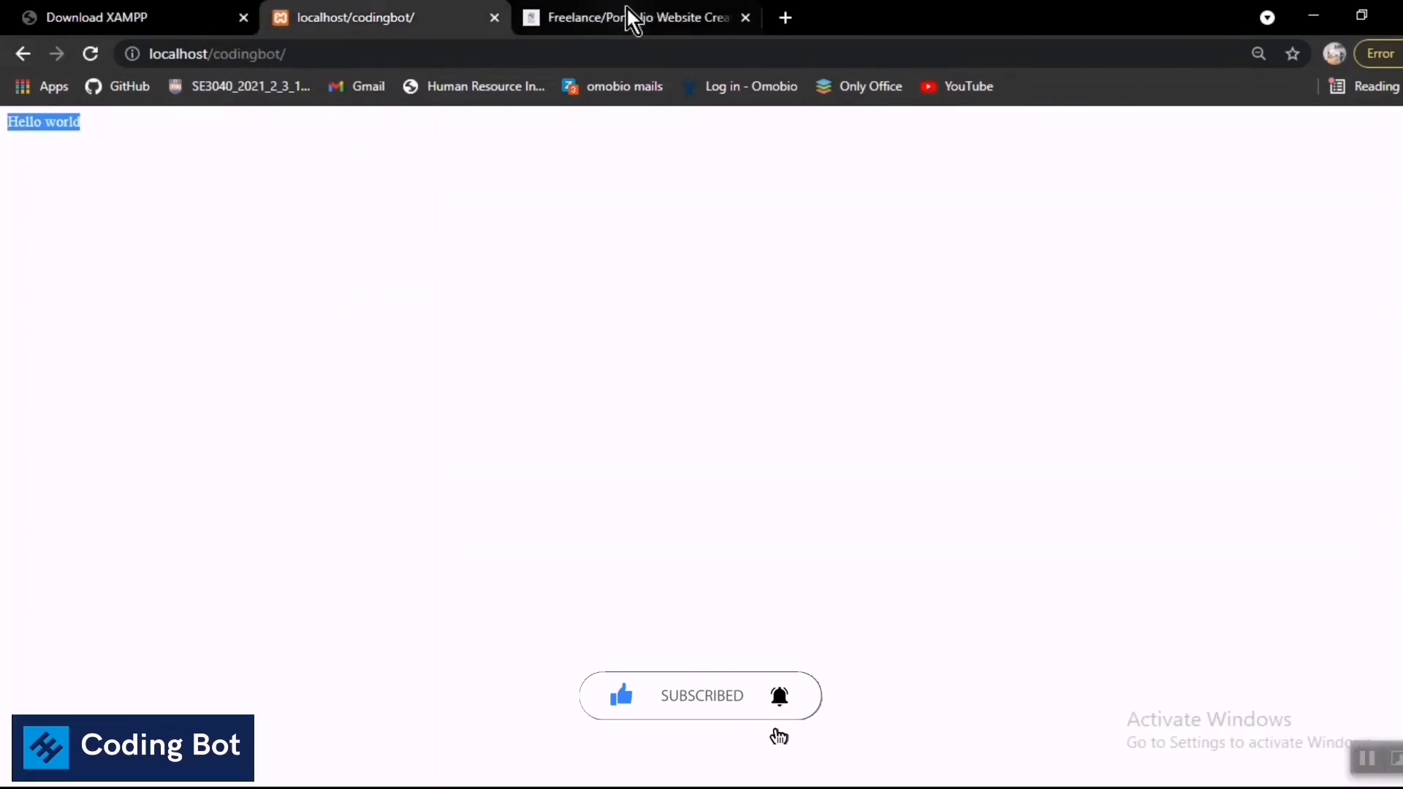
{"action": "left_click", "coordinate": [634, 17]}
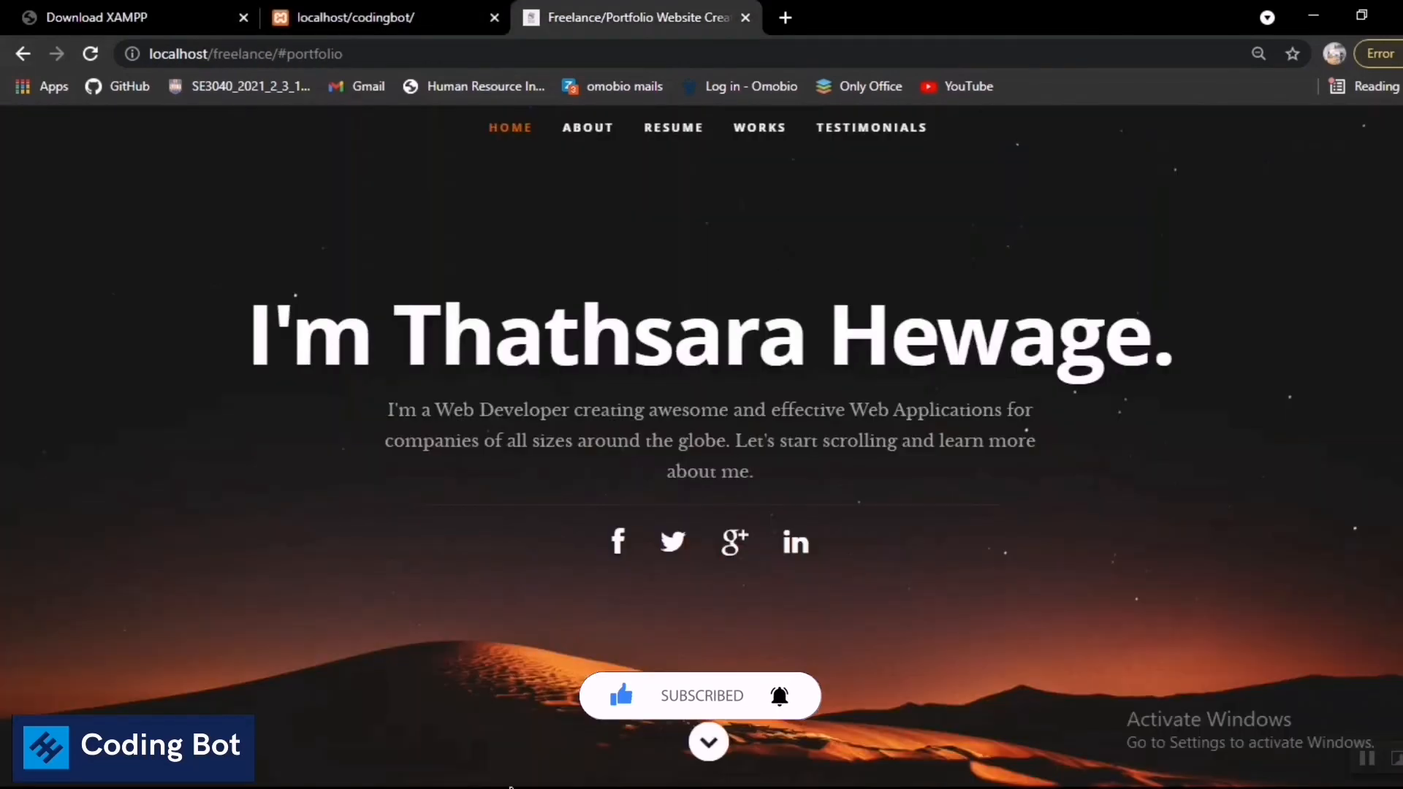